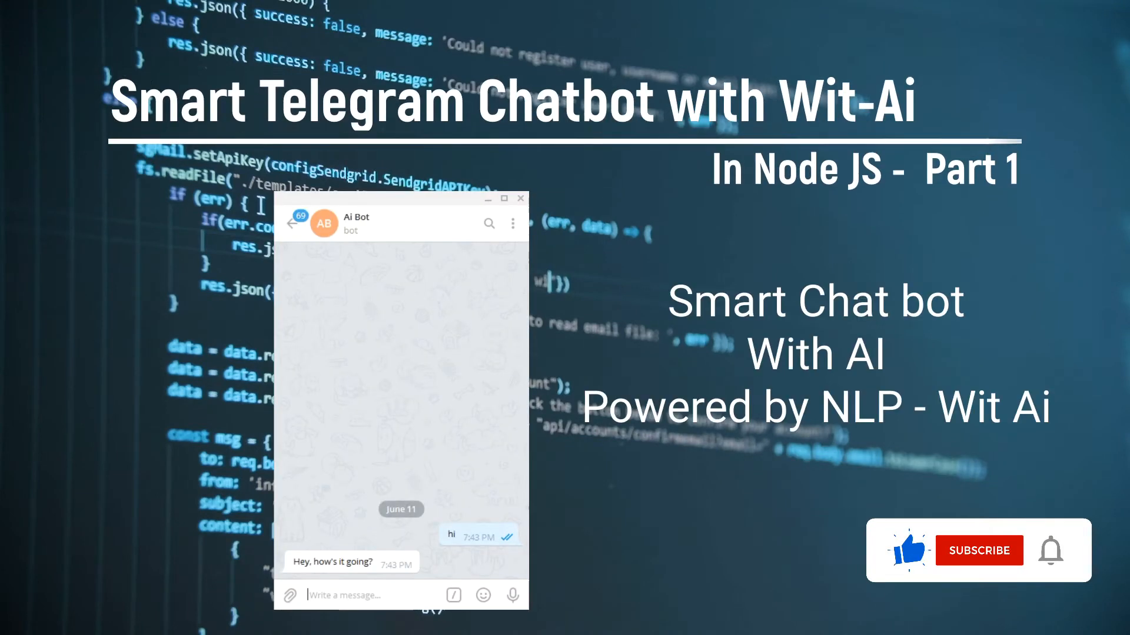
Step: Send 'how are u' in the Telegram chat, then bring up a new integrated terminal
{"action": "left_click", "coordinate": [979, 551]}
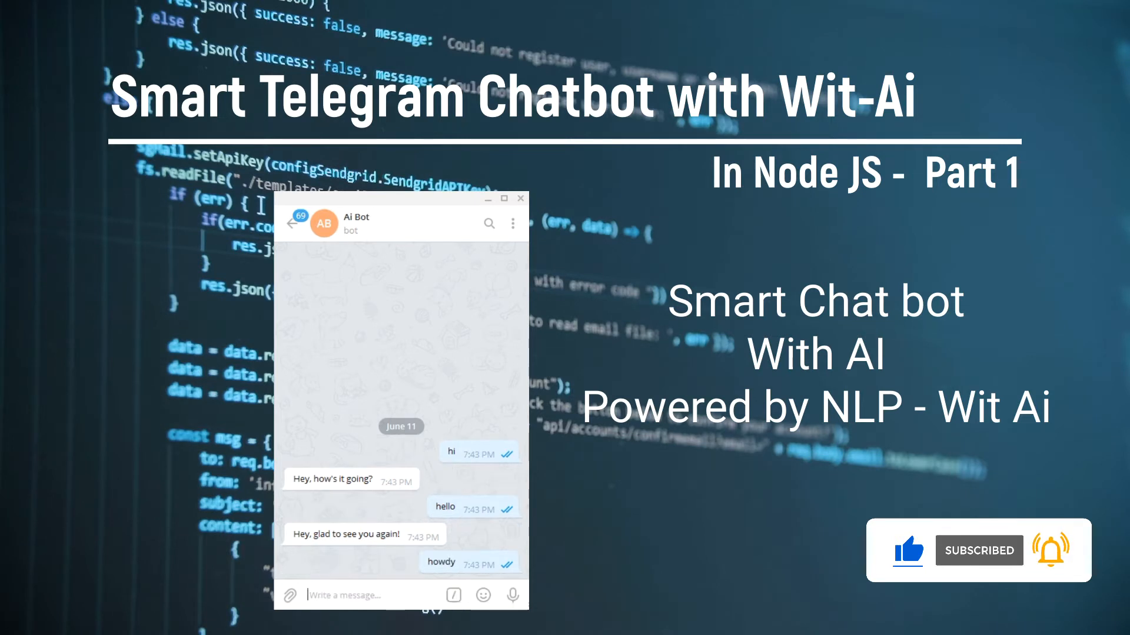
{"action": "type", "text": "how are u"}
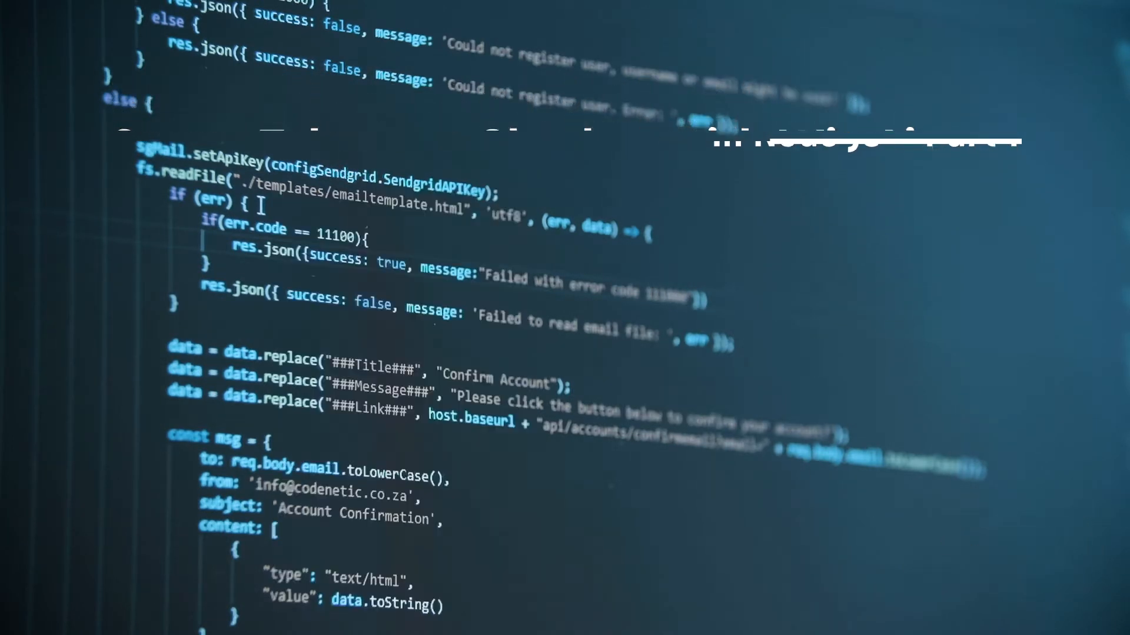
{"action": "left_click", "coordinate": [239, 13]}
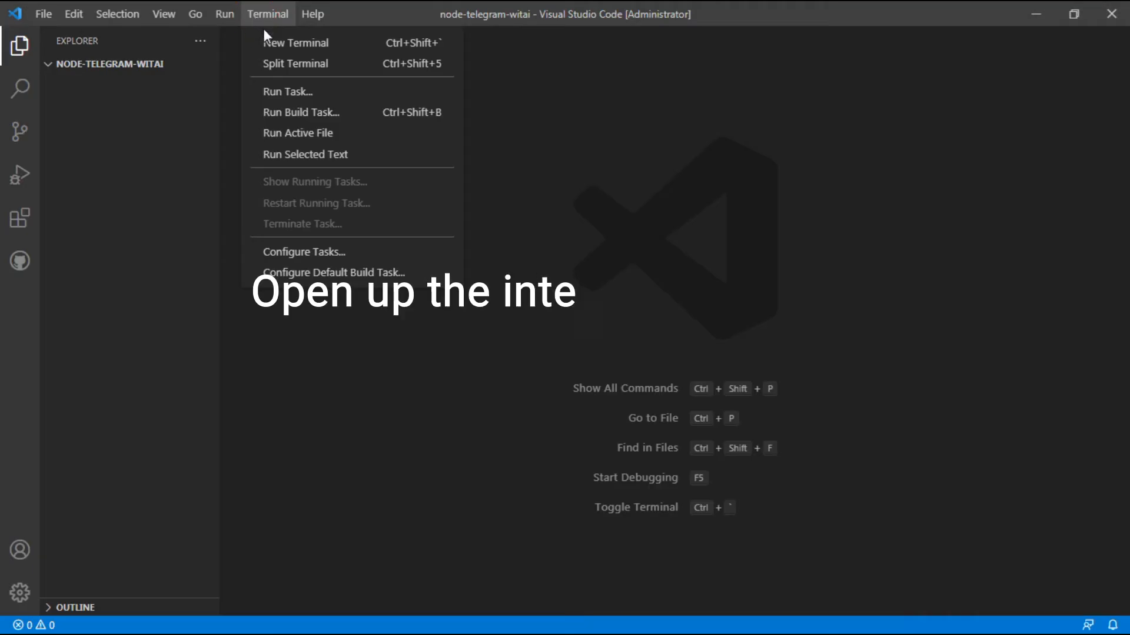
{"action": "left_click", "coordinate": [296, 42]}
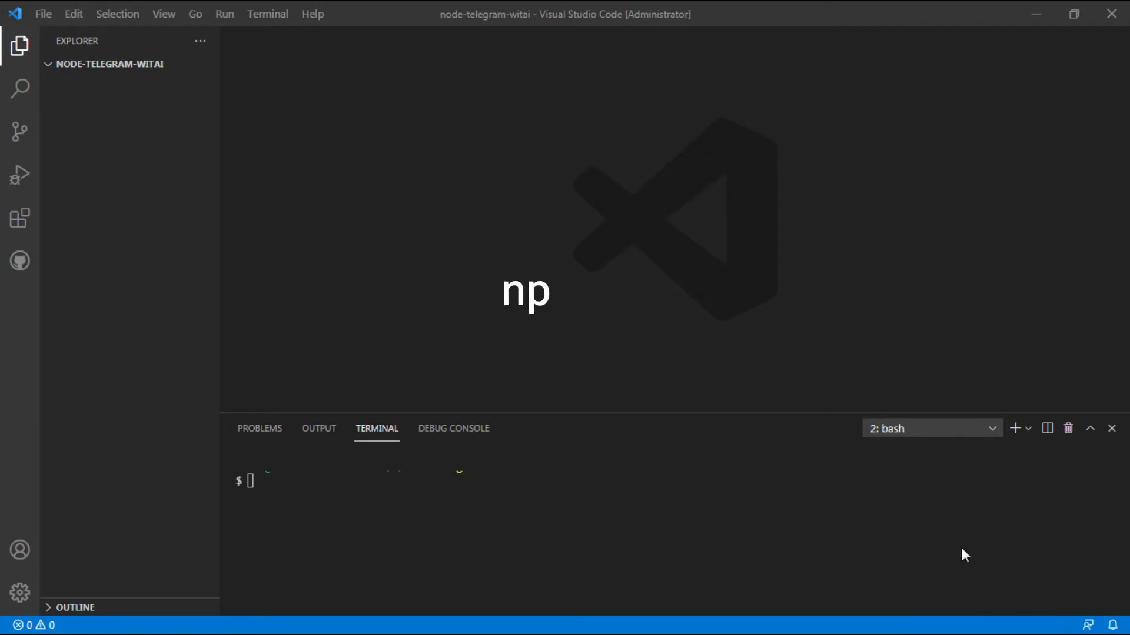
Step: Run npm init, accepting the default name, entry point, empty test command and ISC licence
{"action": "type", "text": "m init"}
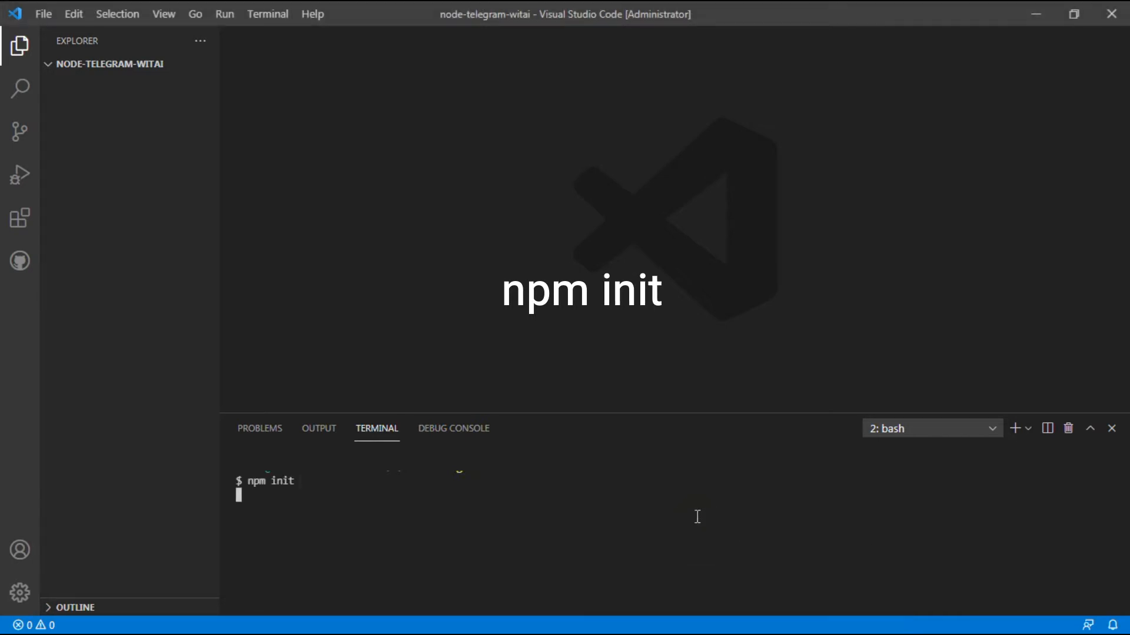
{"action": "key", "text": "Enter"}
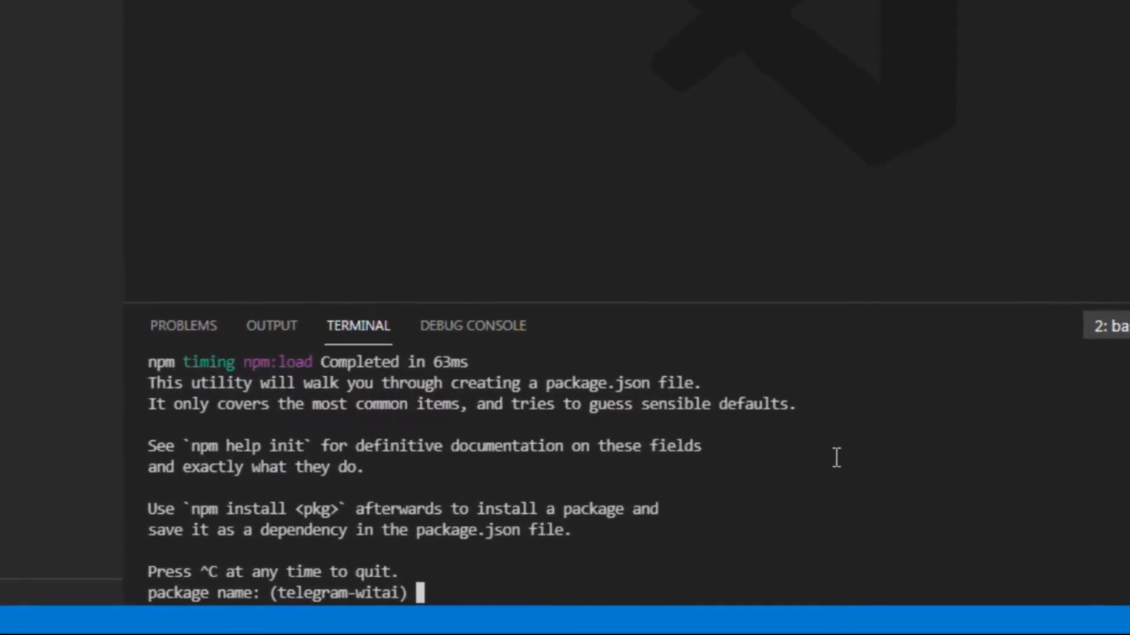
{"action": "key", "text": "Enter"}
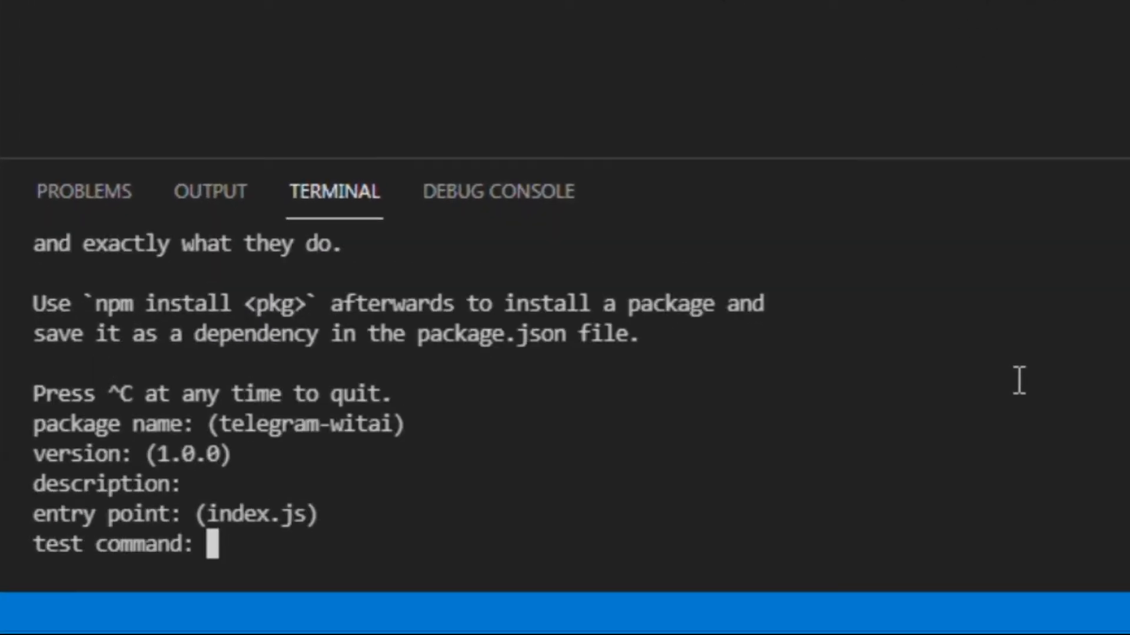
{"action": "key", "text": "enter"}
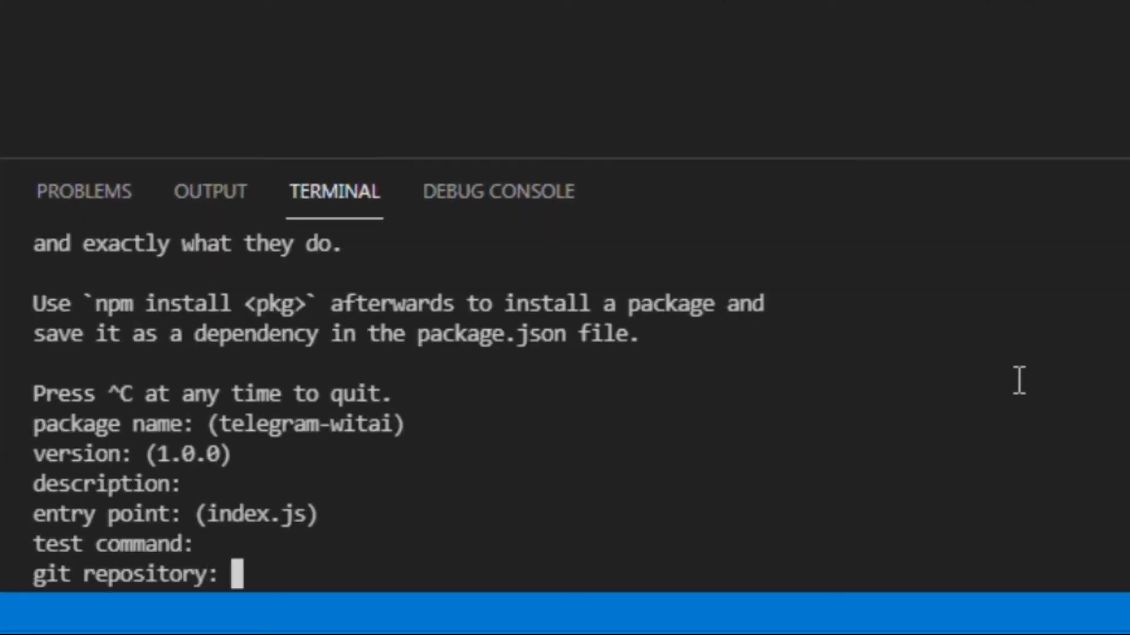
{"action": "key", "text": "enter"}
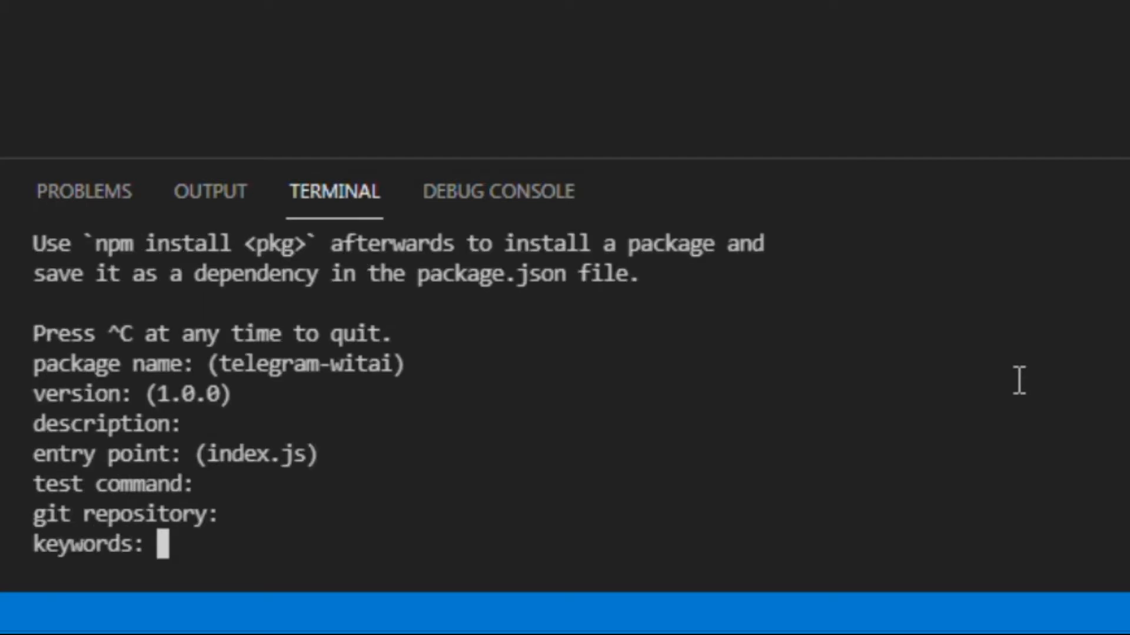
{"action": "key", "text": "Enter"}
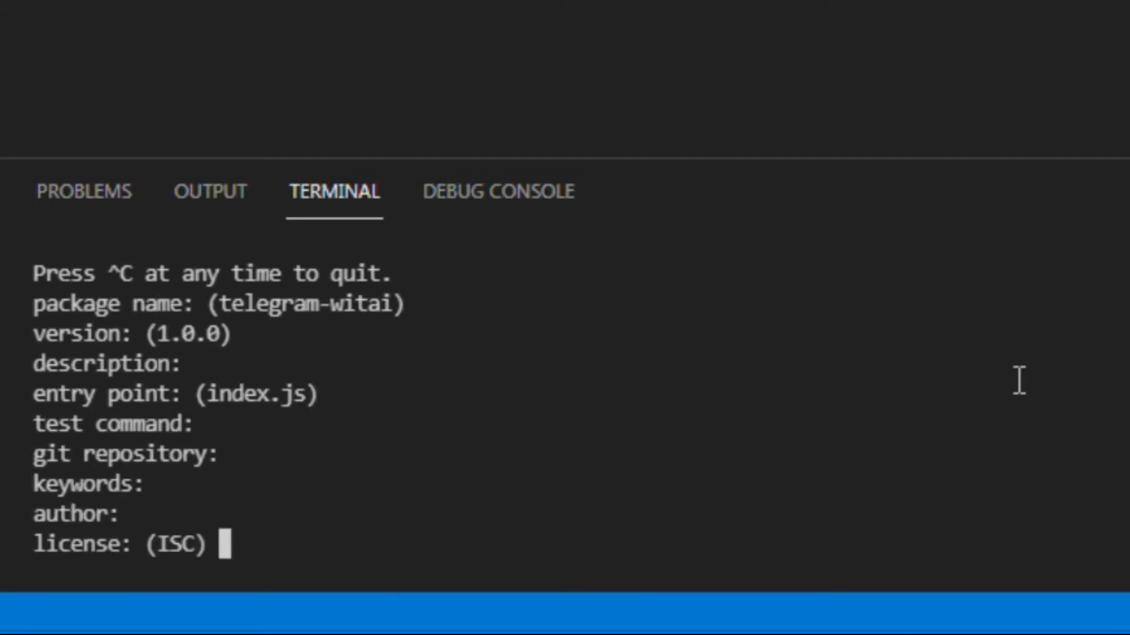
{"action": "key", "text": "Enter"}
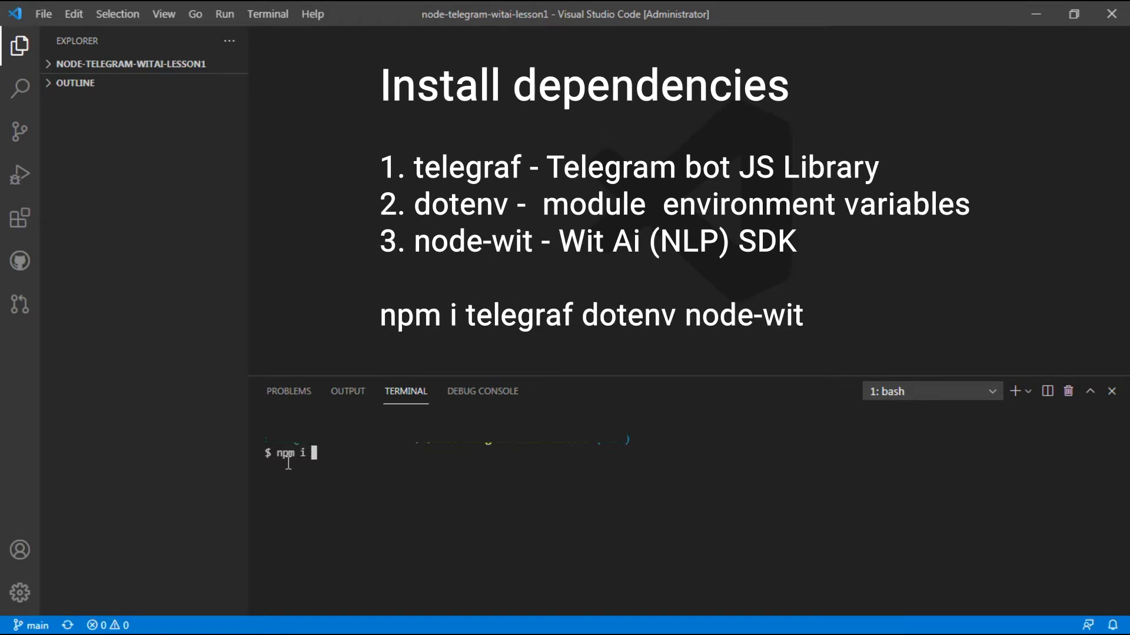
Step: Run npm i telegraf dotenv node-wit to add the three dependencies
{"action": "type", "text": "telegr"}
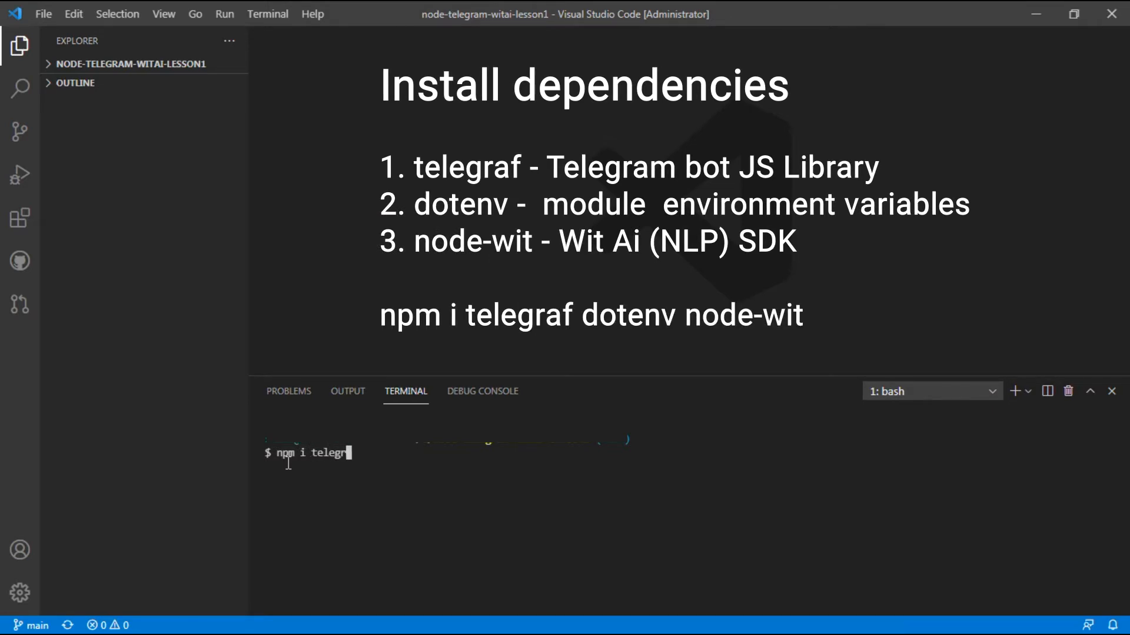
{"action": "type", "text": "af dot"}
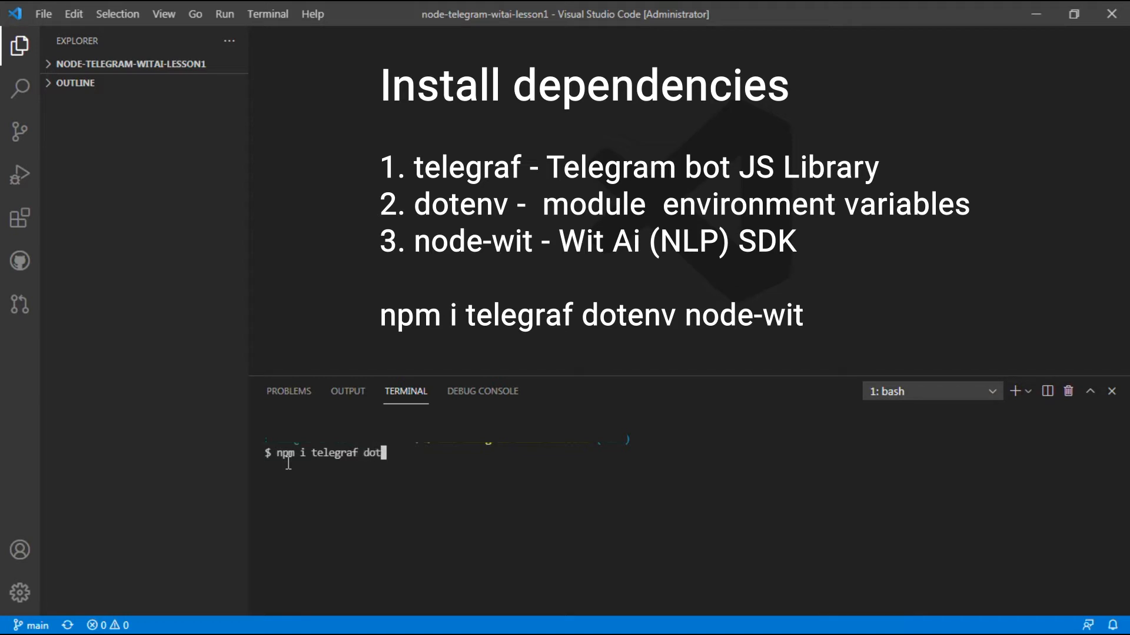
{"action": "type", "text": "env"}
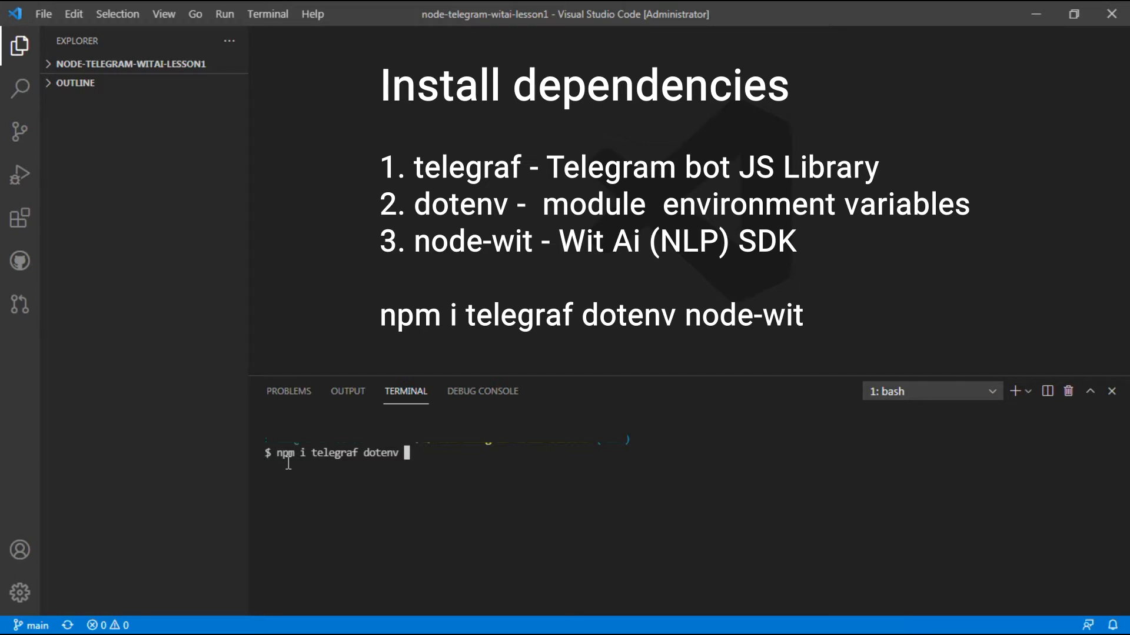
{"action": "type", "text": "node-wi"}
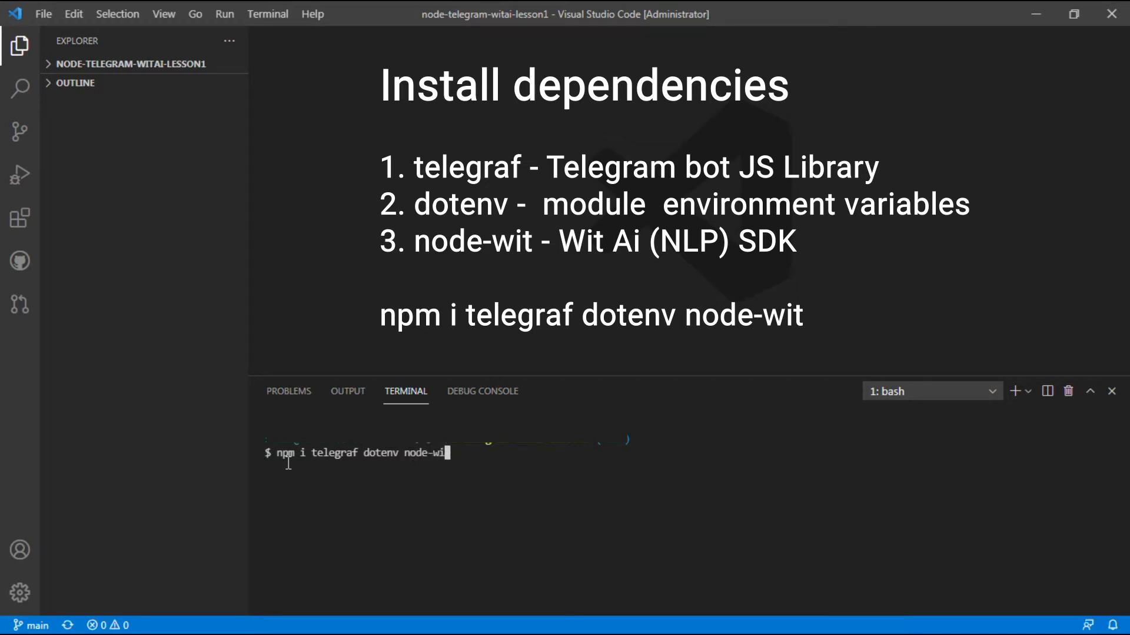
{"action": "key", "text": "Enter"}
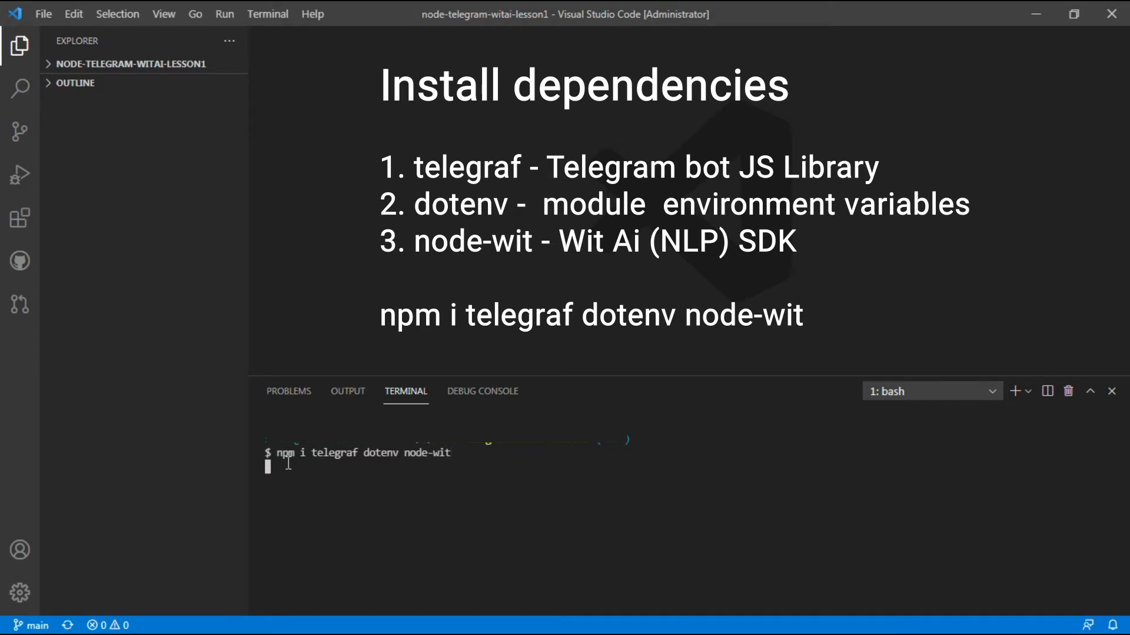
{"action": "key", "text": "Enter"}
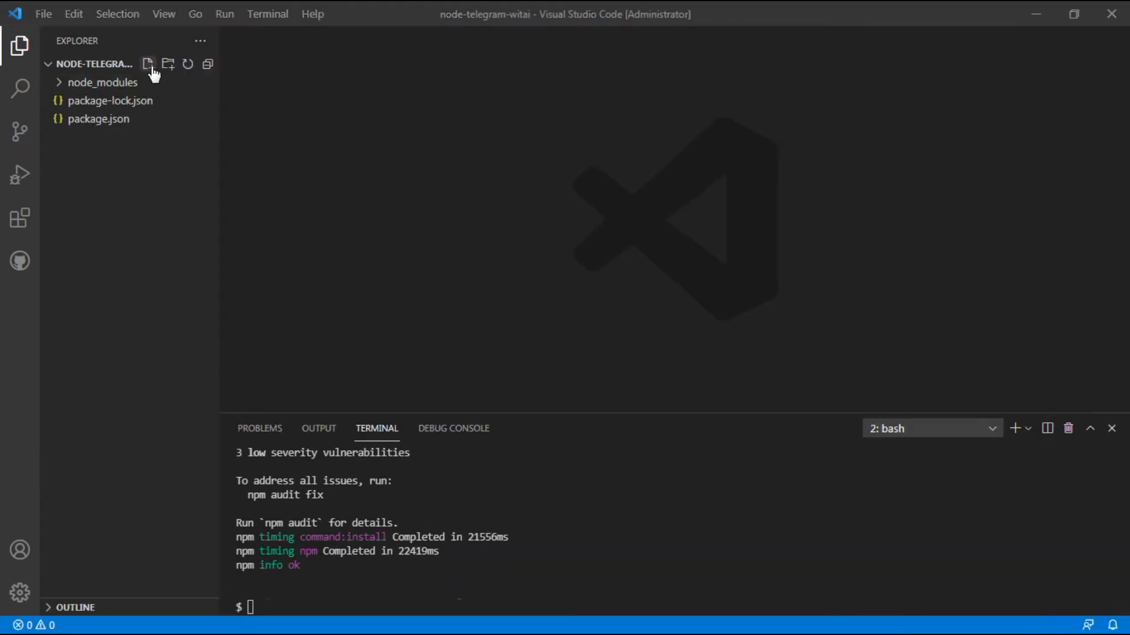
Step: Create an empty index.js file in the project
{"action": "left_click", "coordinate": [150, 65]}
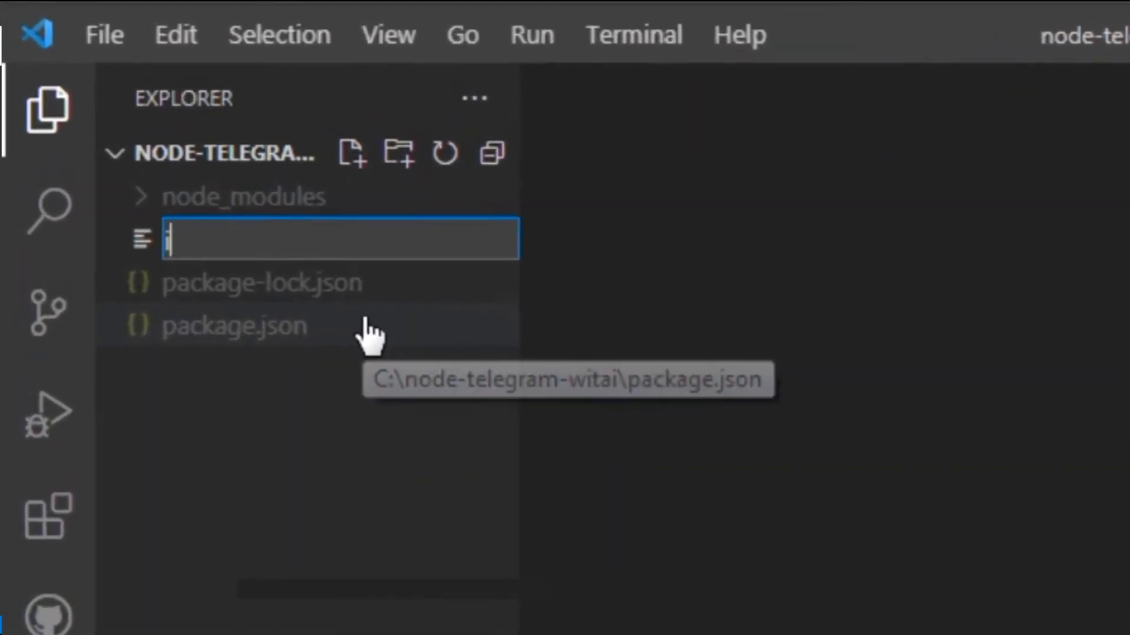
{"action": "type", "text": "index."}
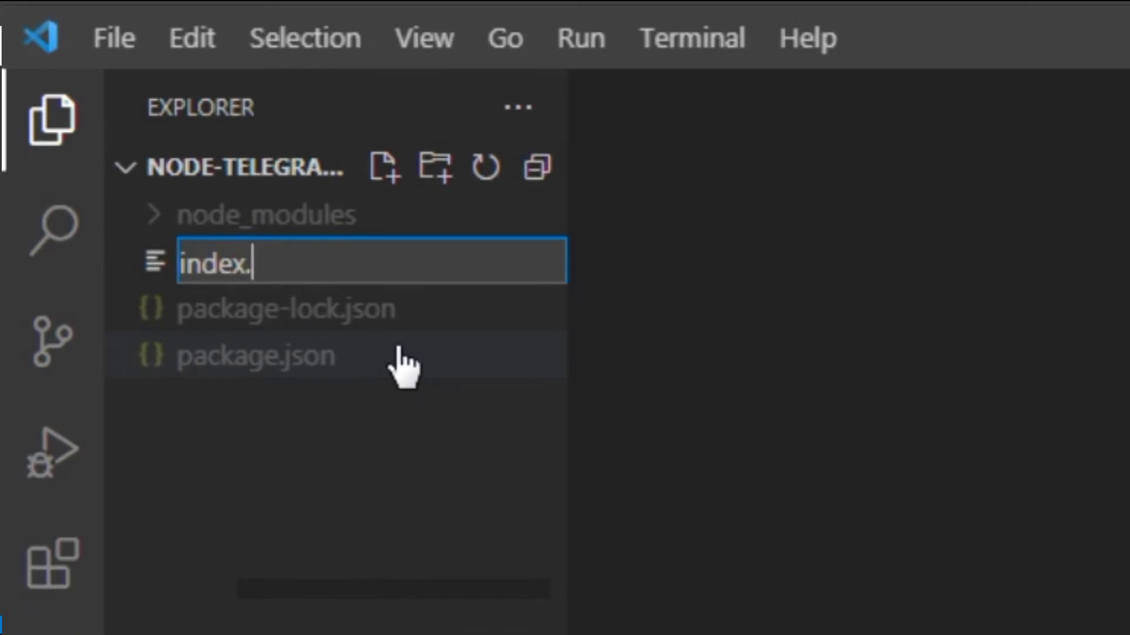
{"action": "type", "text": "js"}
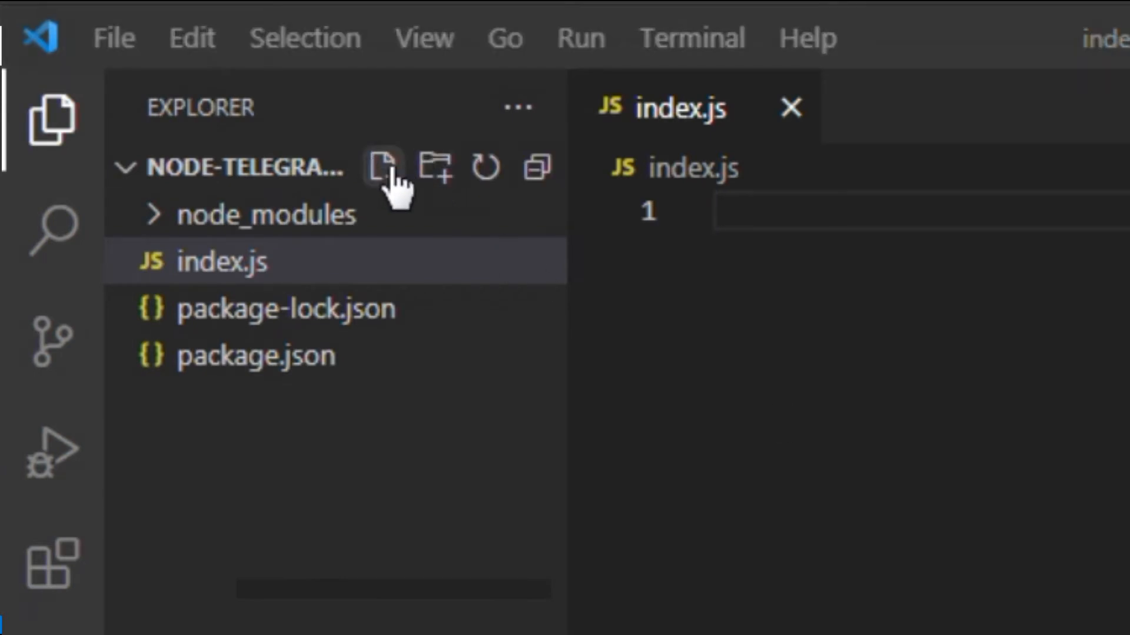
Step: Create a .env file holding BOT_TOKEN = <token> and close it
{"action": "left_click", "coordinate": [381, 167]}
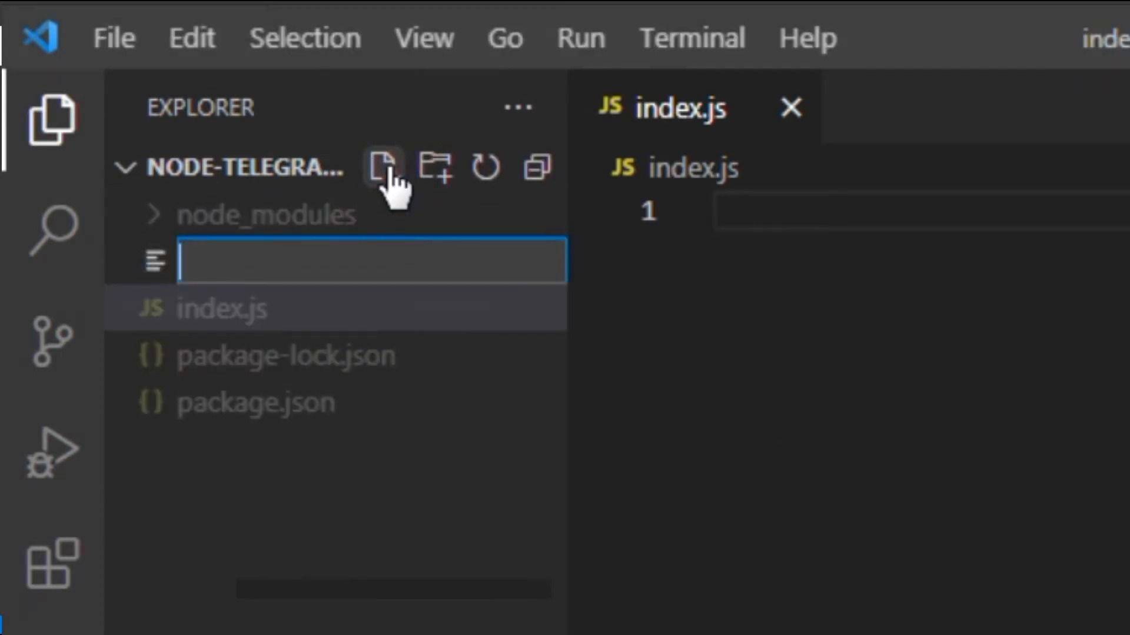
{"action": "type", "text": ".env"}
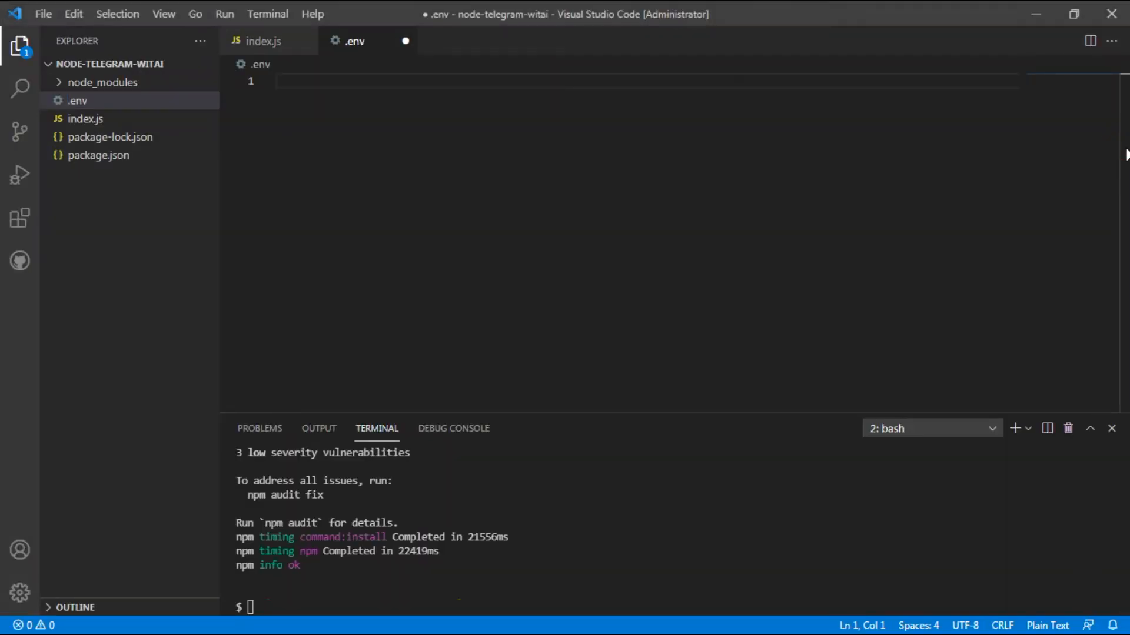
{"action": "mouse_move", "coordinate": [1083, 151]}
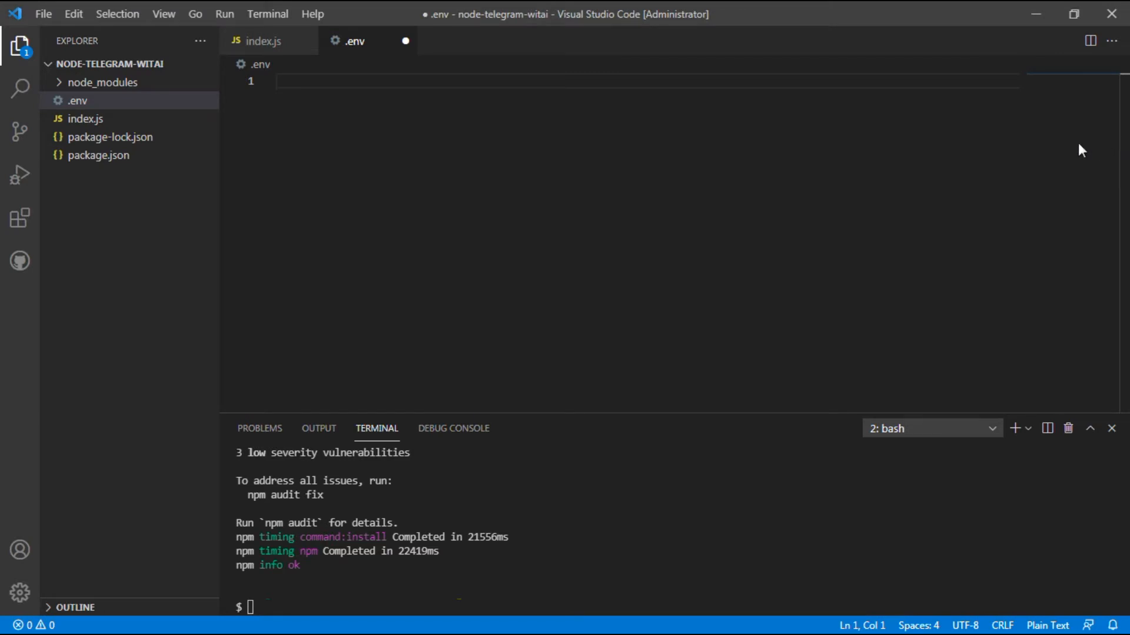
{"action": "mouse_move", "coordinate": [1039, 139]}
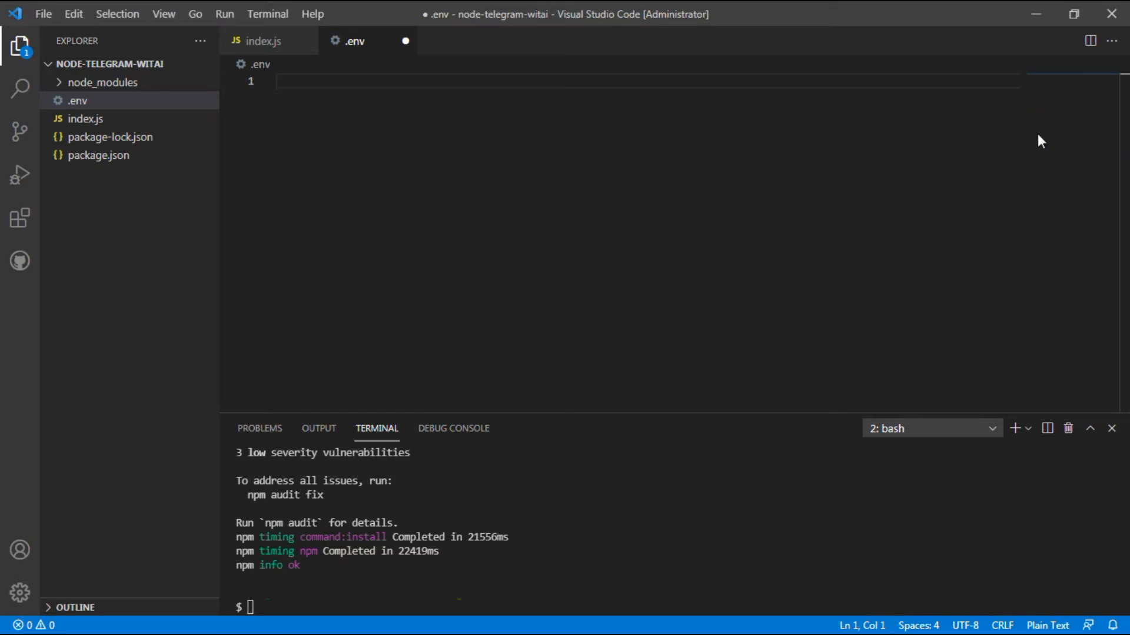
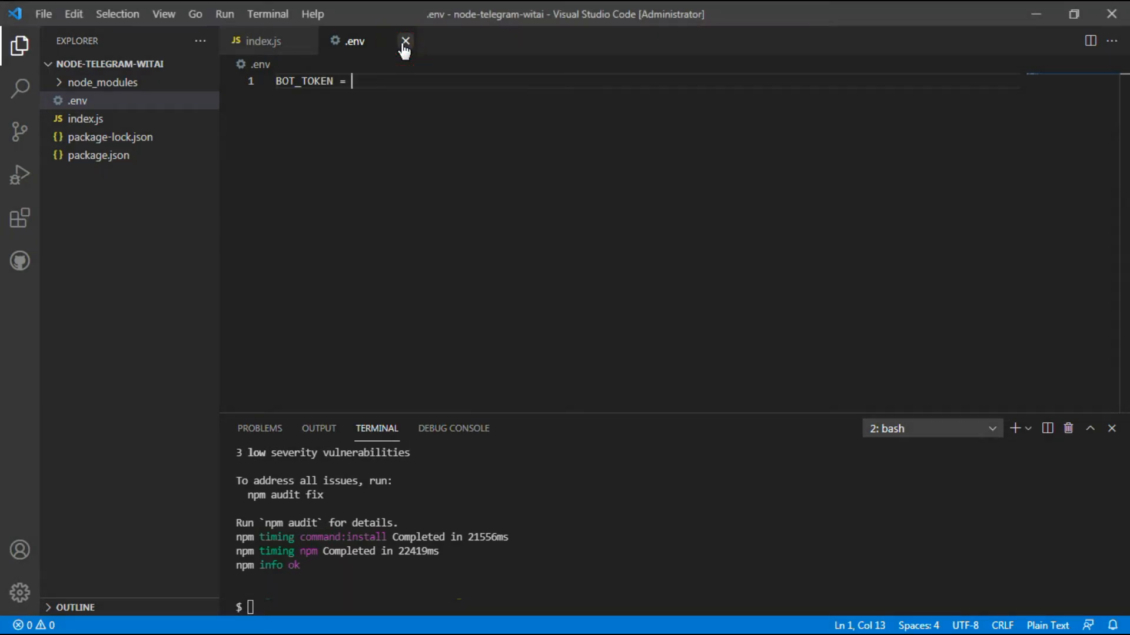
{"action": "left_click", "coordinate": [406, 42]}
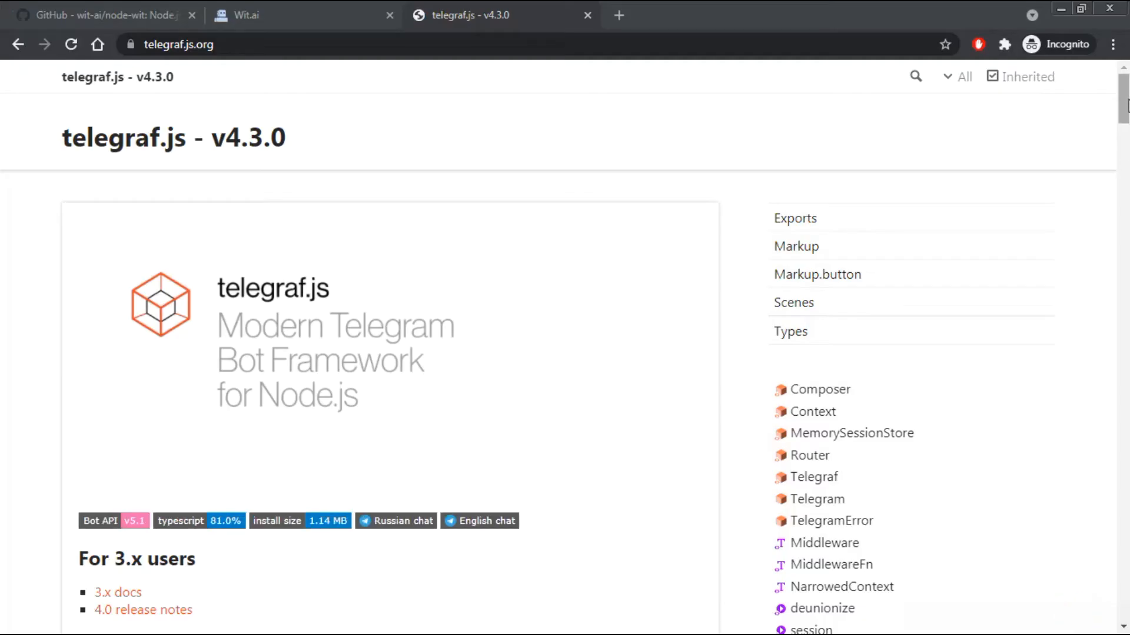
Step: Scroll the telegraf.js docs down to the example bot code
{"action": "scroll", "scroll_direction": "down", "scroll_amount": 3}
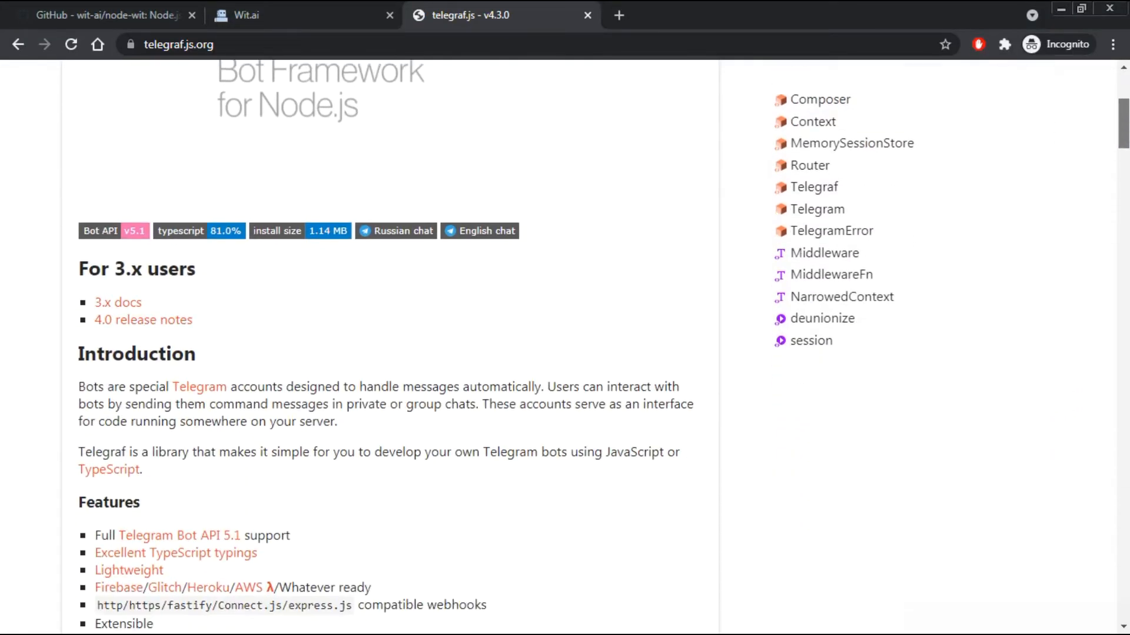
{"action": "scroll", "scroll_direction": "down", "scroll_amount": 3}
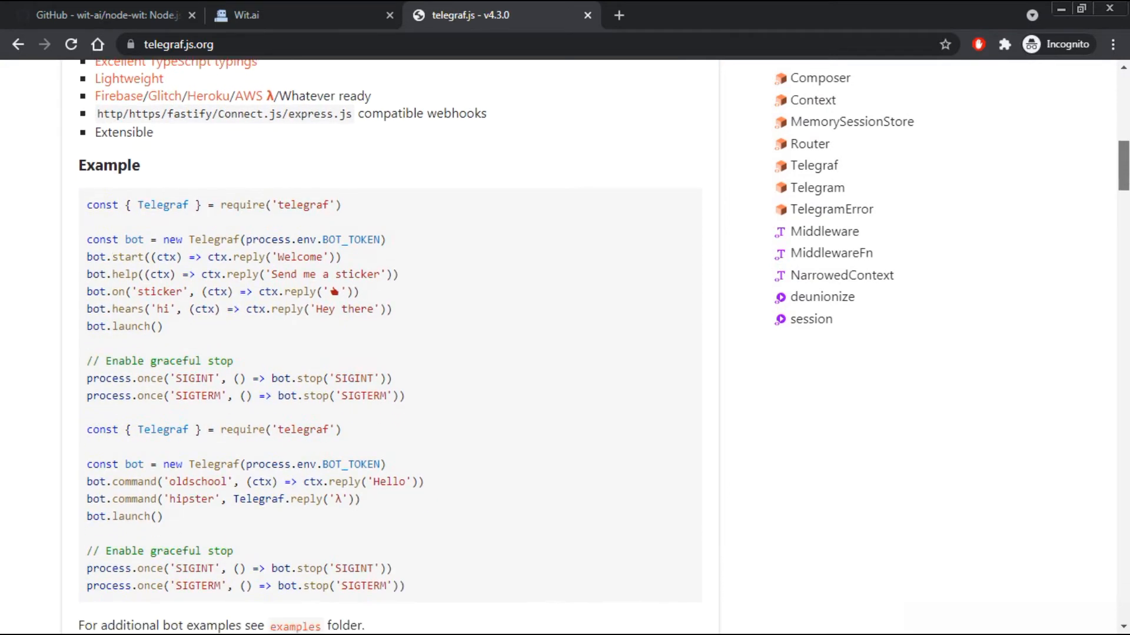
{"action": "scroll", "scroll_direction": "down", "scroll_amount": 3}
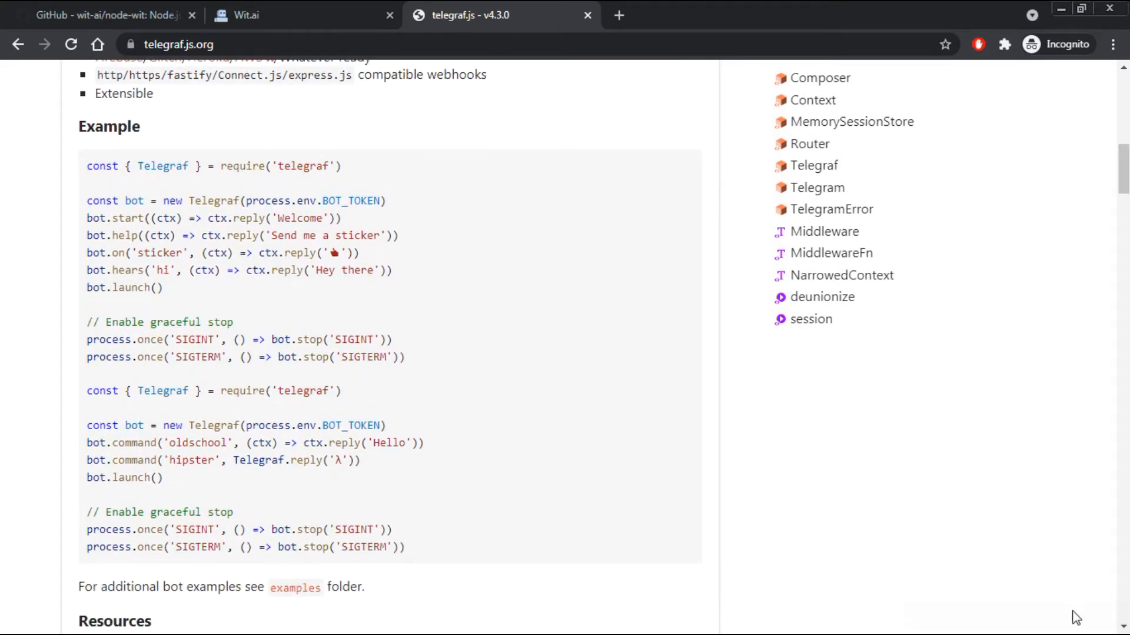
{"action": "mouse_move", "coordinate": [435, 217]}
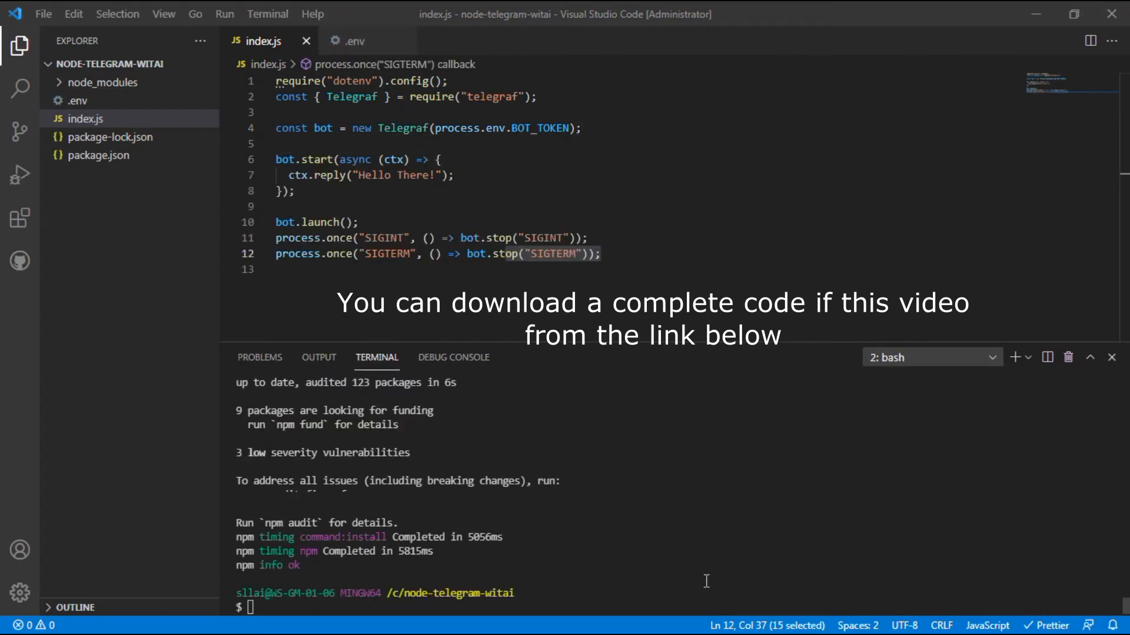
Step: Run nodemon index and start the Telegram chat so the bot replies Hello There!
{"action": "type", "text": "nodemon"}
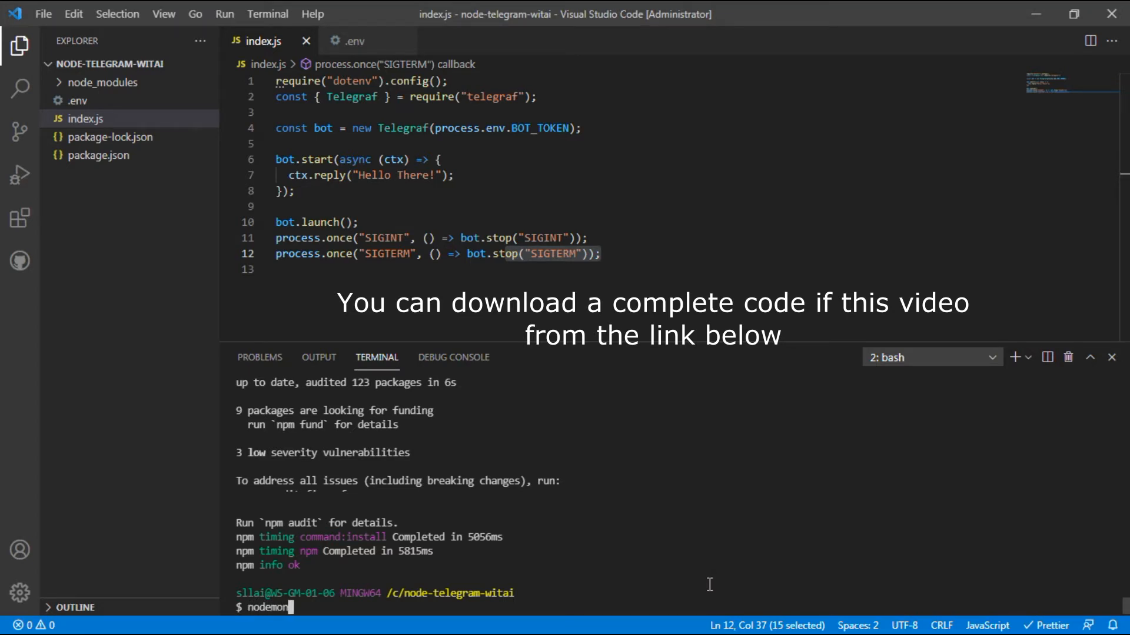
{"action": "type", "text": "i"}
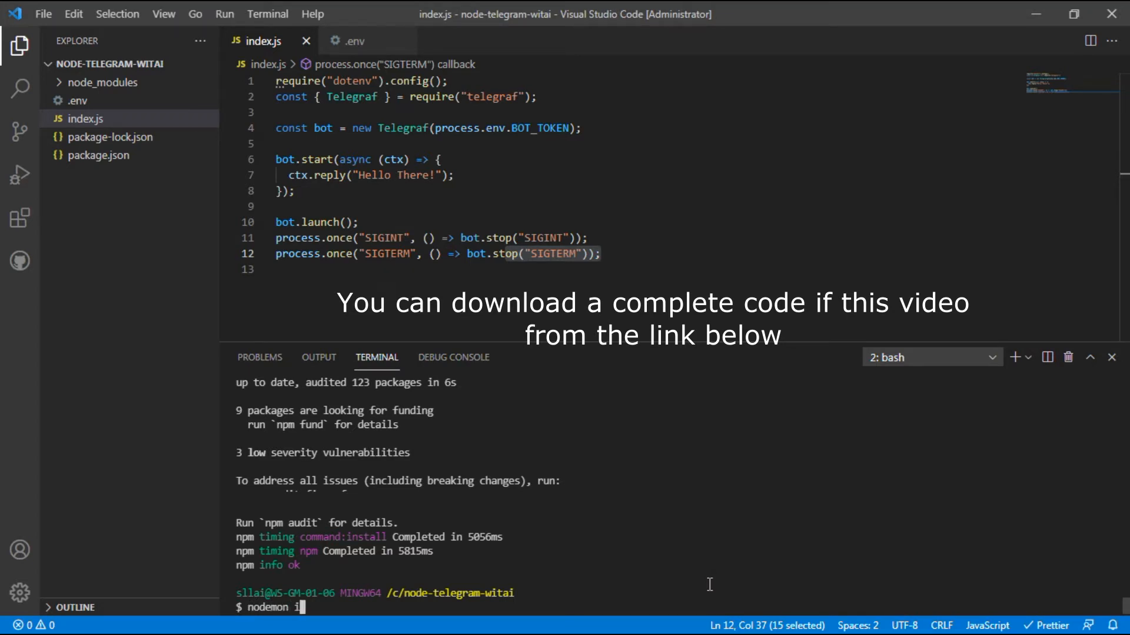
{"action": "type", "text": "ndex"}
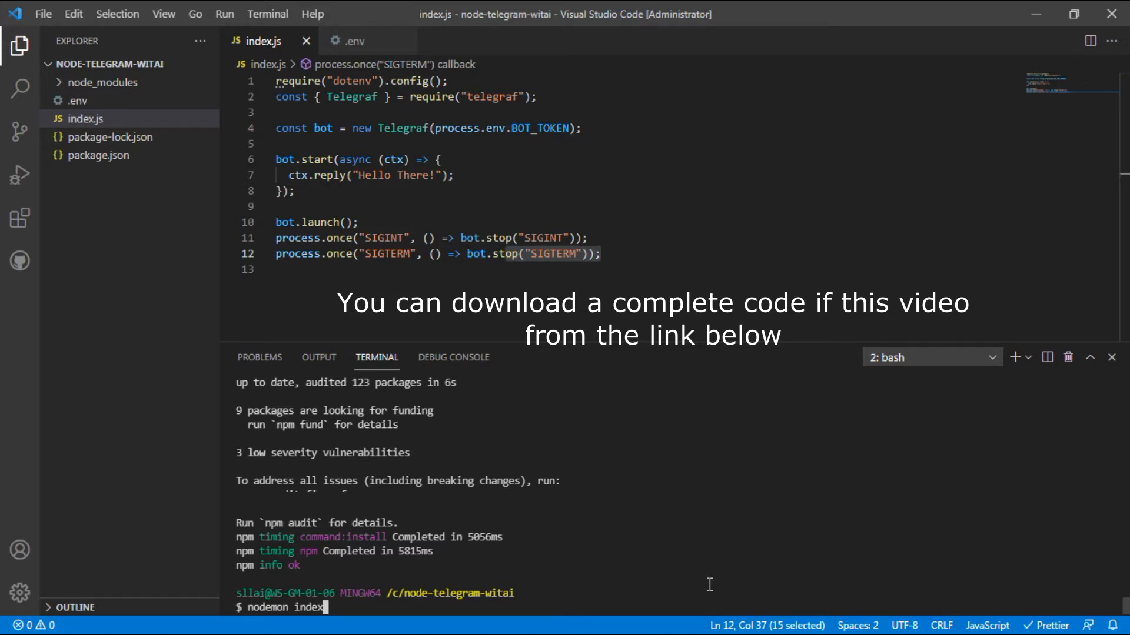
{"action": "key", "text": "Enter"}
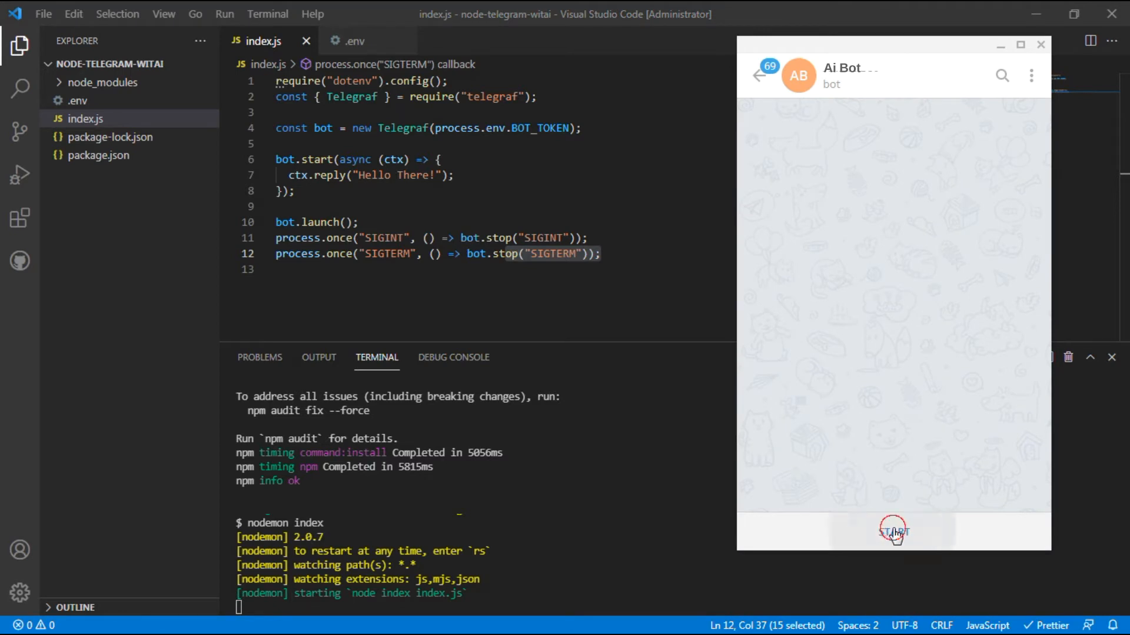
{"action": "left_click", "coordinate": [893, 531]}
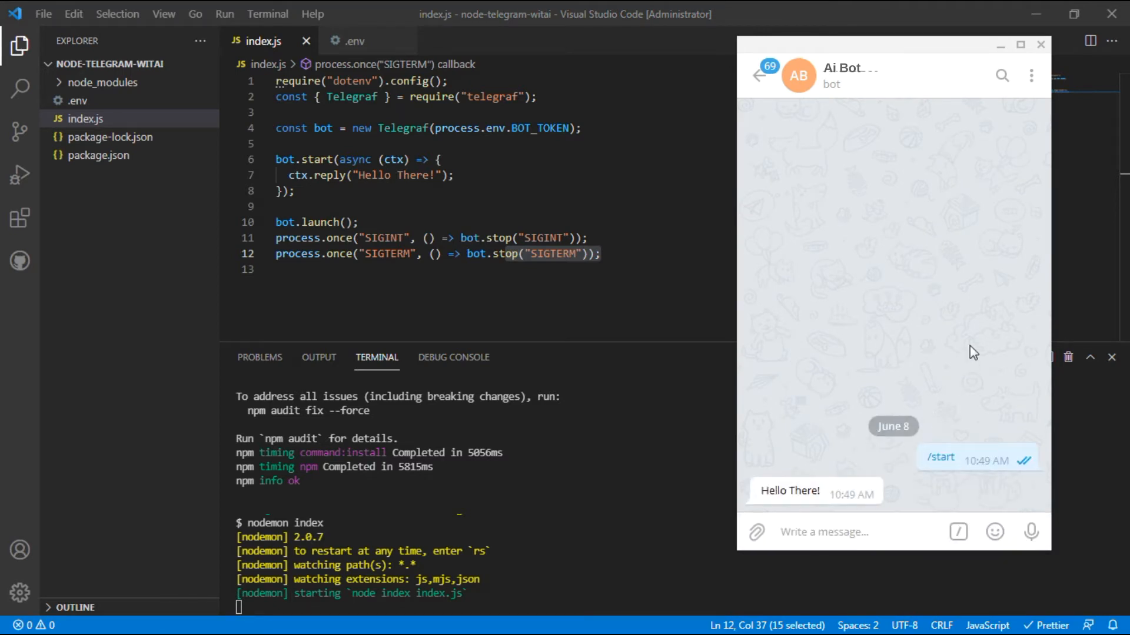
{"action": "mouse_move", "coordinate": [965, 363]}
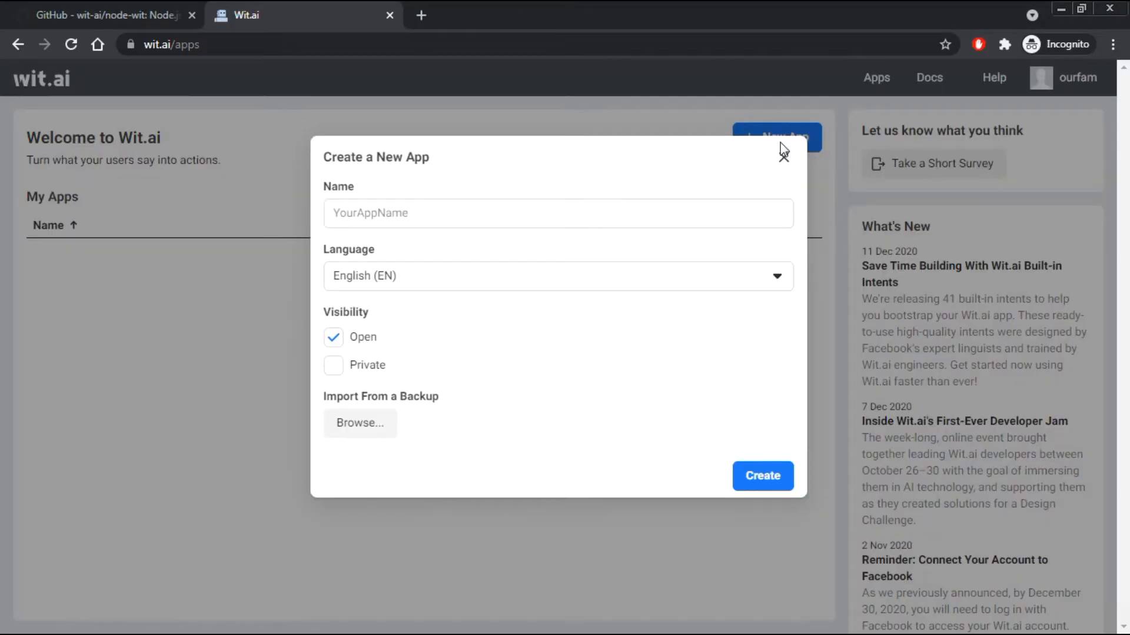
Step: Name the new app telegram-witai and create it as private
{"action": "type", "text": "telegra"}
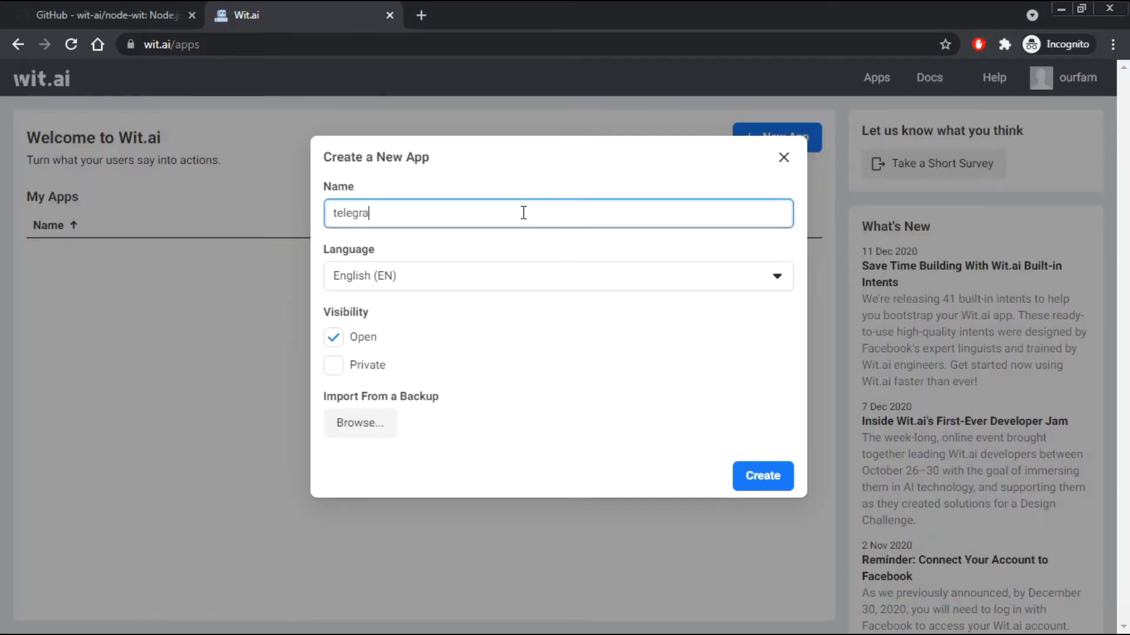
{"action": "type", "text": "m-witai"}
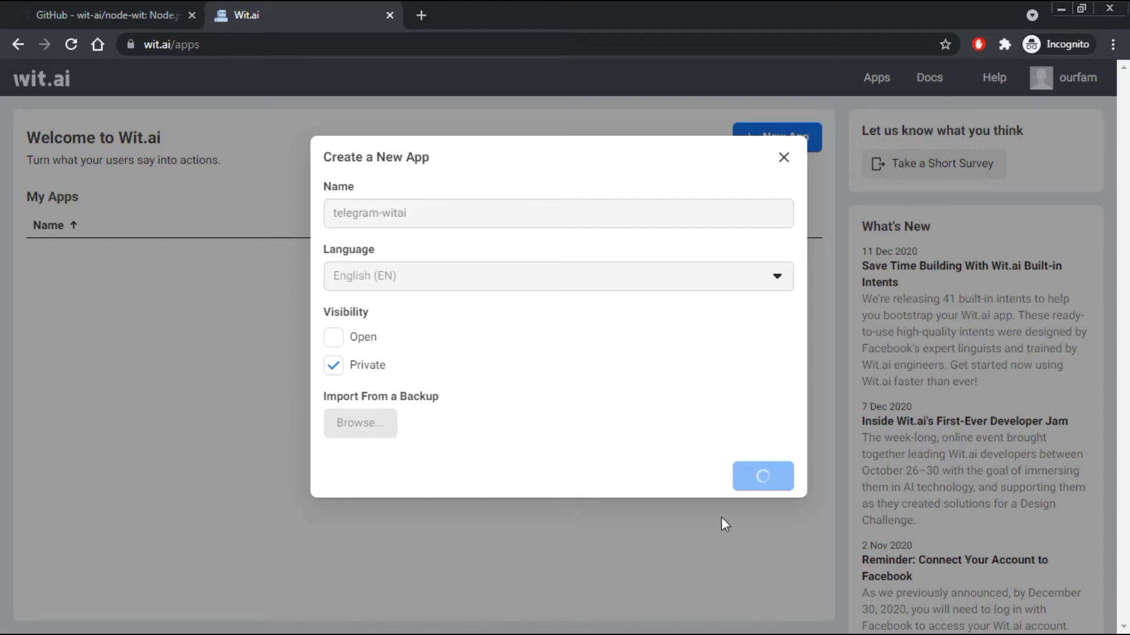
{"action": "left_click", "coordinate": [762, 477]}
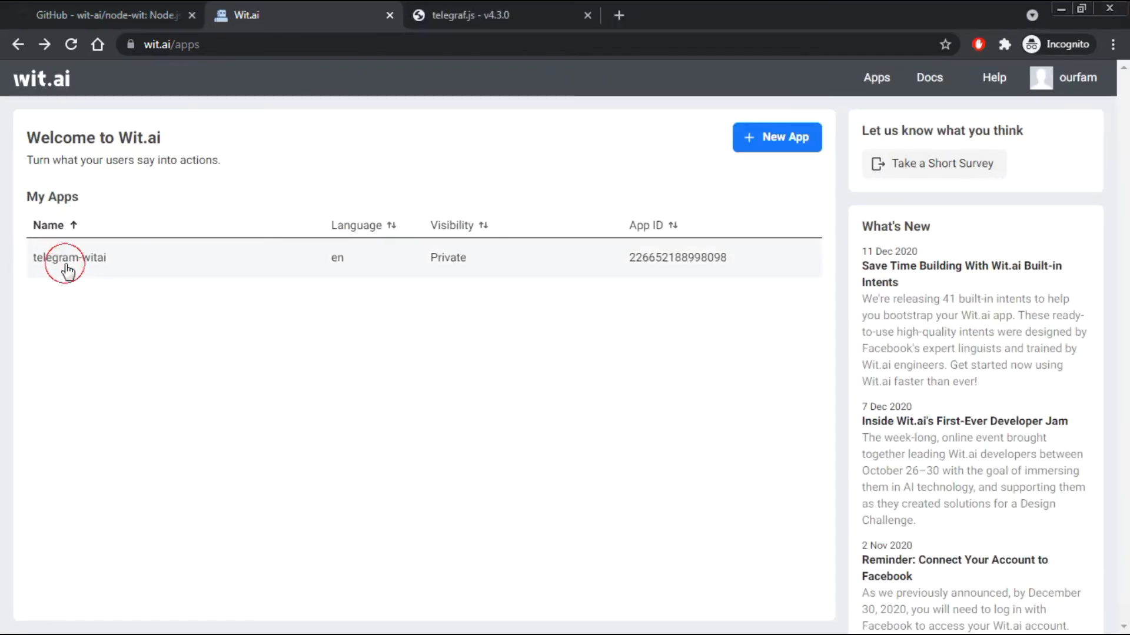
Step: Open the telegram-witai app and its Settings page
{"action": "left_click", "coordinate": [70, 258]}
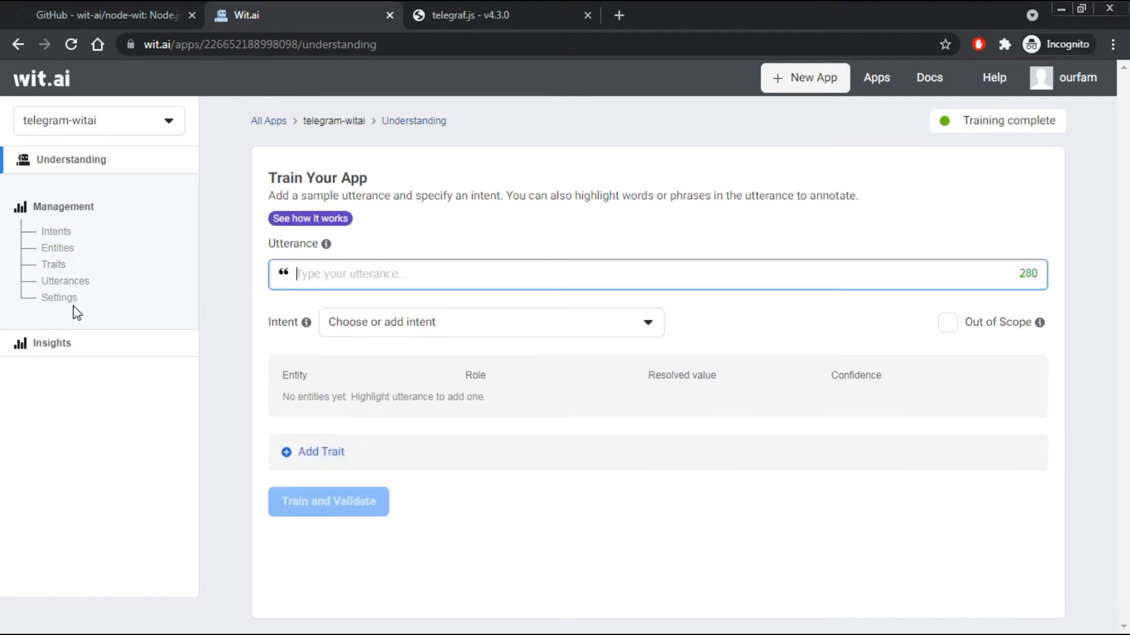
{"action": "left_click", "coordinate": [56, 297]}
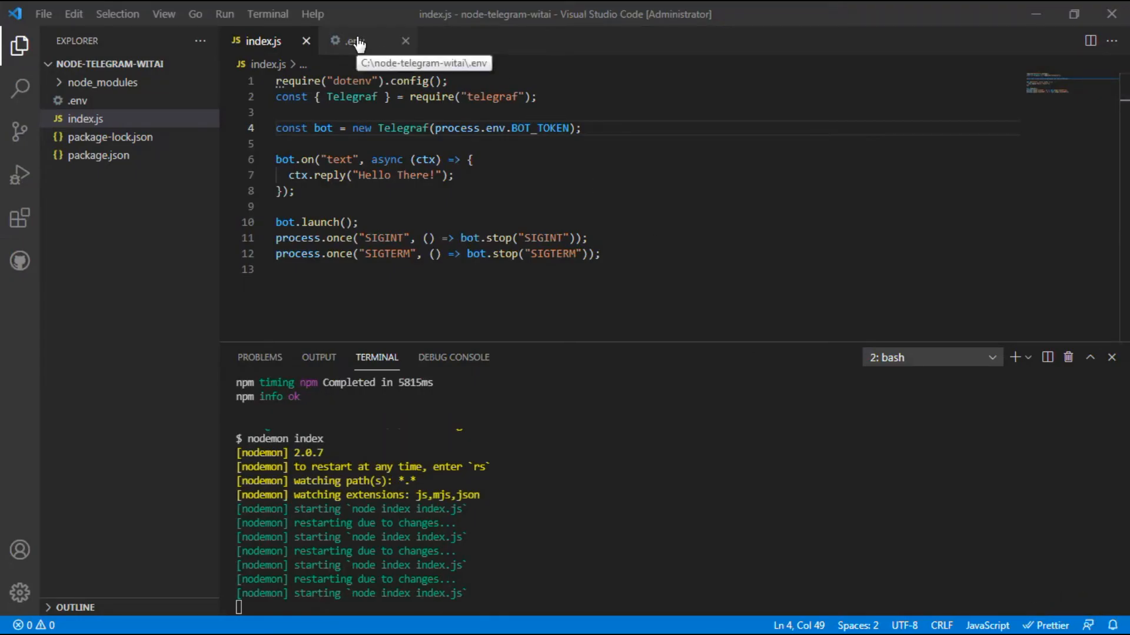
Step: Add WITAI_TOKEN to .env and save index.js with the node-wit 'Hello' query in bot.on('text')
{"action": "left_click", "coordinate": [353, 40]}
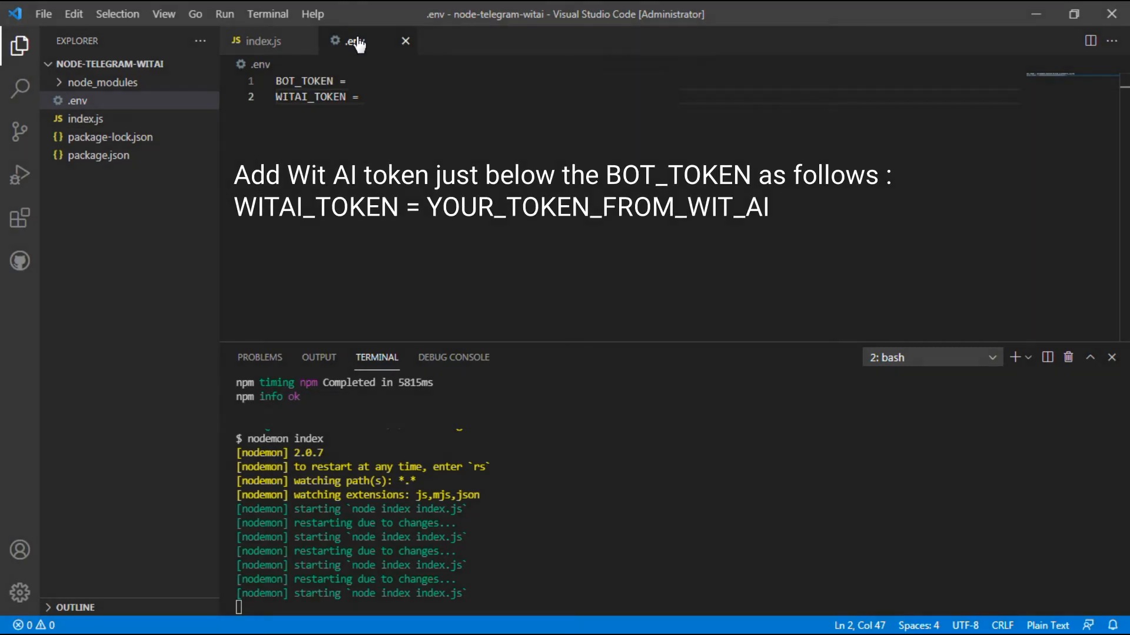
{"action": "left_click", "coordinate": [262, 41]}
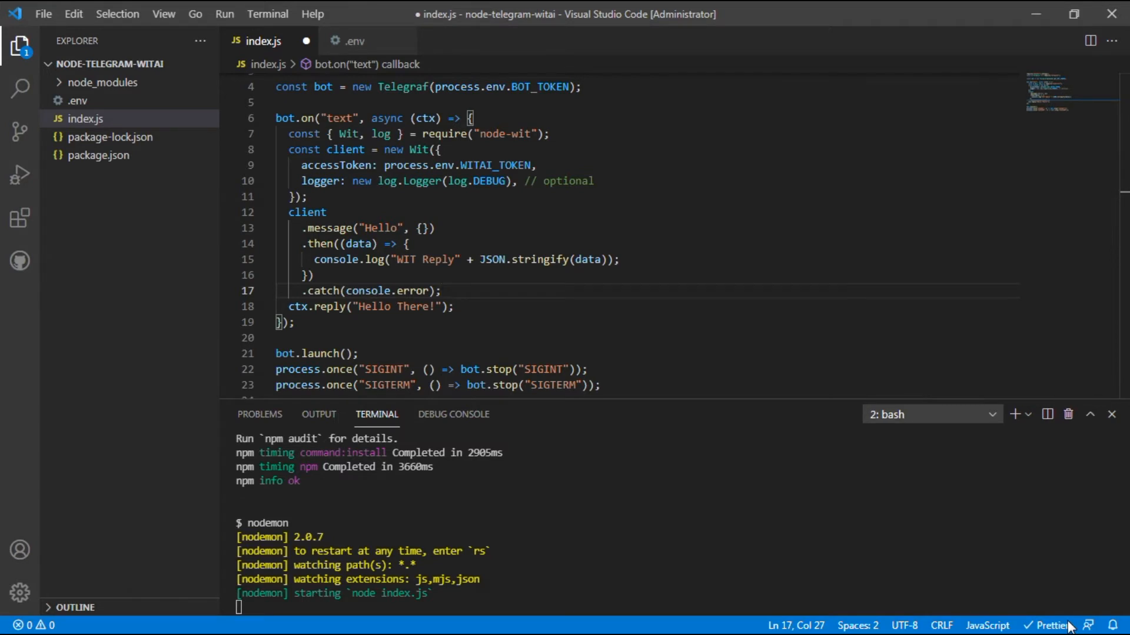
{"action": "key", "text": "Ctrl+s"}
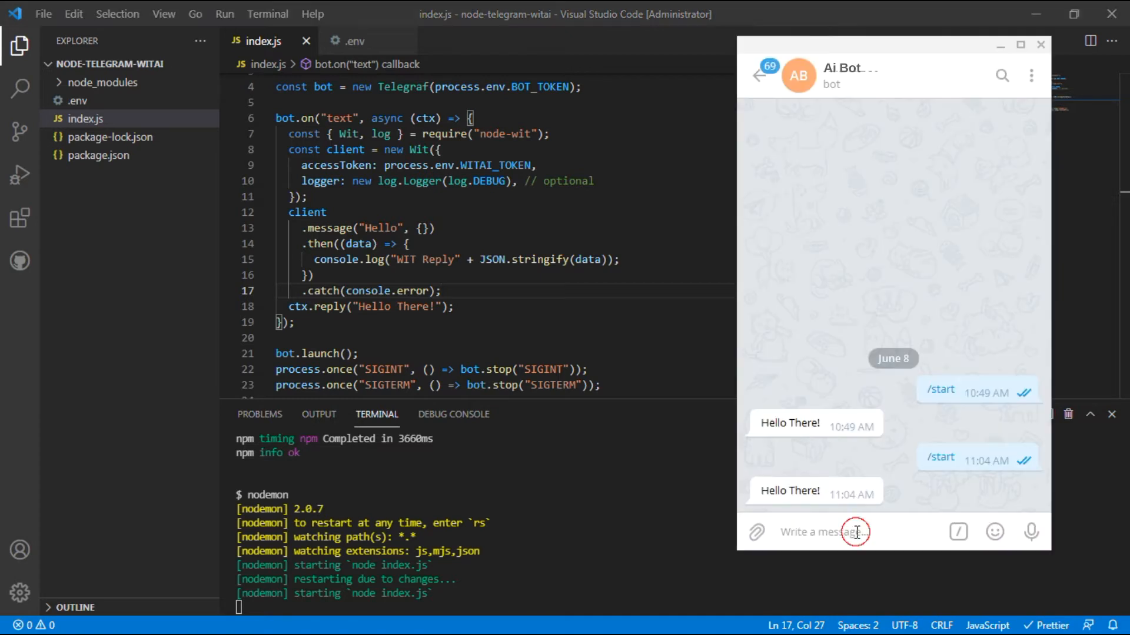
Step: Send the message 'test' to the bot in Telegram
{"action": "type", "text": "test"}
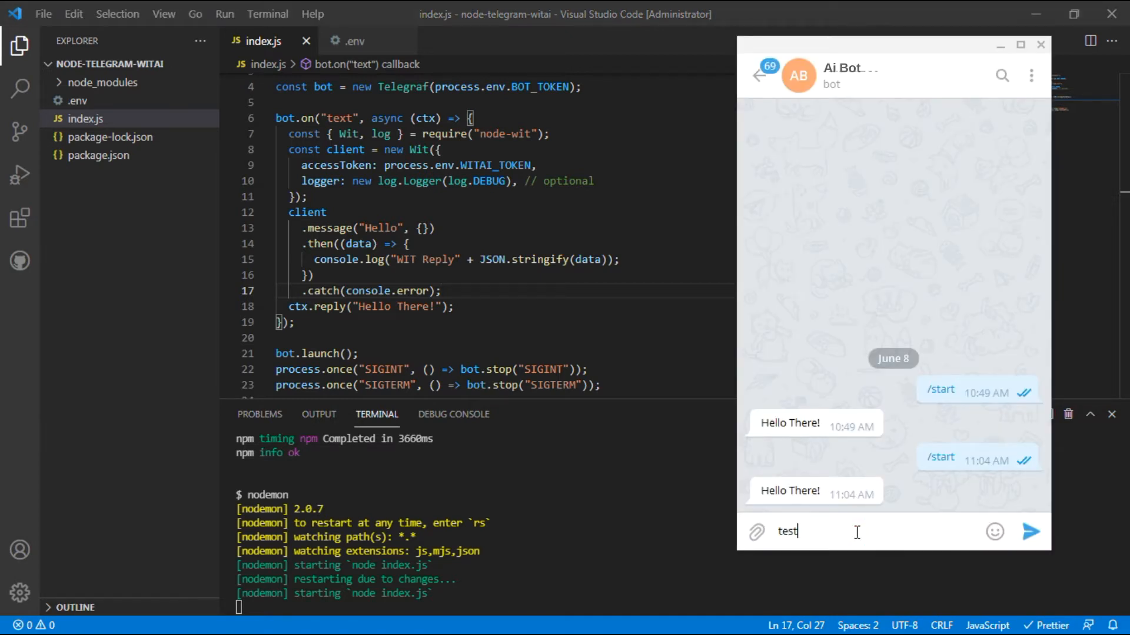
{"action": "left_click", "coordinate": [1031, 533]}
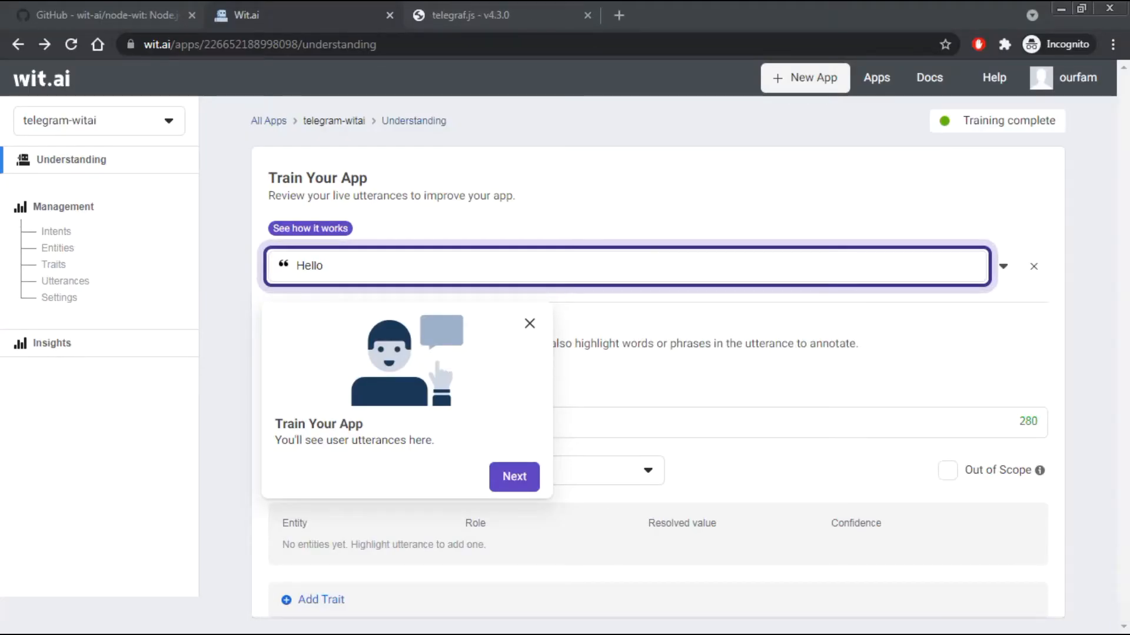
{"action": "mouse_move", "coordinate": [1126, 520]}
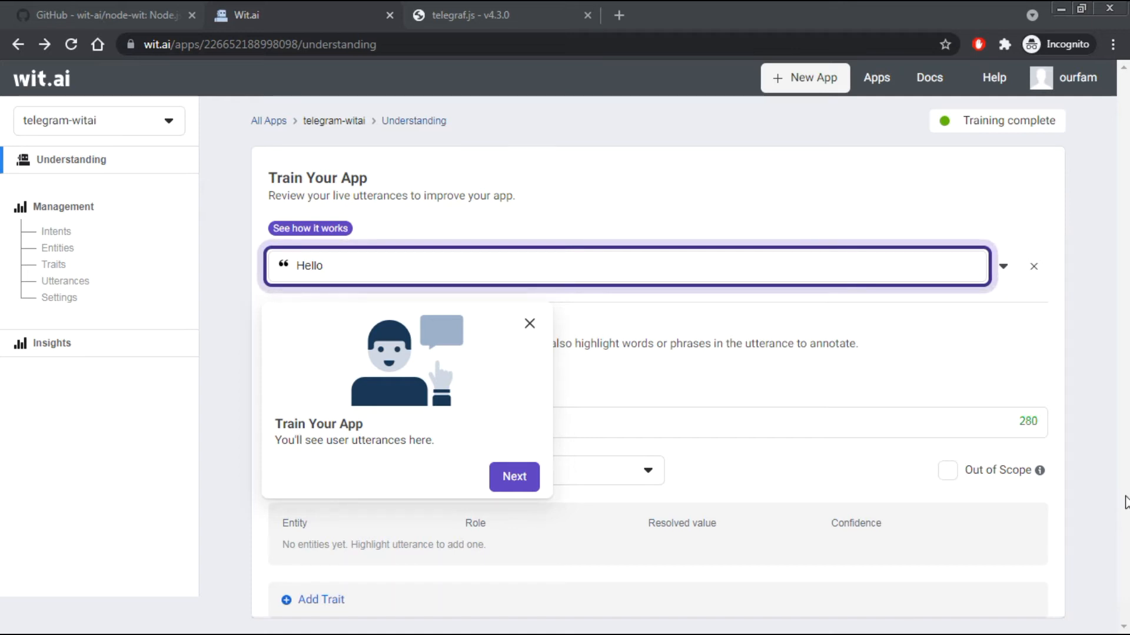
{"action": "mouse_move", "coordinate": [1079, 622]}
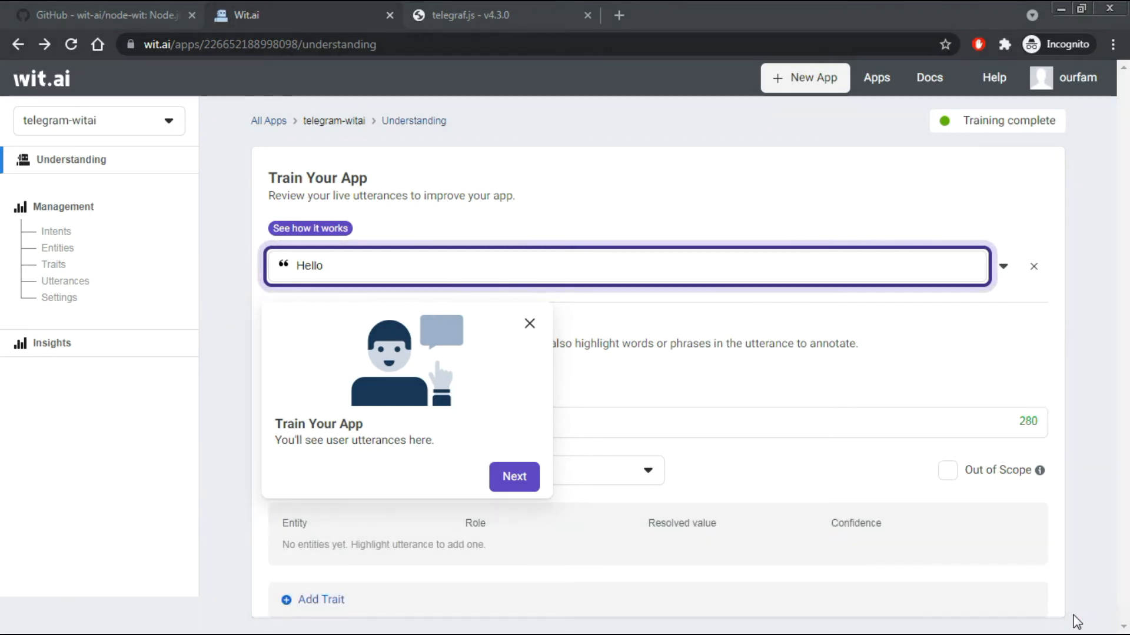
Step: Switch to the browser tab showing the node-wit GitHub repository
{"action": "left_click", "coordinate": [106, 15]}
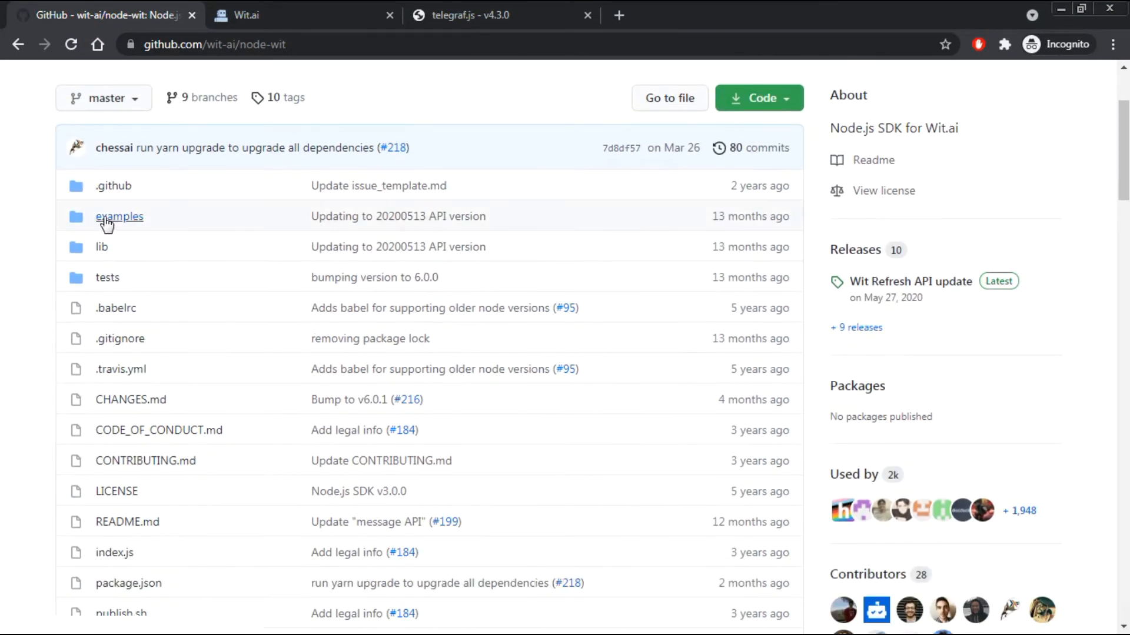
Step: Open the examples folder of the wit-ai/node-wit repository on GitHub
{"action": "left_click", "coordinate": [120, 217]}
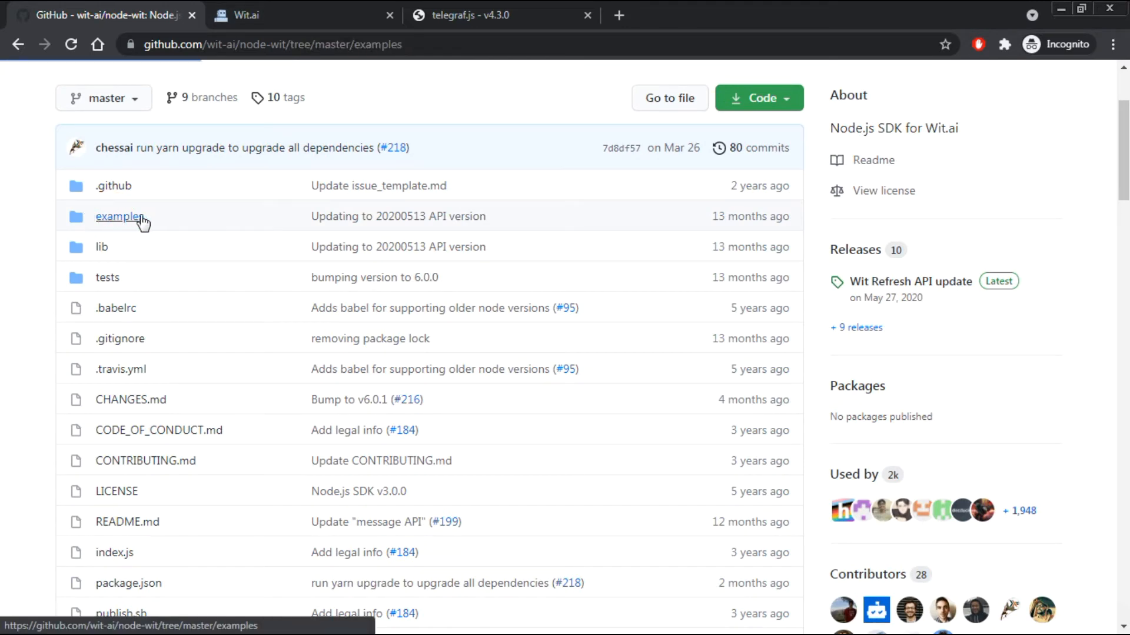
{"action": "left_click", "coordinate": [117, 217]}
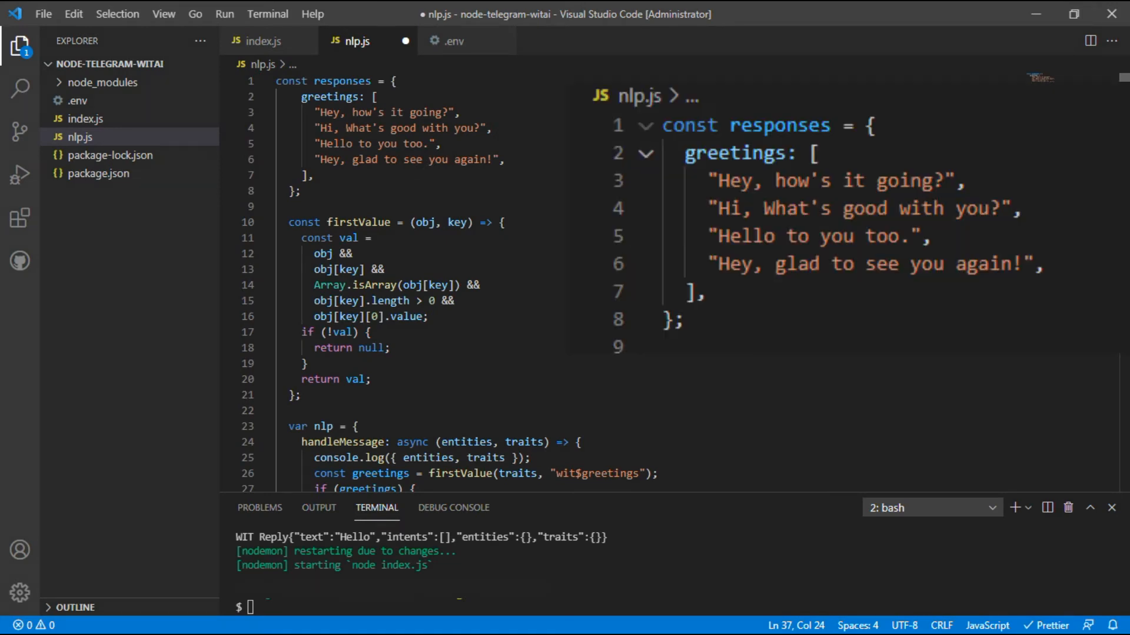
Step: Review the new nlp.js module through its nlp export, then return to index.js
{"action": "scroll", "scroll_direction": "down", "scroll_amount": 3}
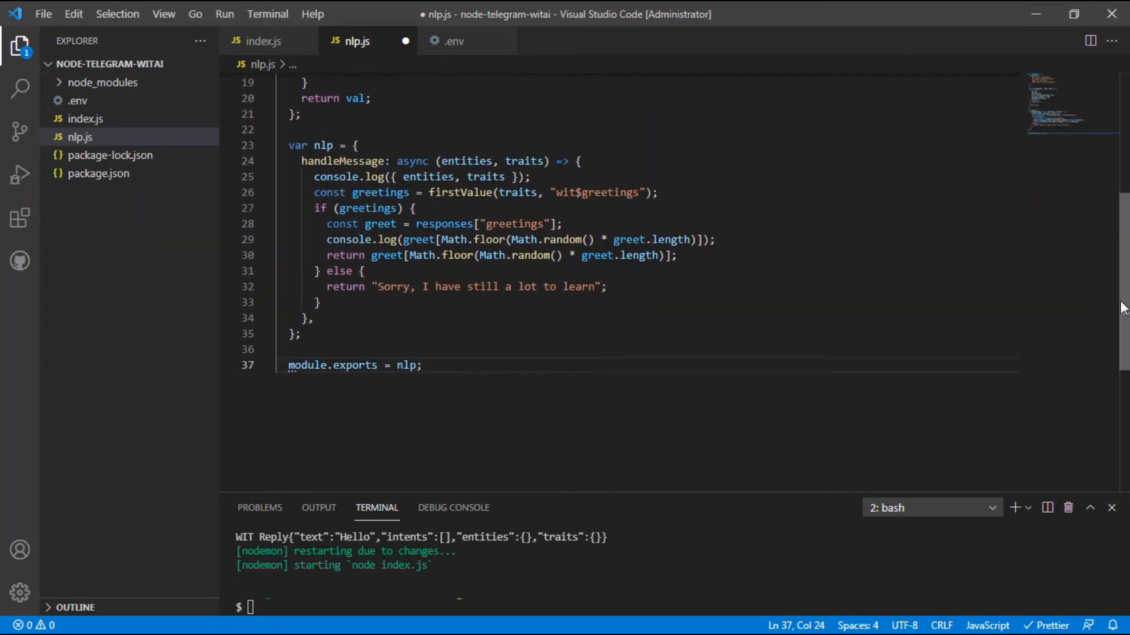
{"action": "left_click", "coordinate": [422, 365]}
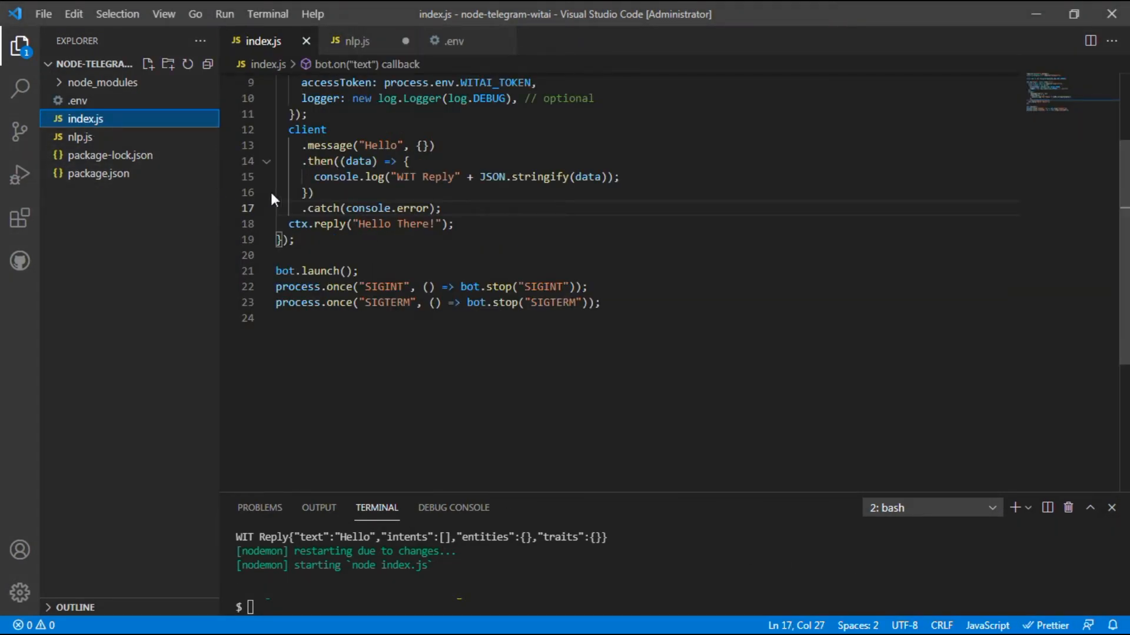
{"action": "mouse_move", "coordinate": [299, 223]}
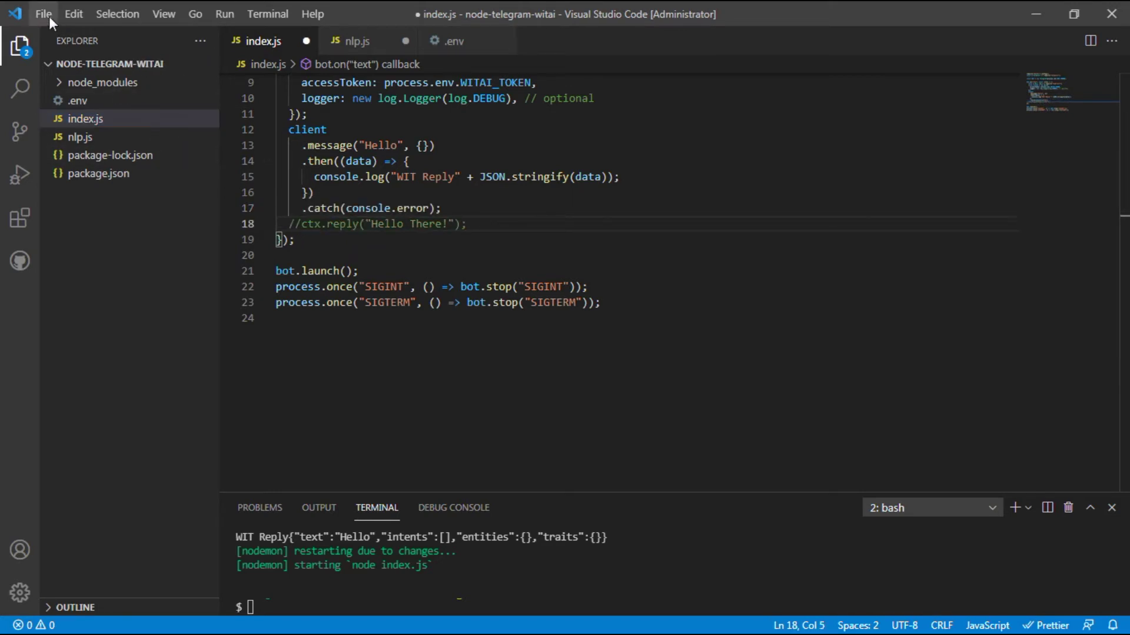
Step: In the bot handler, comment the old reply and store ctx.message.text in a msg variable
{"action": "key", "text": "Ctrl+s"}
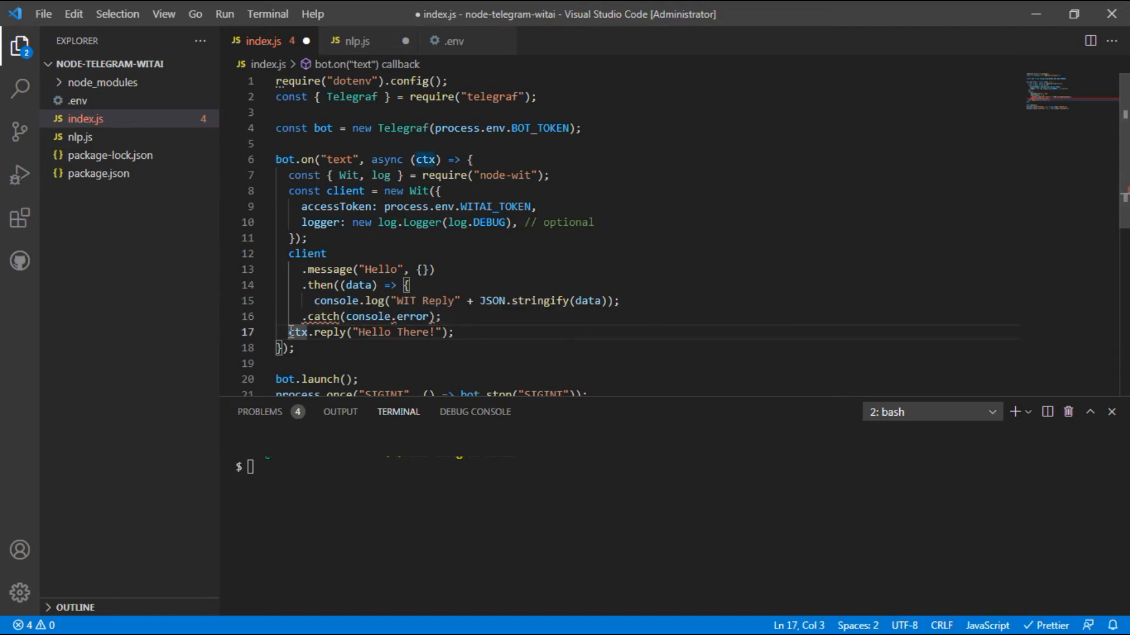
{"action": "type", "text": "//"}
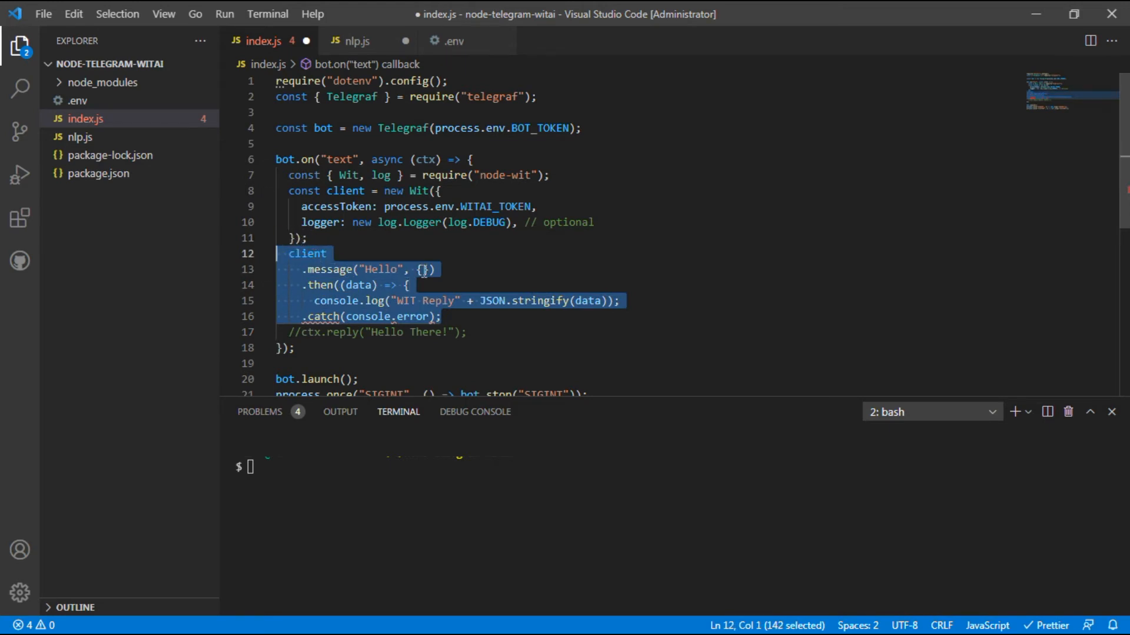
{"action": "type", "text": "var msg = ctx.message.text;"}
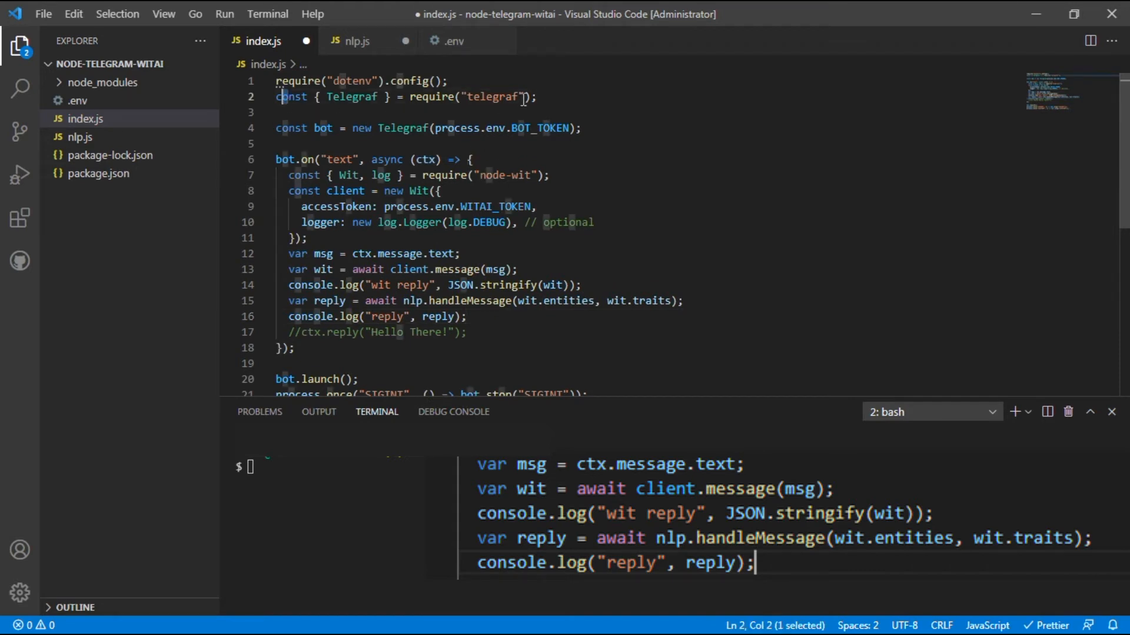
Step: Add const nlp = require("./nlp") below the telegraf import and save index.js
{"action": "left_click", "coordinate": [554, 110]}
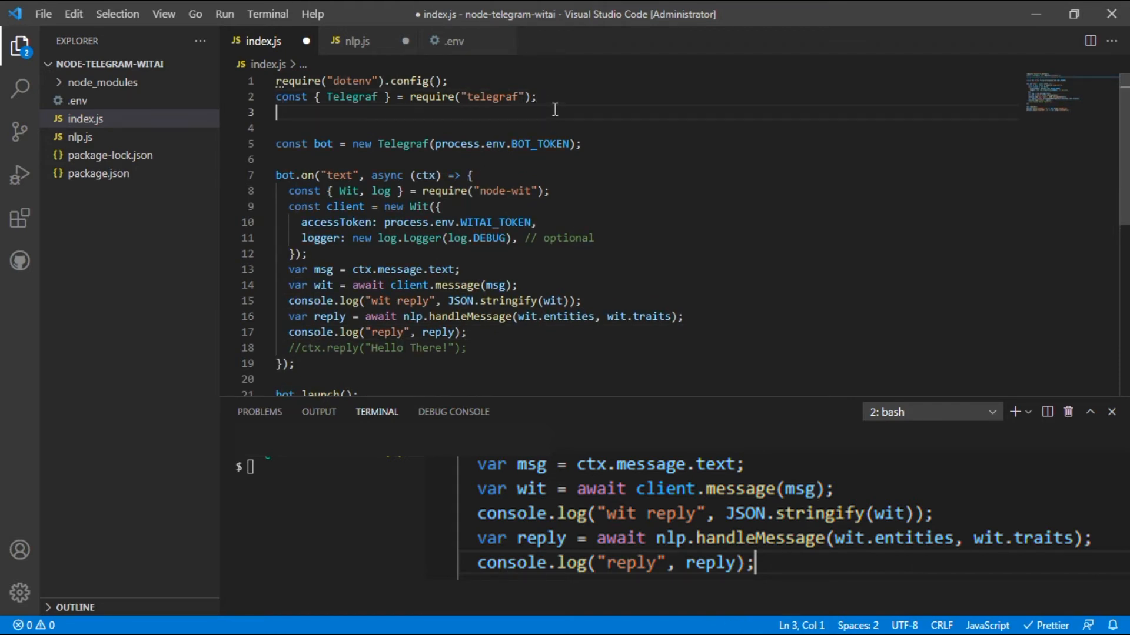
{"action": "type", "text": "const"}
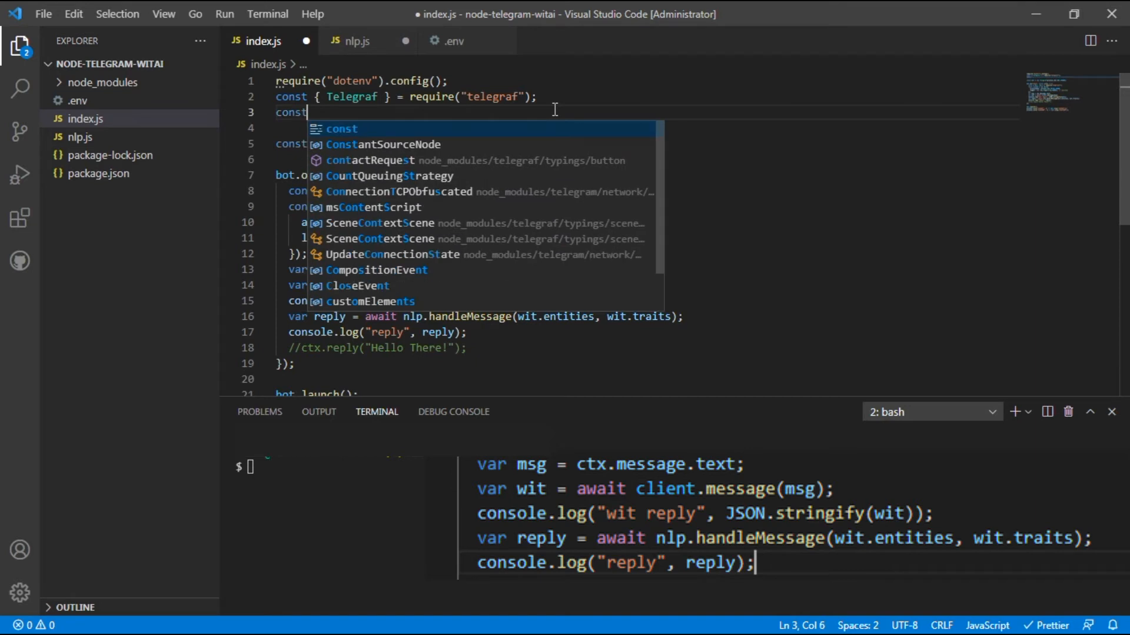
{"action": "type", "text": "nl"}
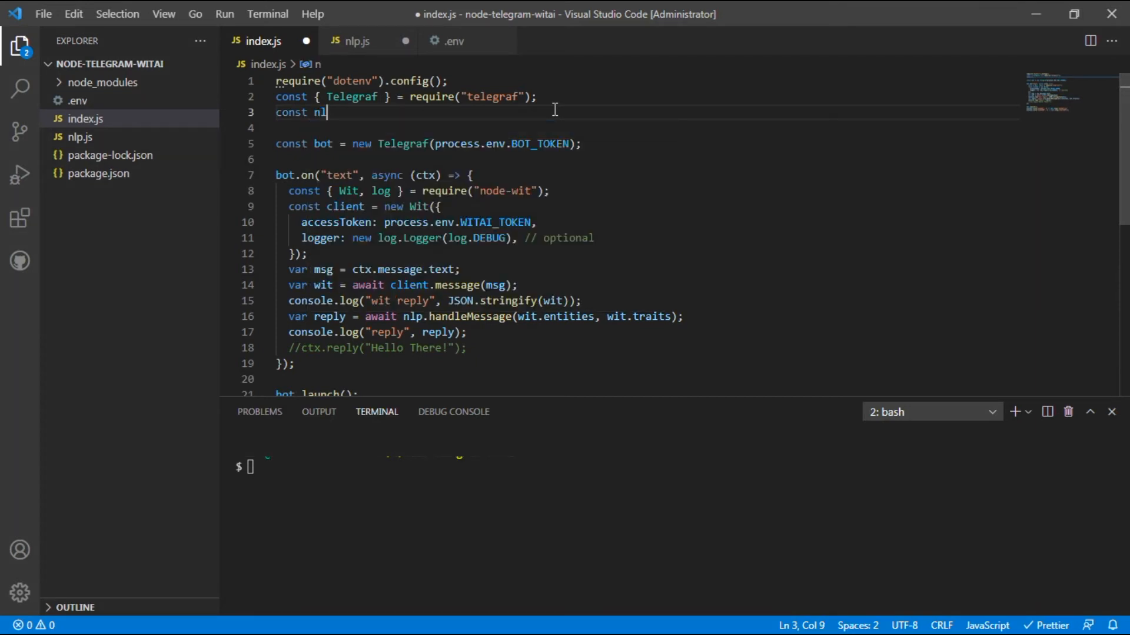
{"action": "type", "text": "p ="}
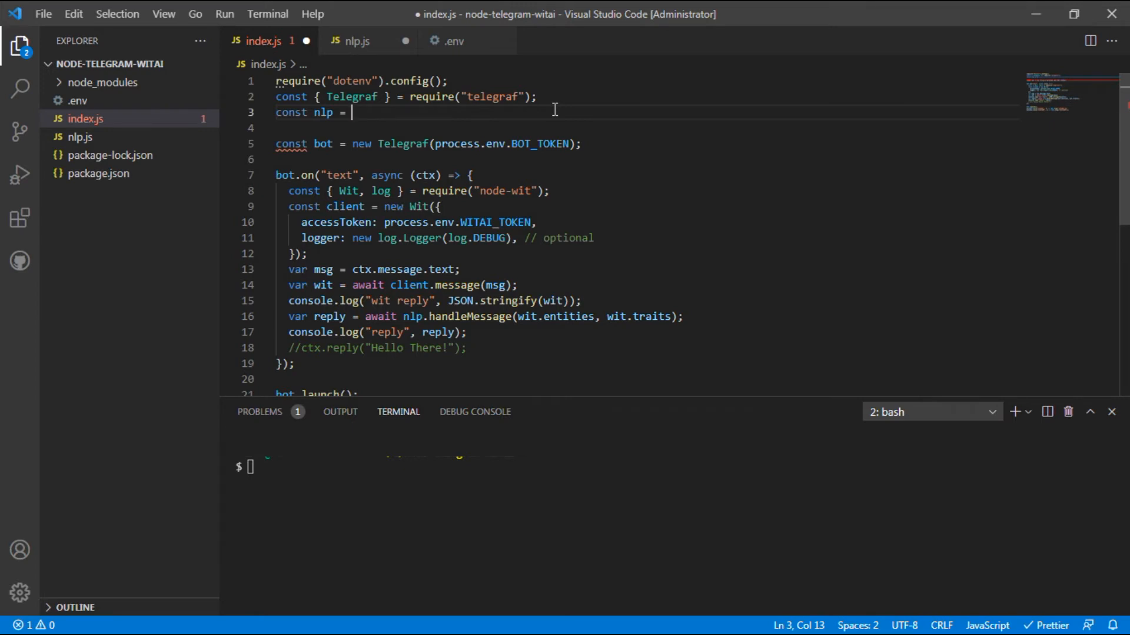
{"action": "type", "text": "require(\"./"}
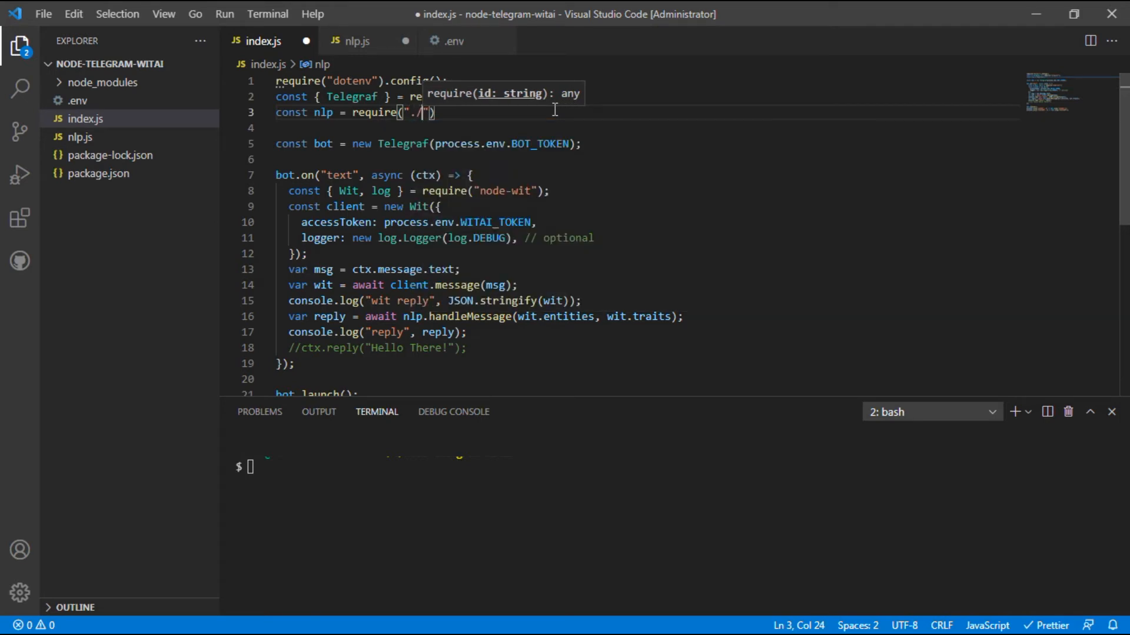
{"action": "type", "text": "nlp"}
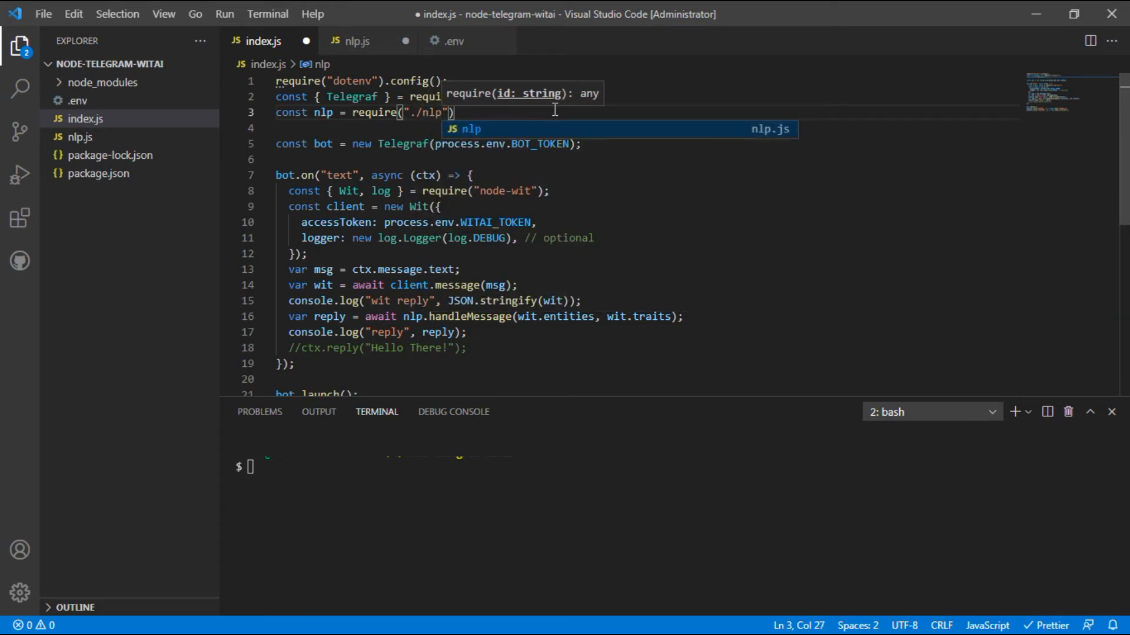
{"action": "left_click", "coordinate": [46, 14]}
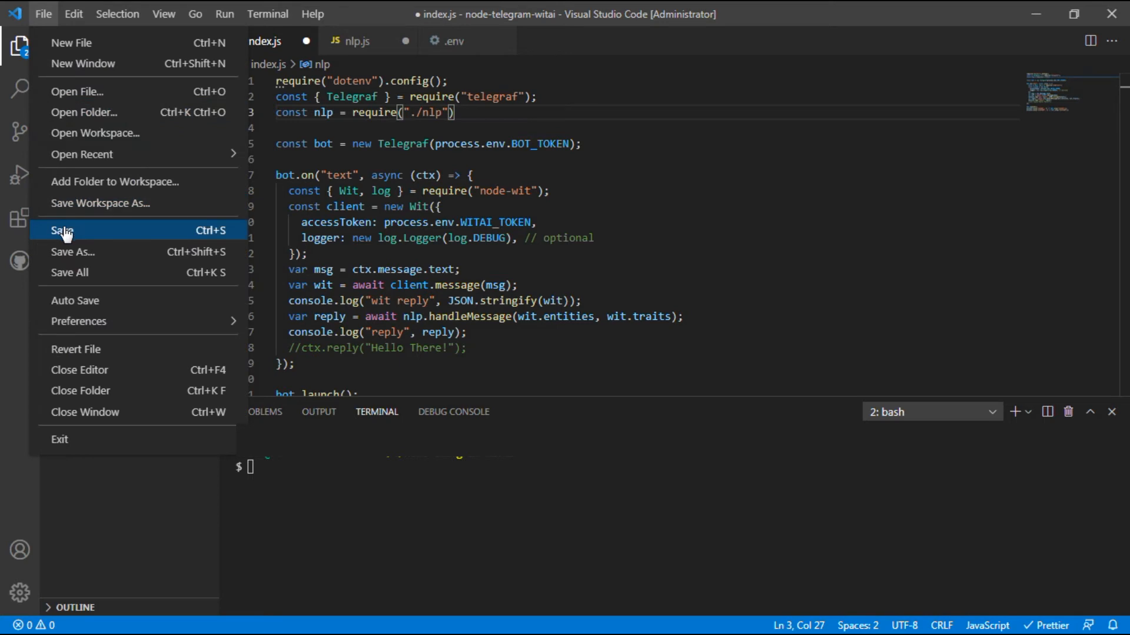
{"action": "left_click", "coordinate": [61, 231]}
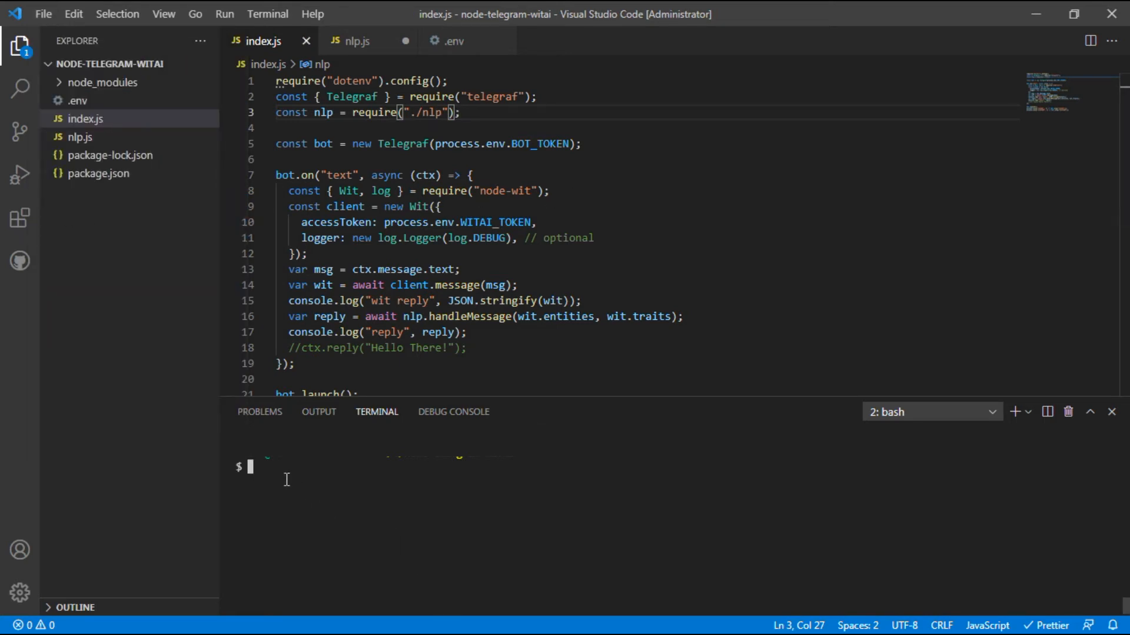
Step: Run nodemon index and send hello to the bot in Telegram, logging the fallback apology reply
{"action": "type", "text": "nodemon index"}
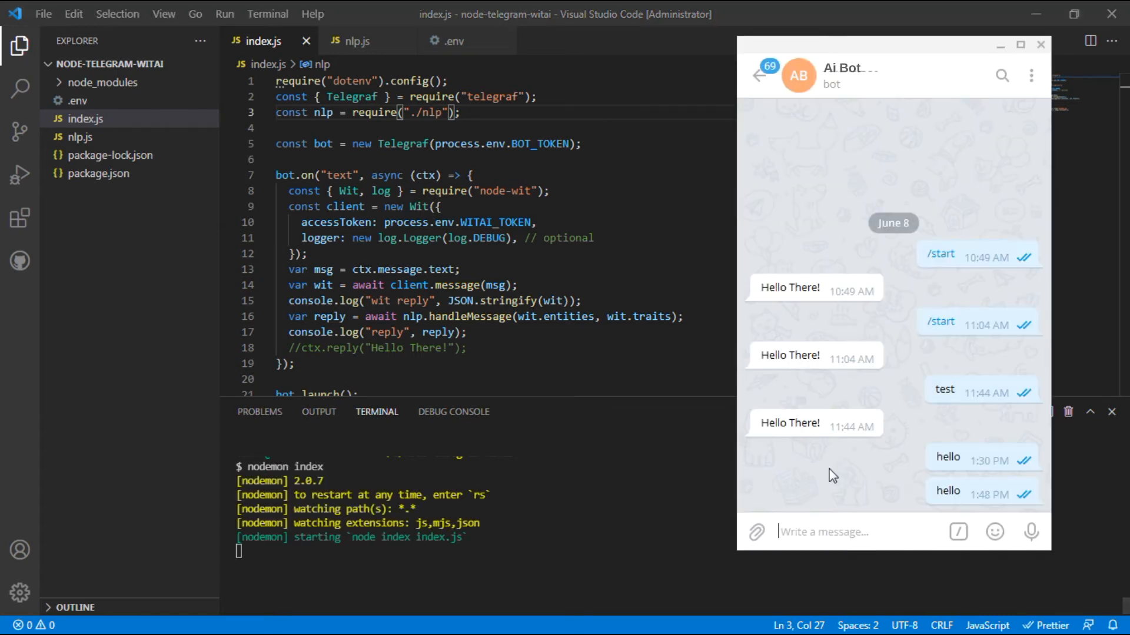
{"action": "mouse_move", "coordinate": [877, 477]}
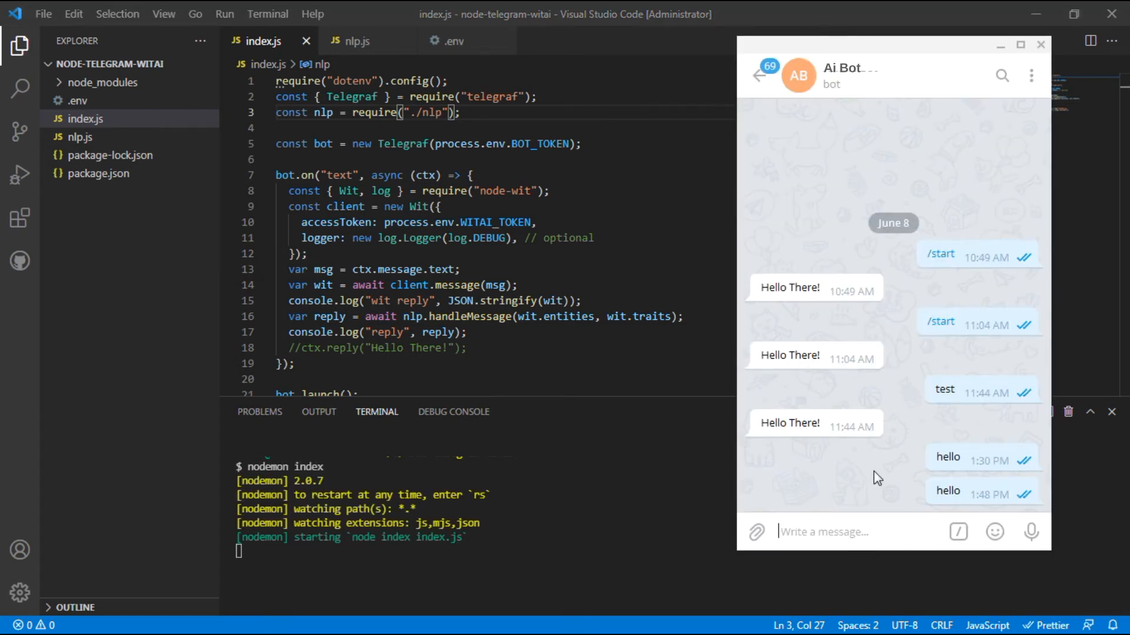
{"action": "type", "text": "hel"}
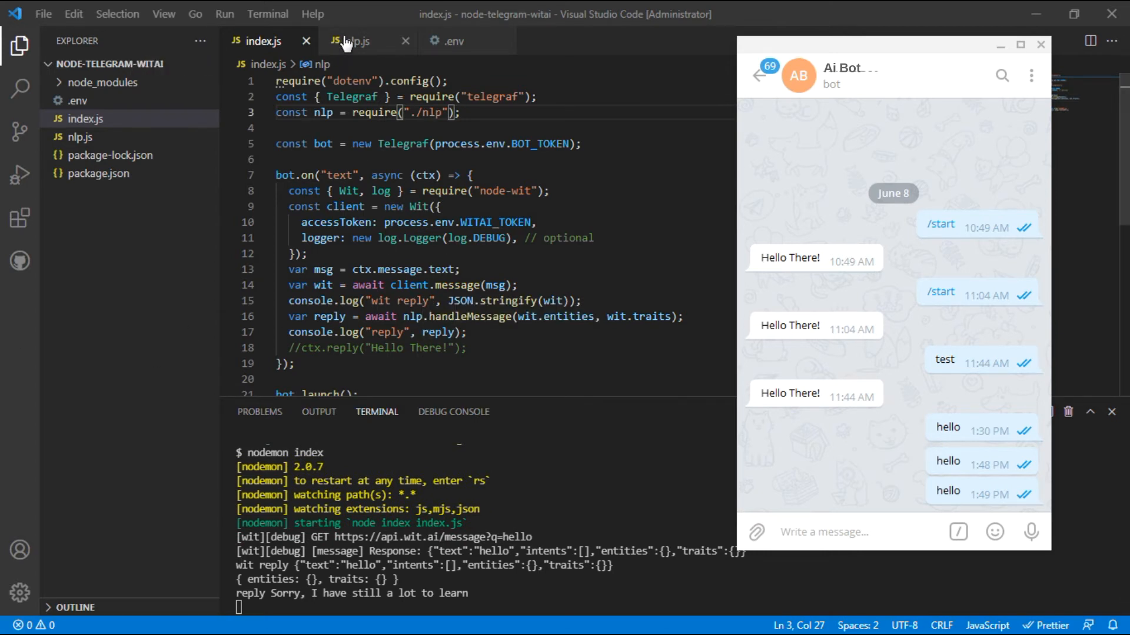
{"action": "left_click", "coordinate": [359, 40]}
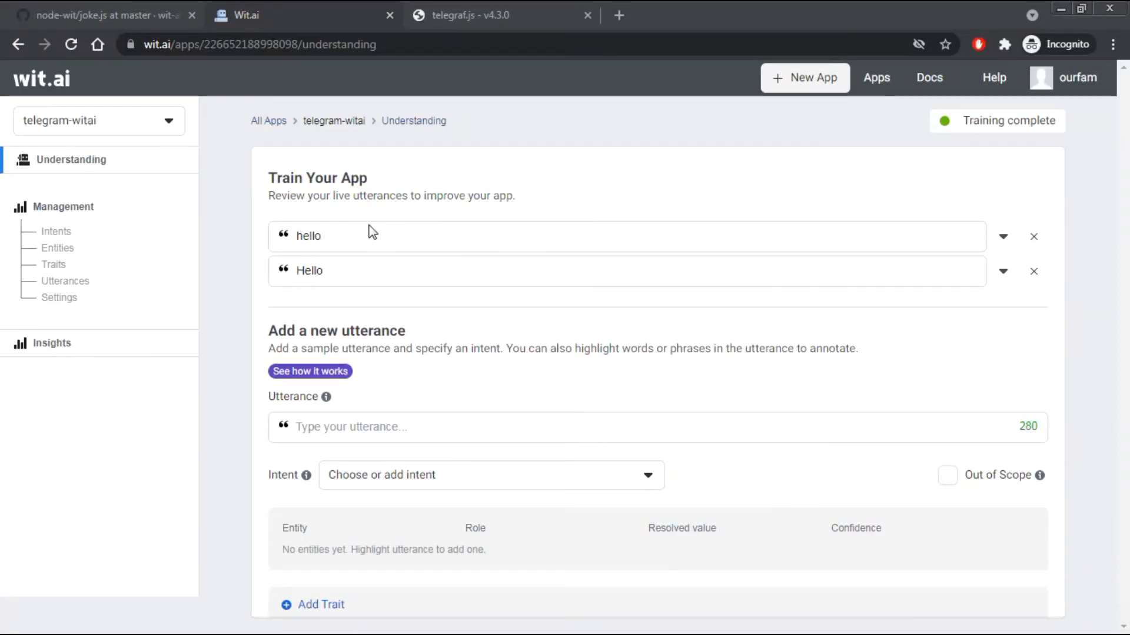
{"action": "mouse_move", "coordinate": [330, 264]}
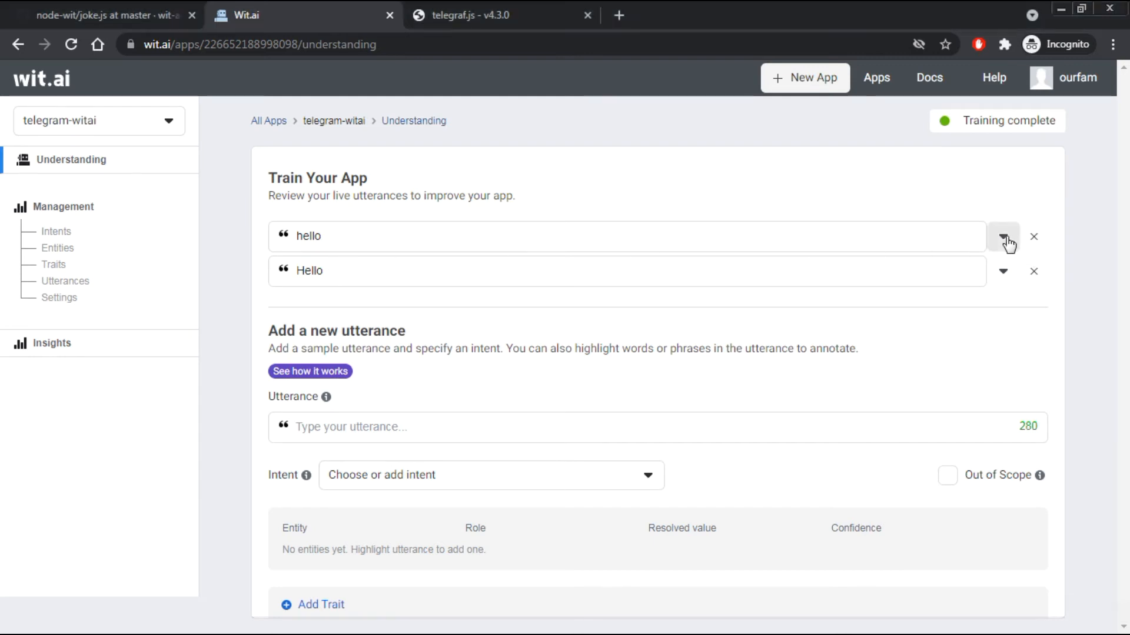
Step: Label the hello utterance with the wit/greetings trait and a new greetings intent, then Train and Validate
{"action": "left_click", "coordinate": [1002, 236]}
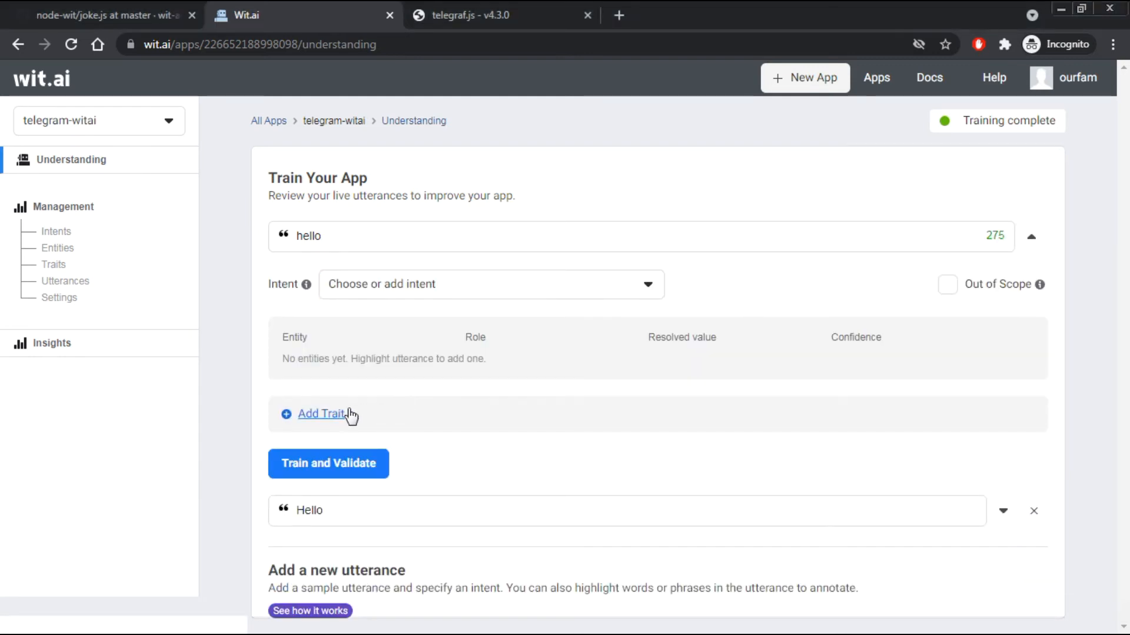
{"action": "left_click", "coordinate": [321, 414]}
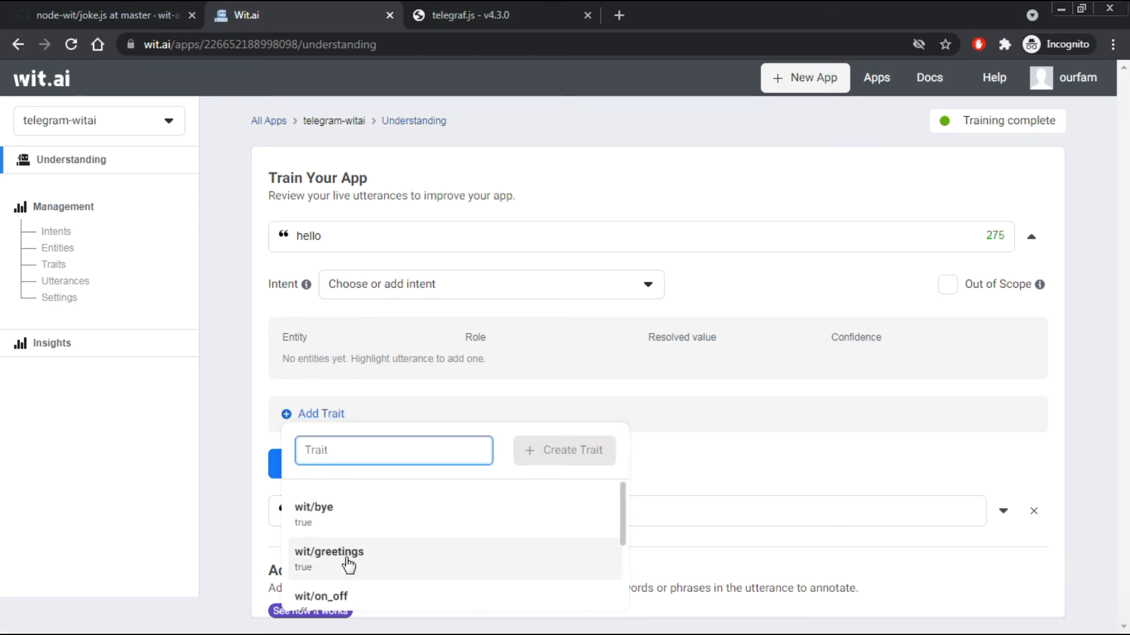
{"action": "left_click", "coordinate": [329, 553]}
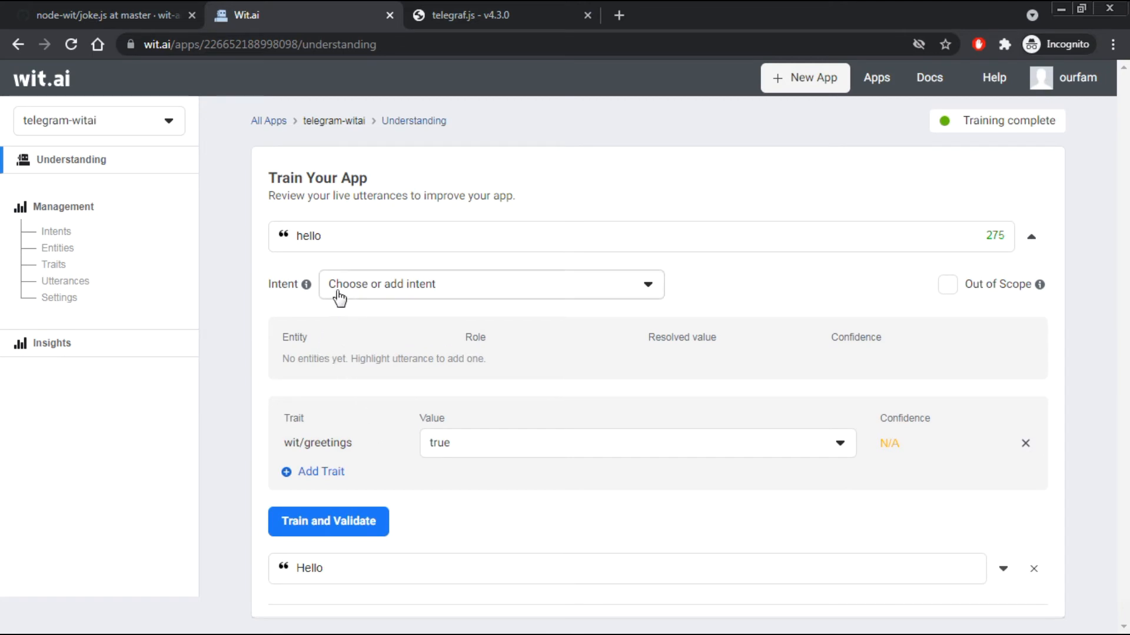
{"action": "mouse_move", "coordinate": [319, 536]}
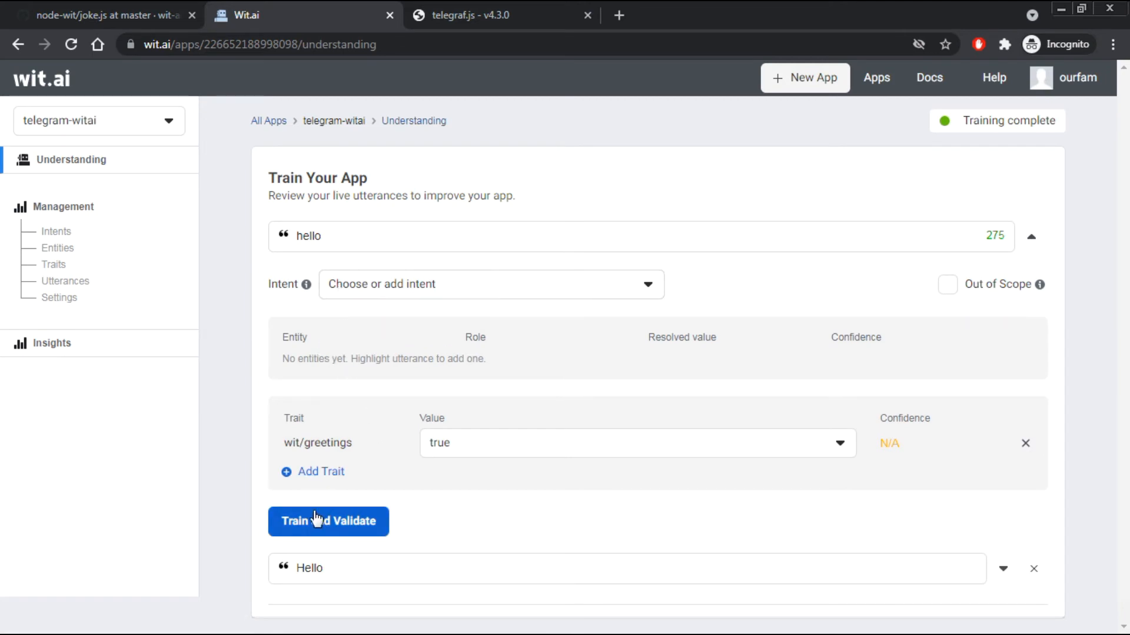
{"action": "mouse_move", "coordinate": [348, 318]}
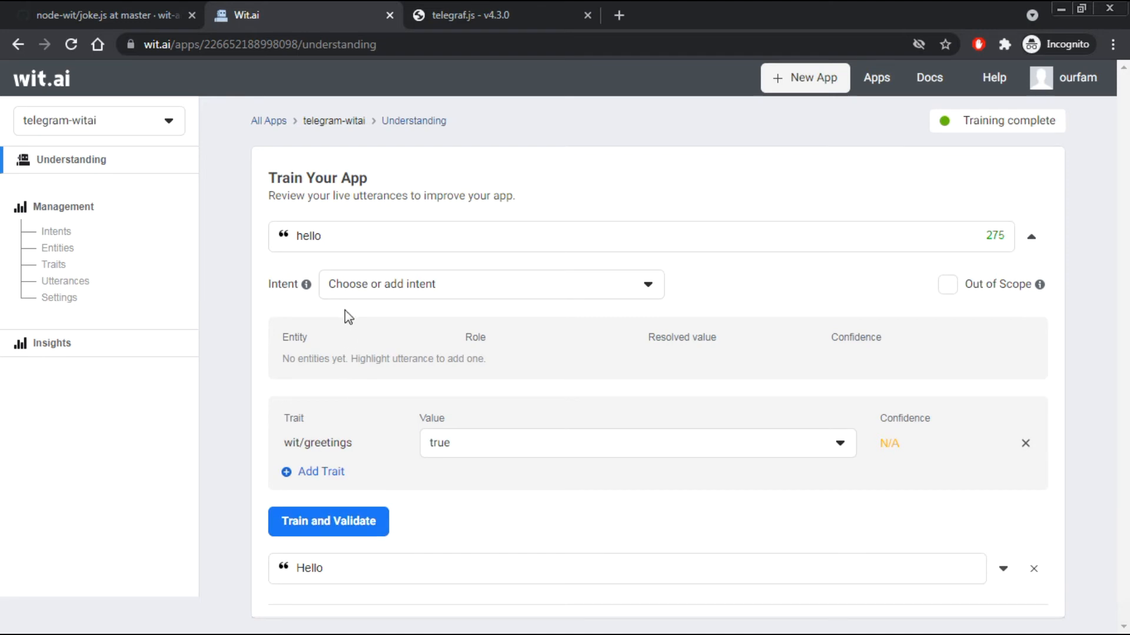
{"action": "left_click", "coordinate": [492, 284]}
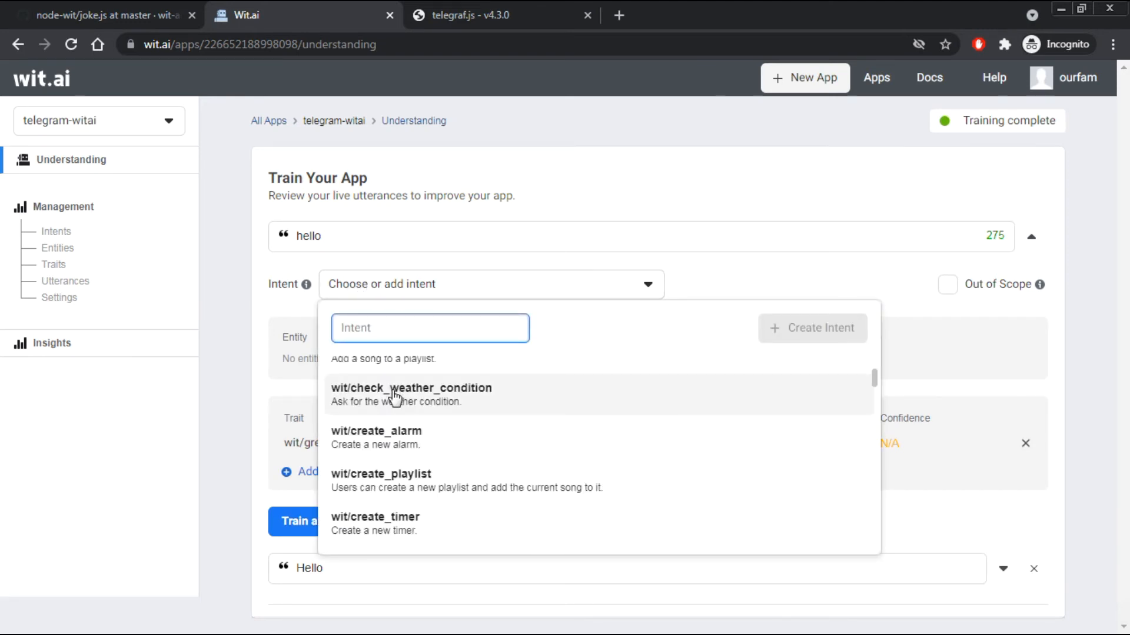
{"action": "scroll", "scroll_direction": "down", "scroll_amount": 3}
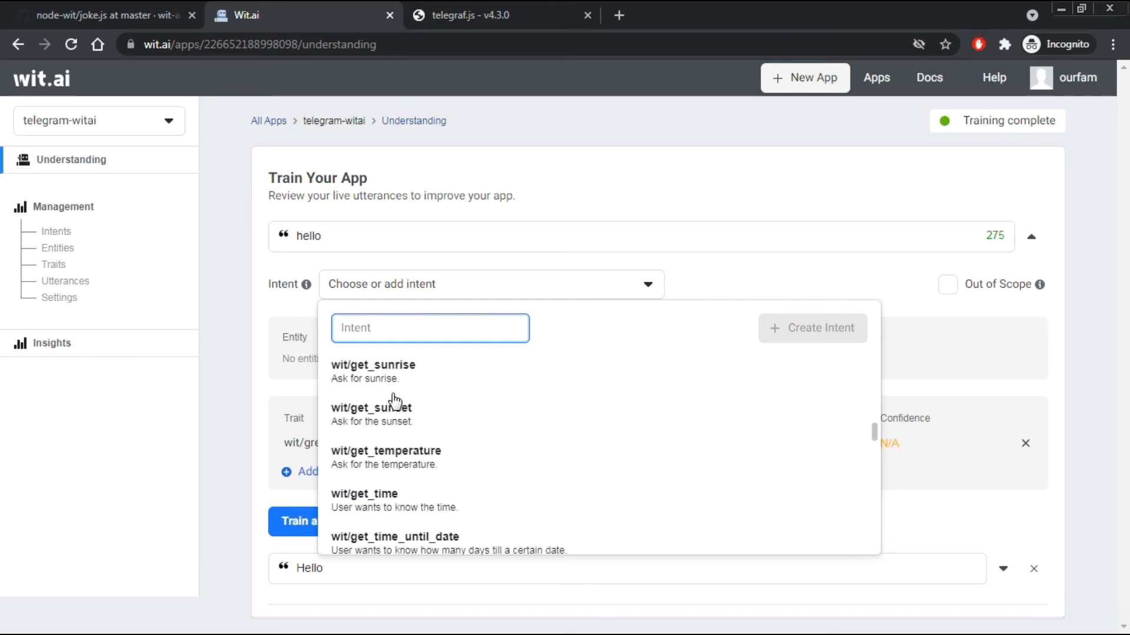
{"action": "scroll", "scroll_direction": "down", "scroll_amount": 3}
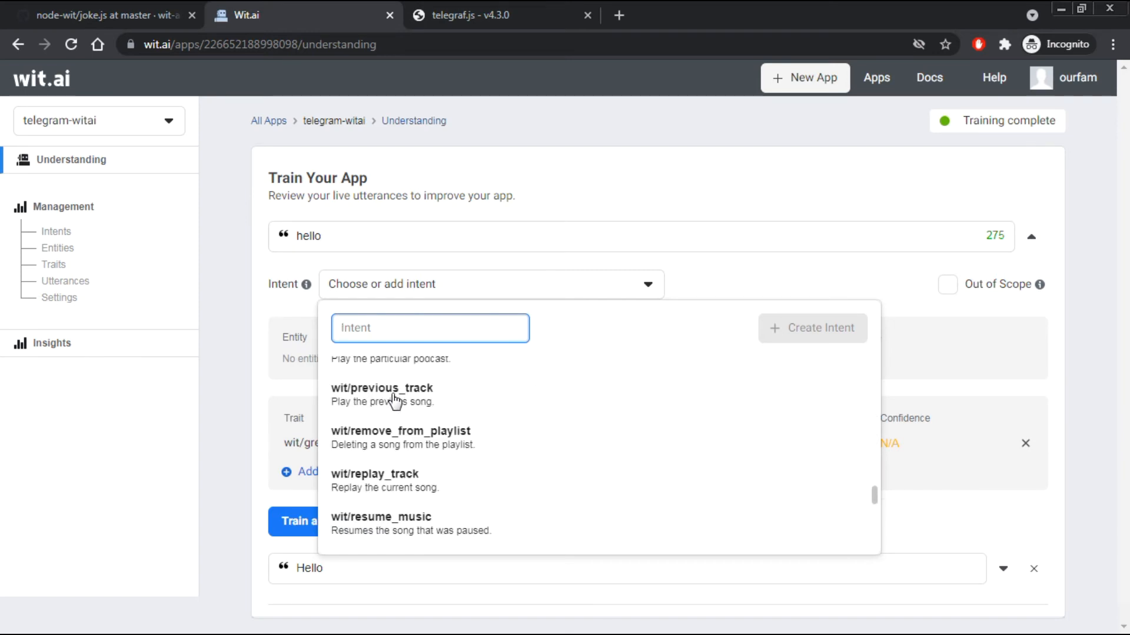
{"action": "scroll", "scroll_direction": "down", "scroll_amount": 3}
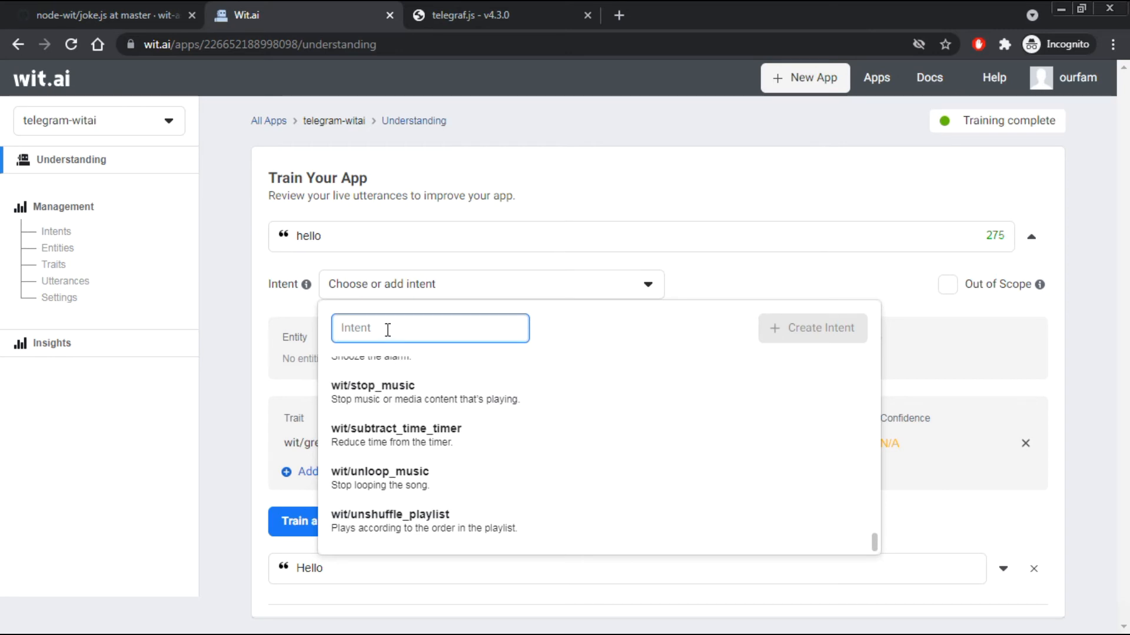
{"action": "type", "text": "greetings"}
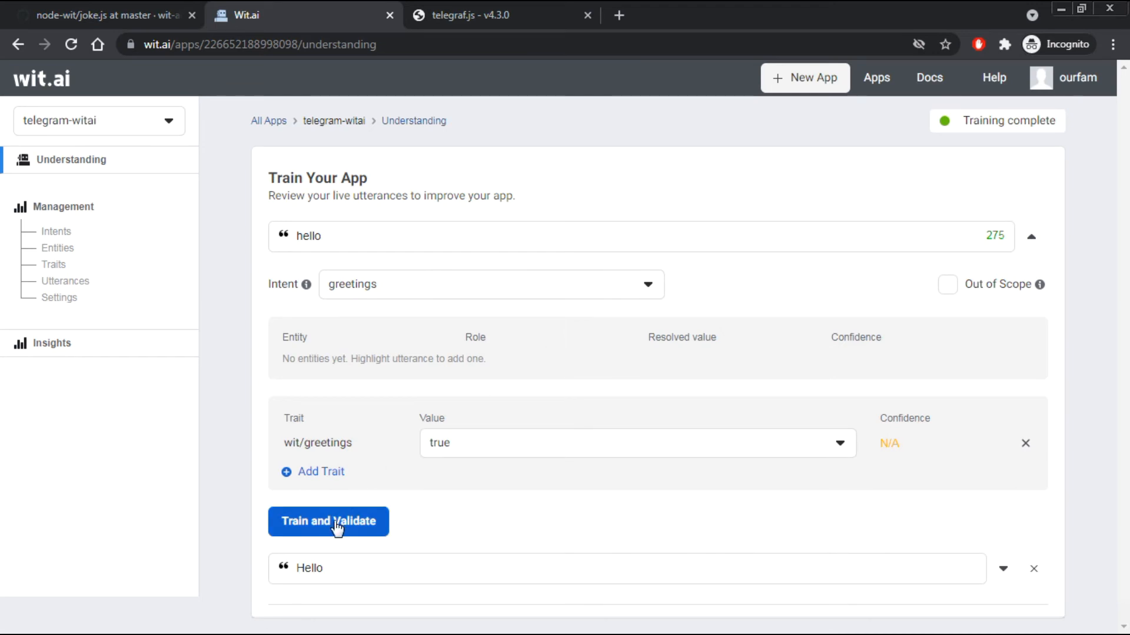
{"action": "left_click", "coordinate": [328, 522]}
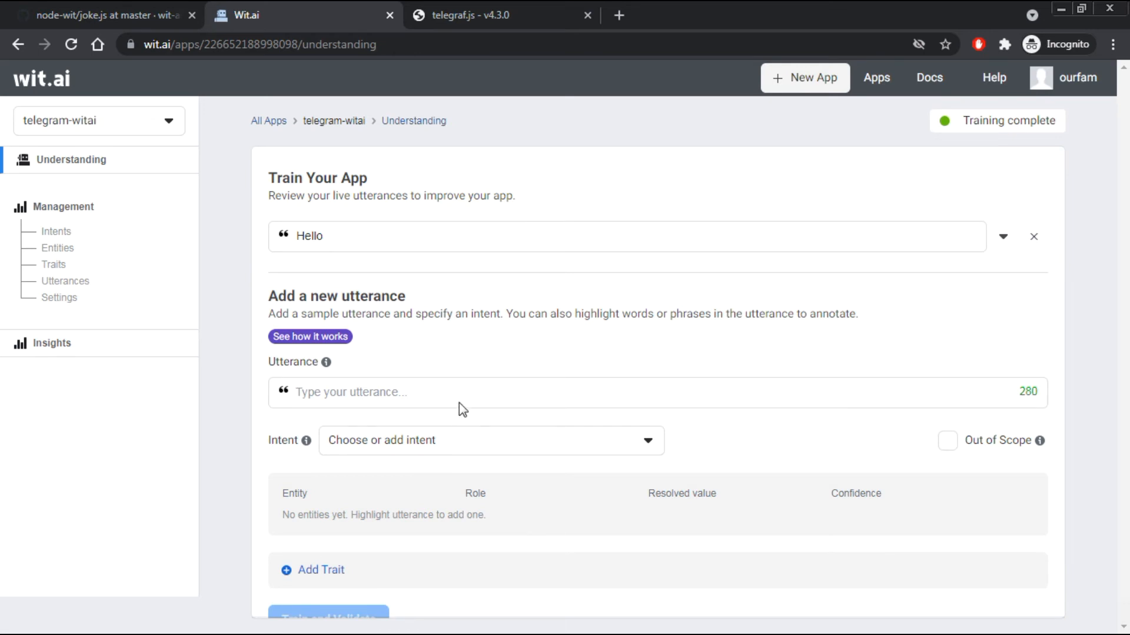
Step: Train and Validate the capitalised Hello utterance likewise, then view the utterances list
{"action": "left_click", "coordinate": [1005, 238]}
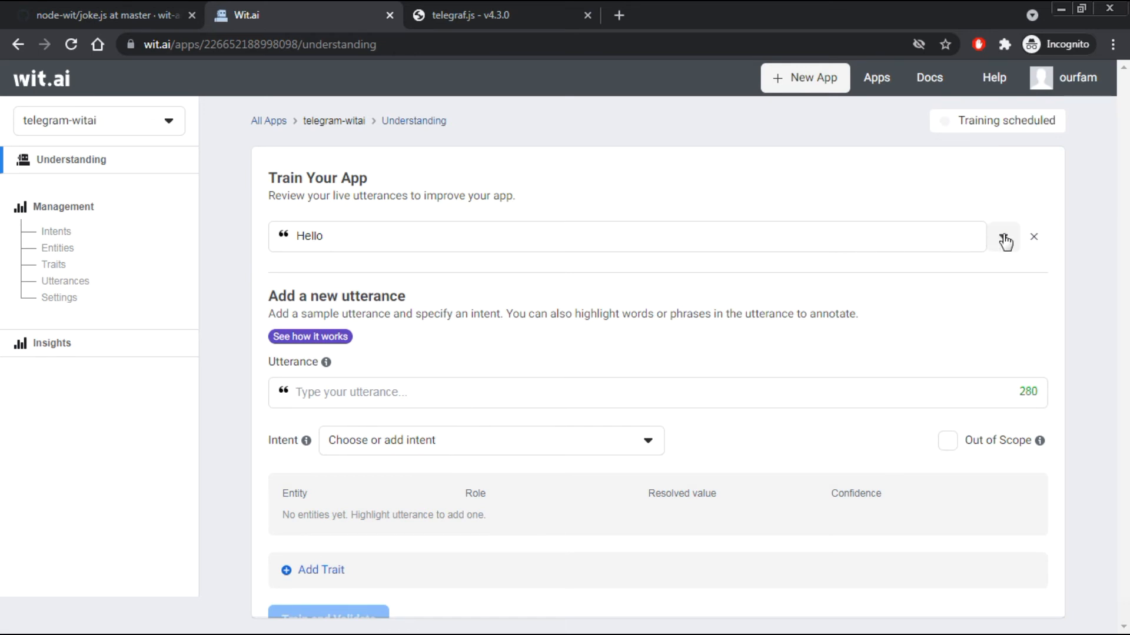
{"action": "left_click", "coordinate": [1004, 238]}
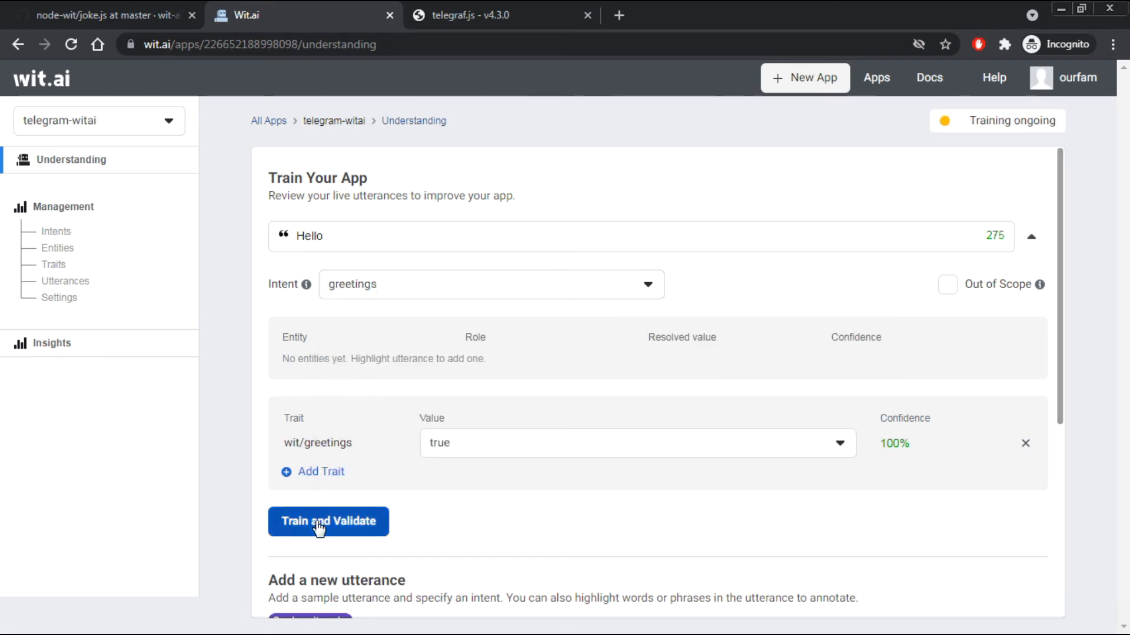
{"action": "left_click", "coordinate": [328, 523]}
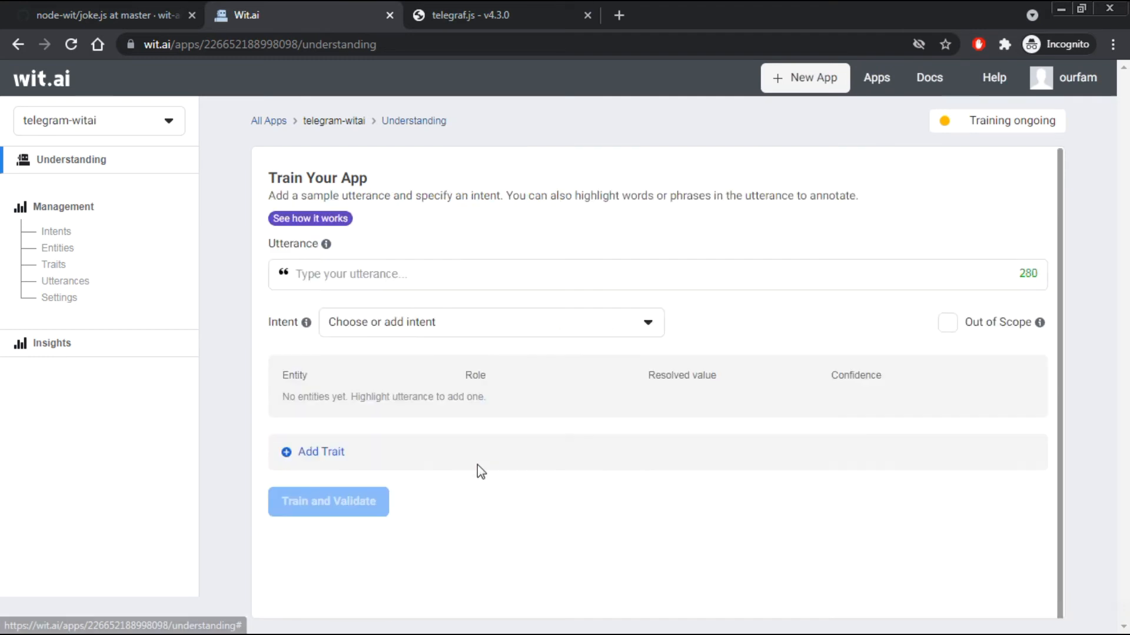
{"action": "mouse_move", "coordinate": [203, 298]}
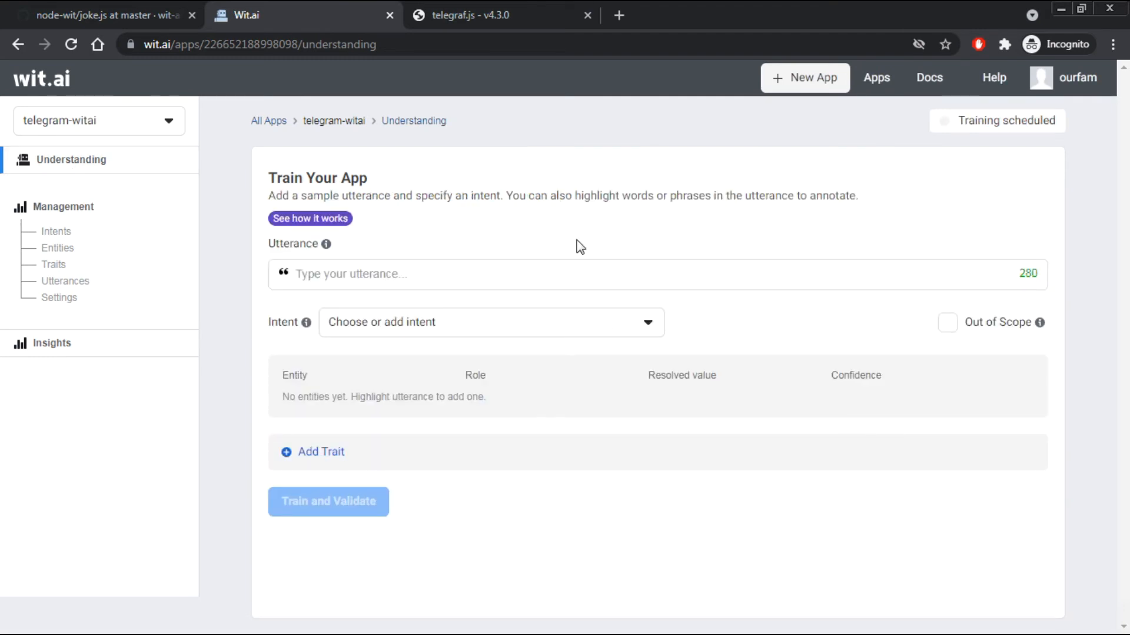
{"action": "left_click", "coordinate": [66, 280]}
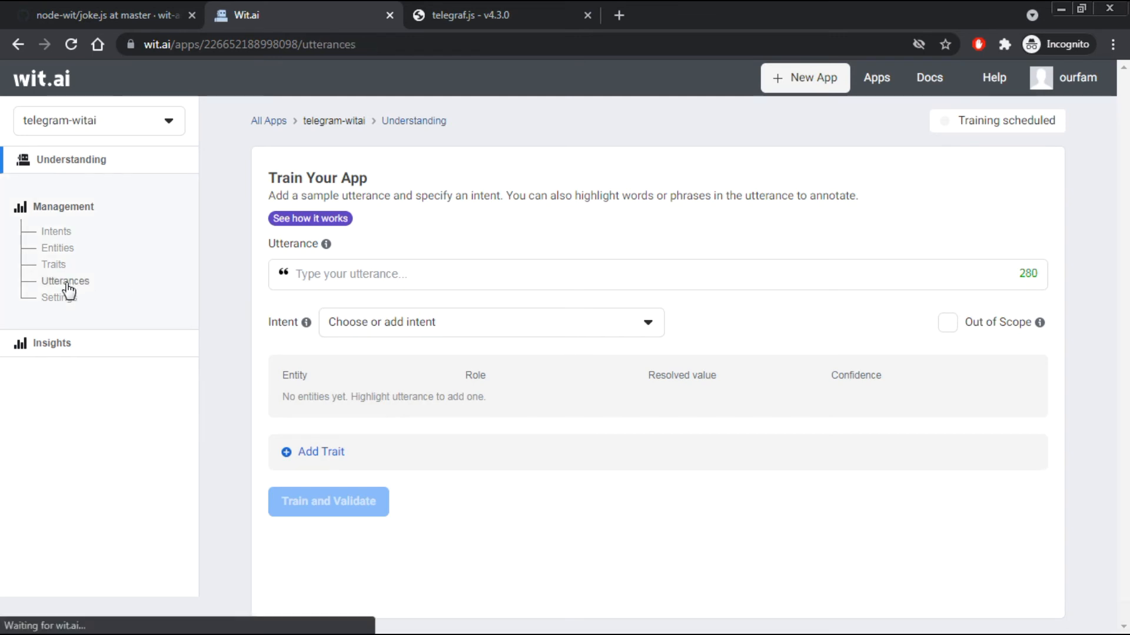
Step: Review both hello utterances' greetings labels, then return to the Train Your App page
{"action": "left_click", "coordinate": [66, 280]}
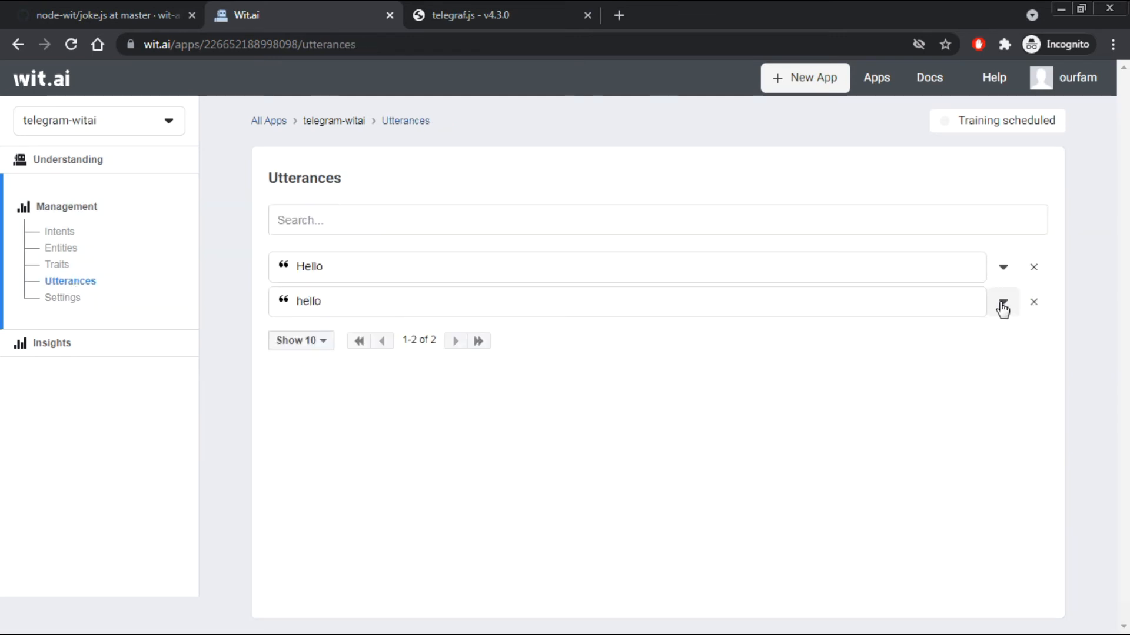
{"action": "left_click", "coordinate": [1004, 301]}
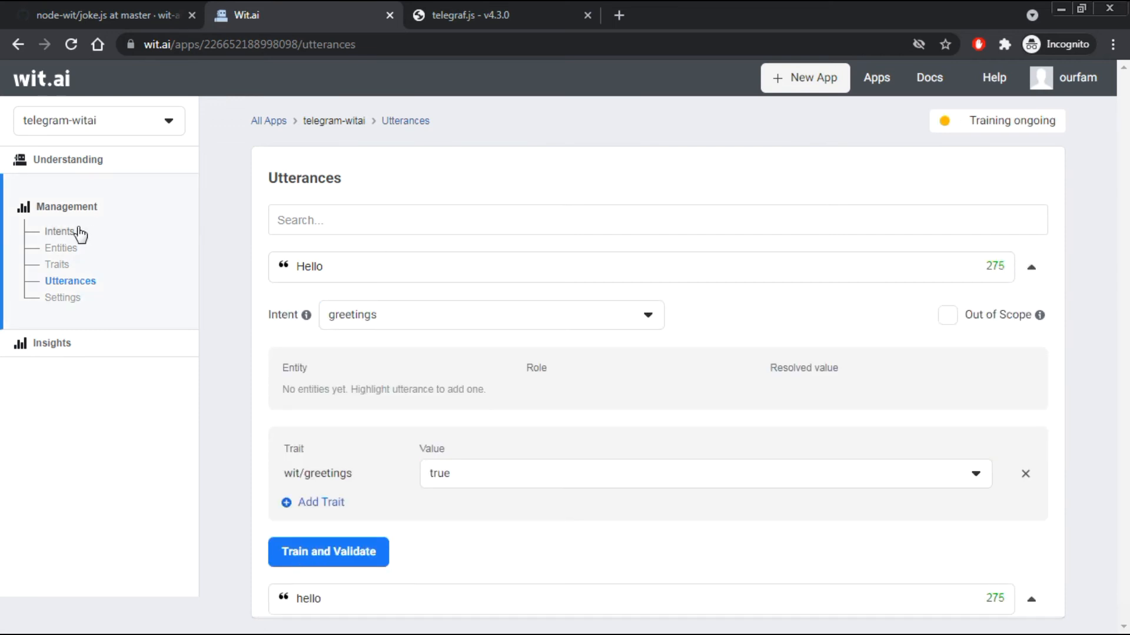
{"action": "mouse_move", "coordinate": [54, 240]}
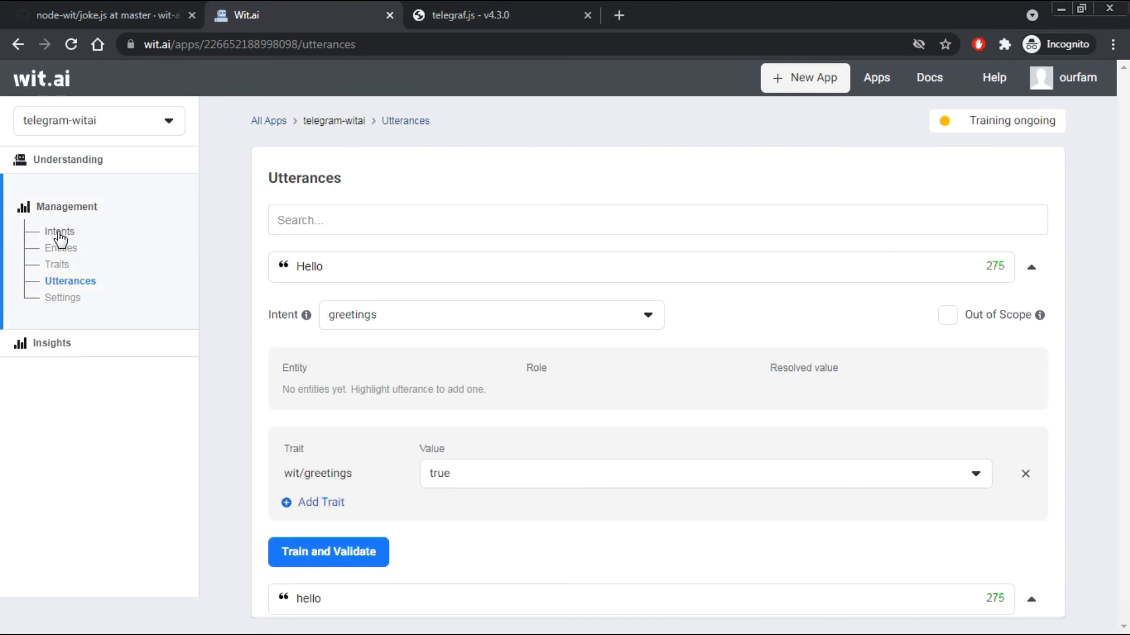
{"action": "mouse_move", "coordinate": [71, 190]}
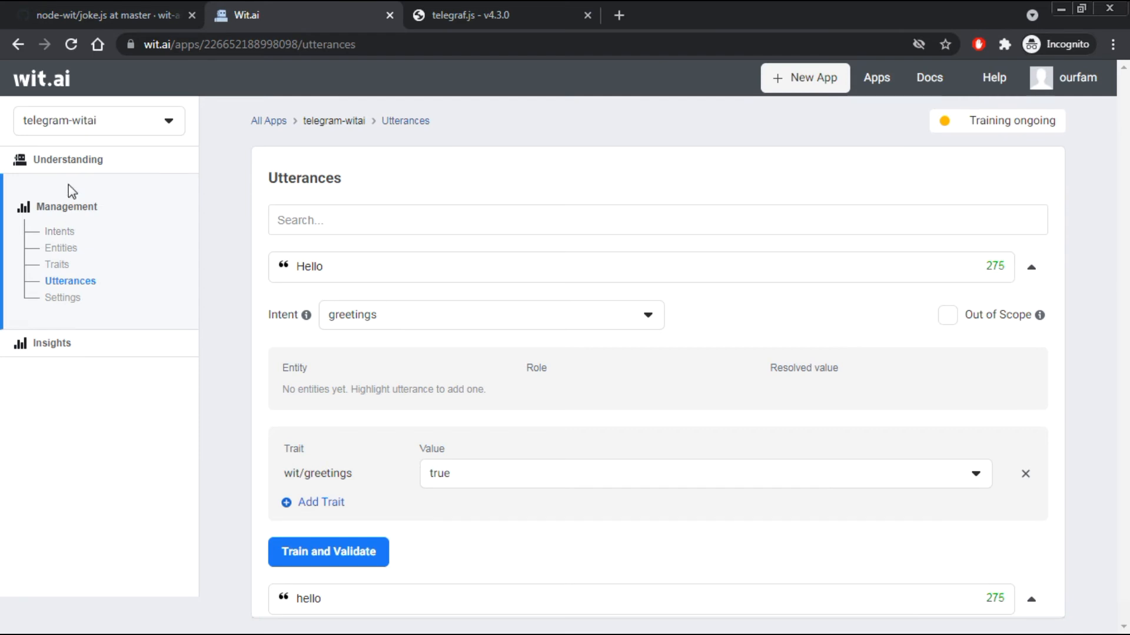
{"action": "left_click", "coordinate": [70, 160]}
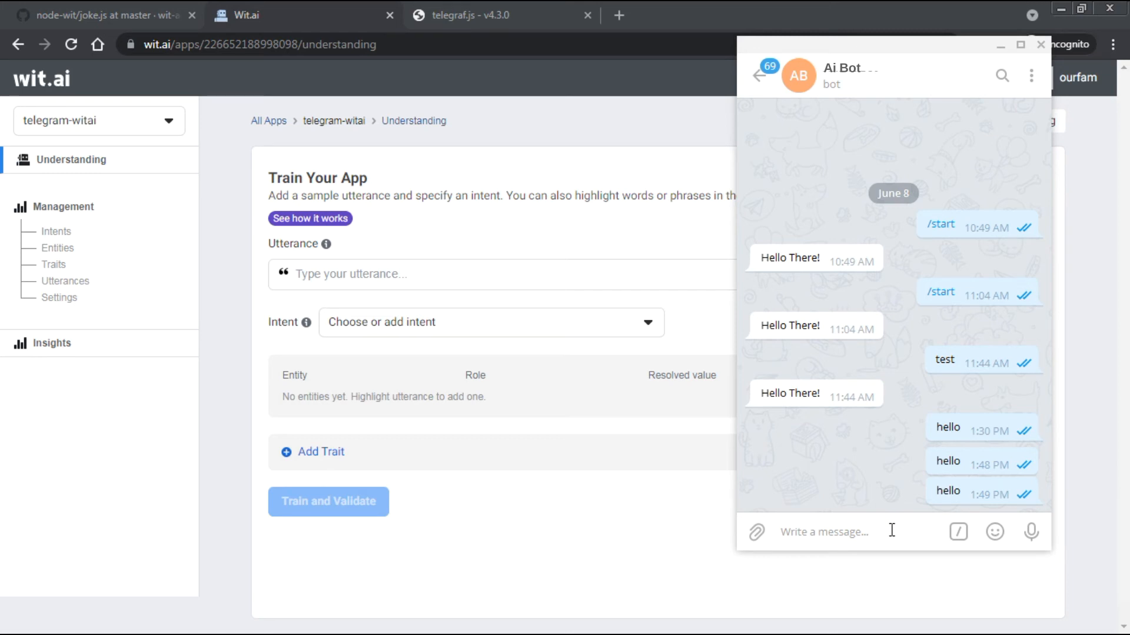
Step: Send another hello to the Ai Bot chat in Telegram
{"action": "left_click", "coordinate": [824, 532]}
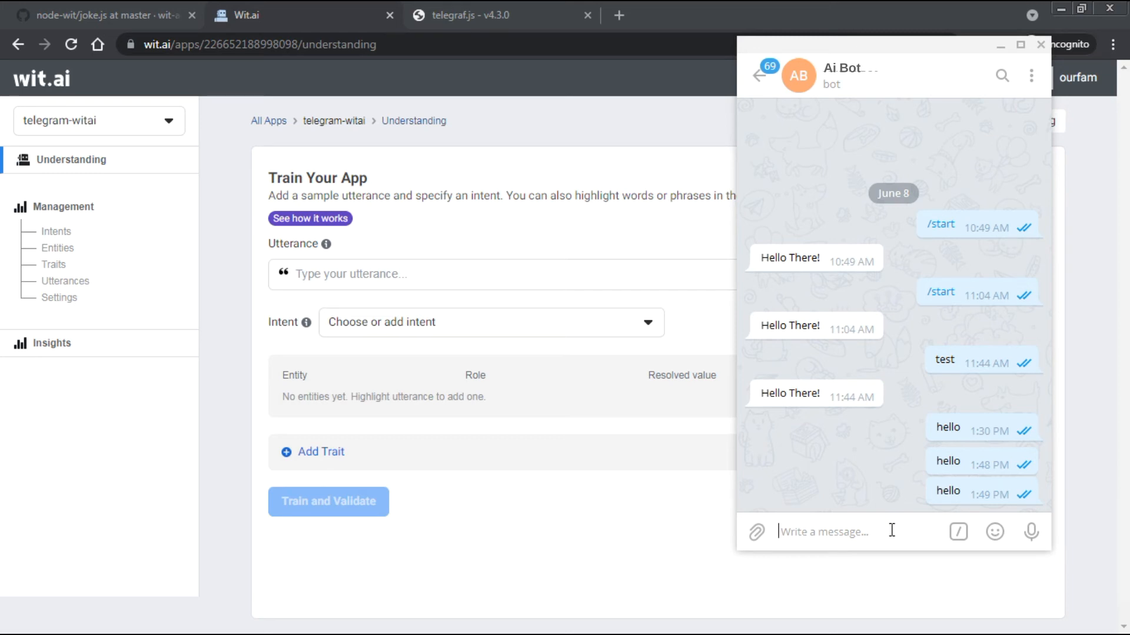
{"action": "type", "text": "he"}
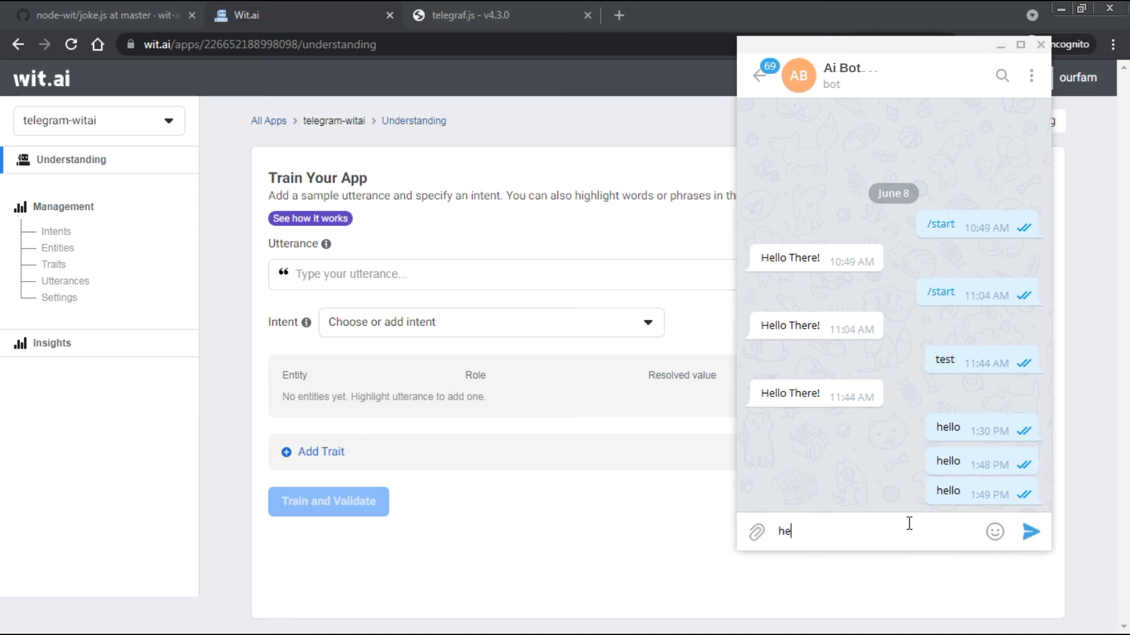
{"action": "type", "text": "ll"}
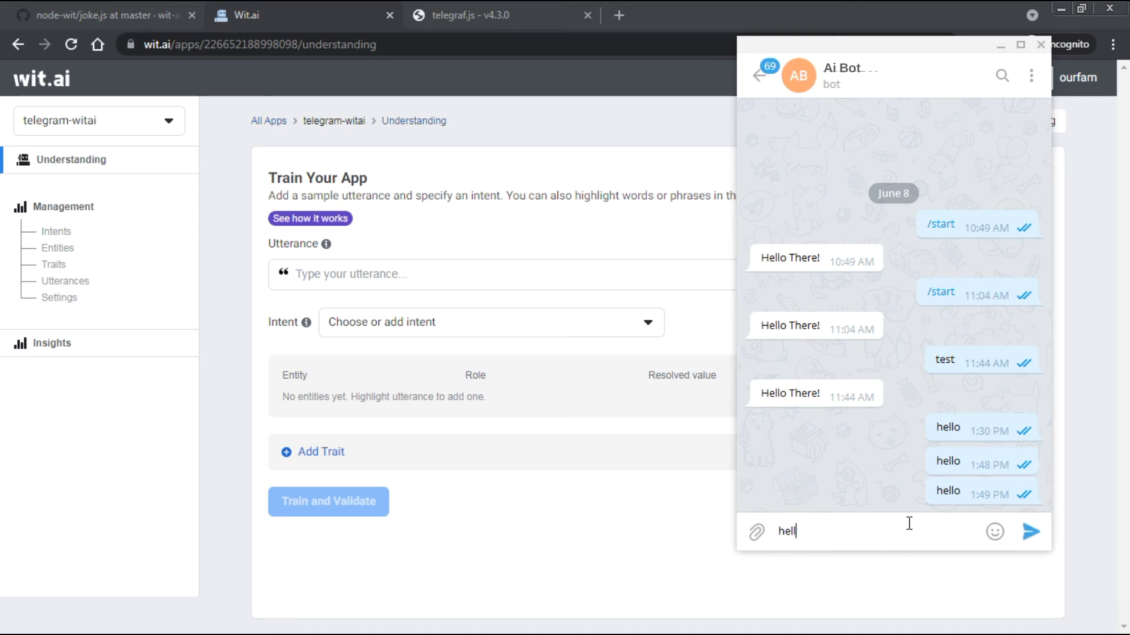
{"action": "key", "text": "Enter"}
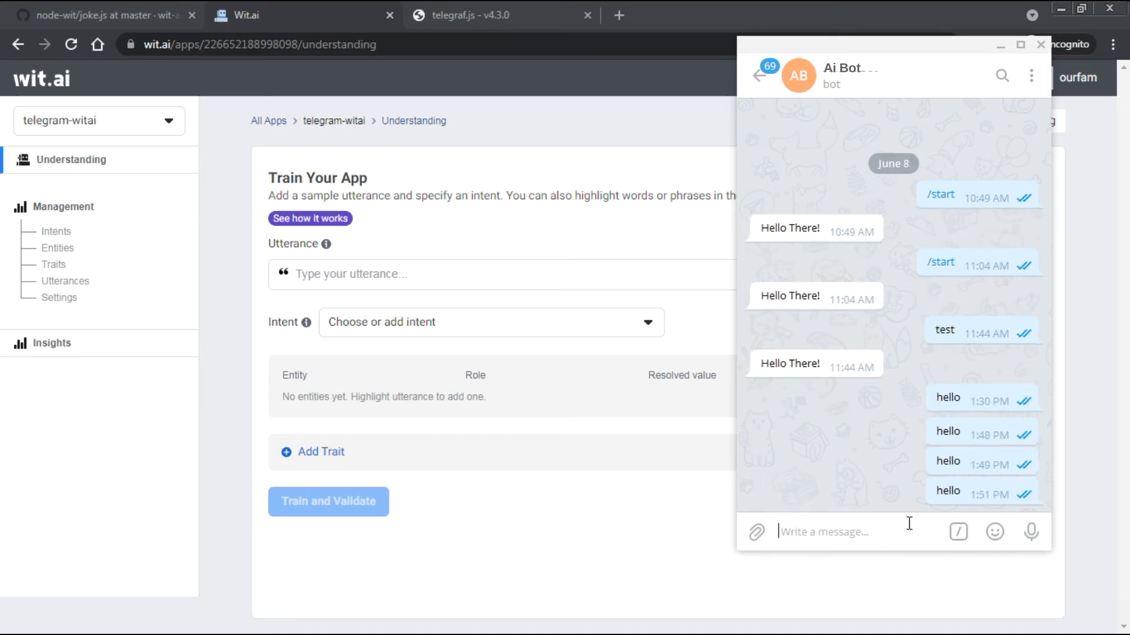
{"action": "mouse_move", "coordinate": [1056, 609]}
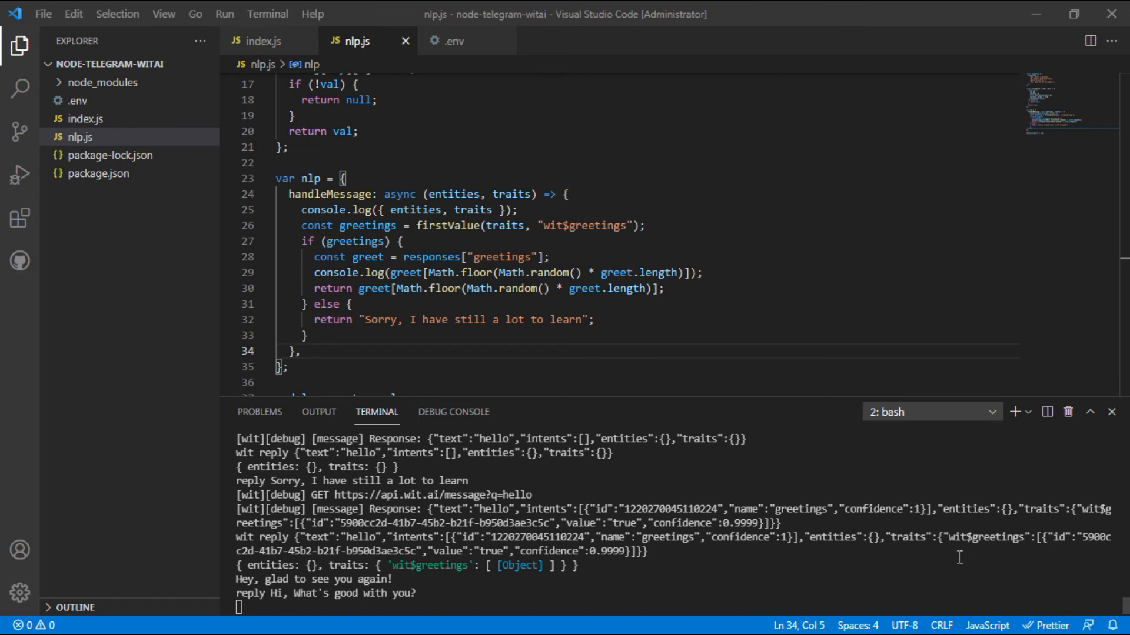
{"action": "mouse_move", "coordinate": [720, 597]}
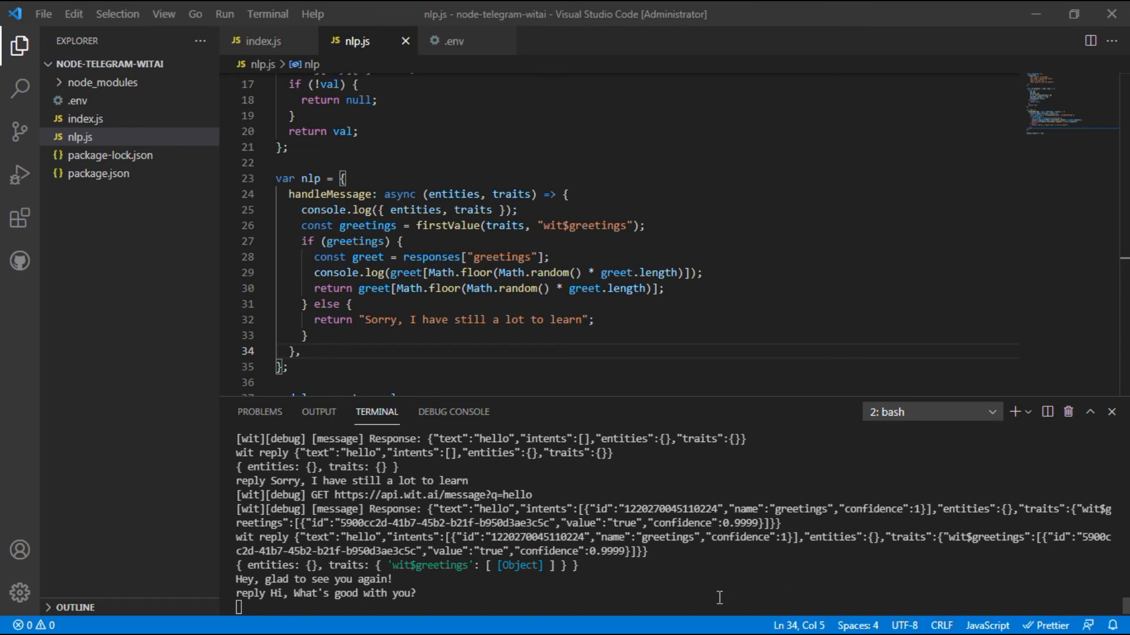
{"action": "mouse_move", "coordinate": [1077, 622]}
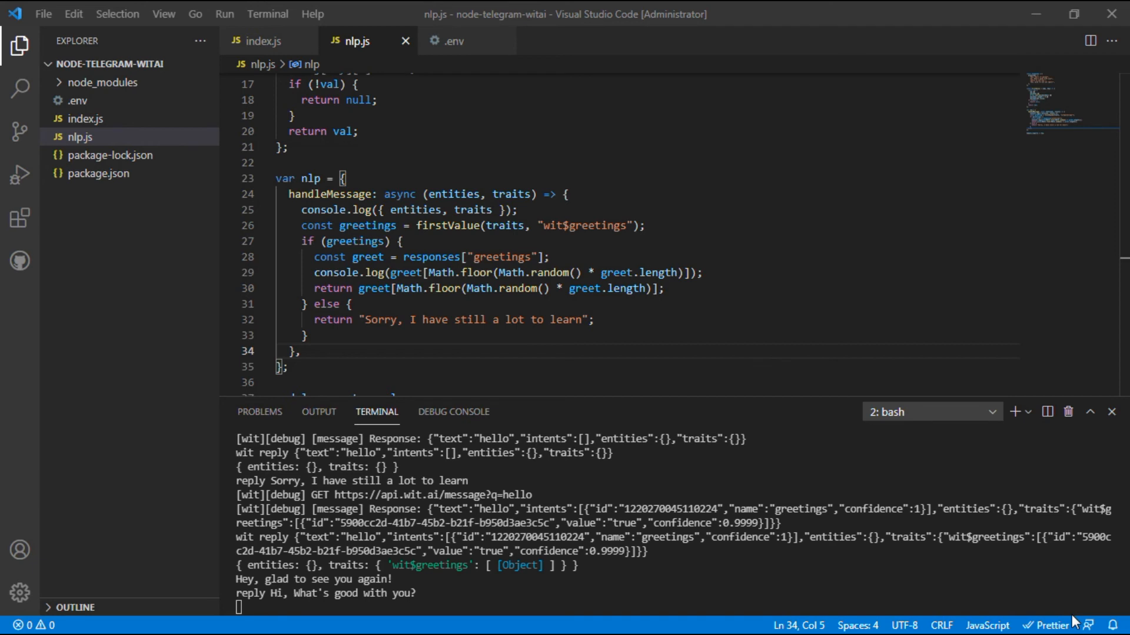
Step: Replace the fixed Hello There! reply with ctx.reply(reply) in index.js and save
{"action": "left_click", "coordinate": [261, 41]}
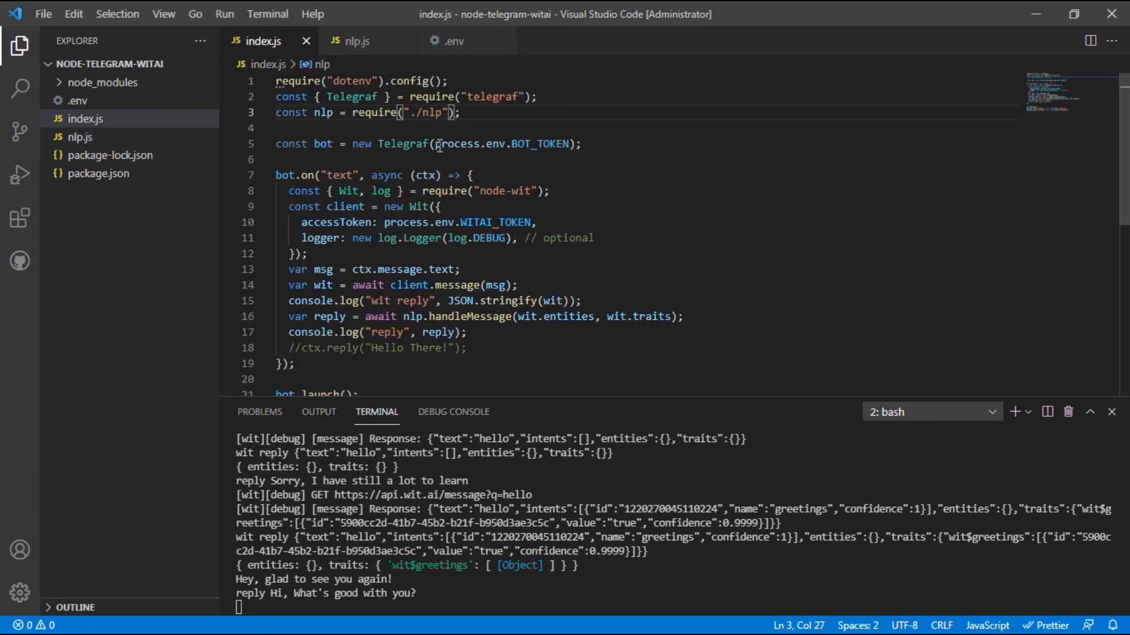
{"action": "mouse_move", "coordinate": [298, 347]}
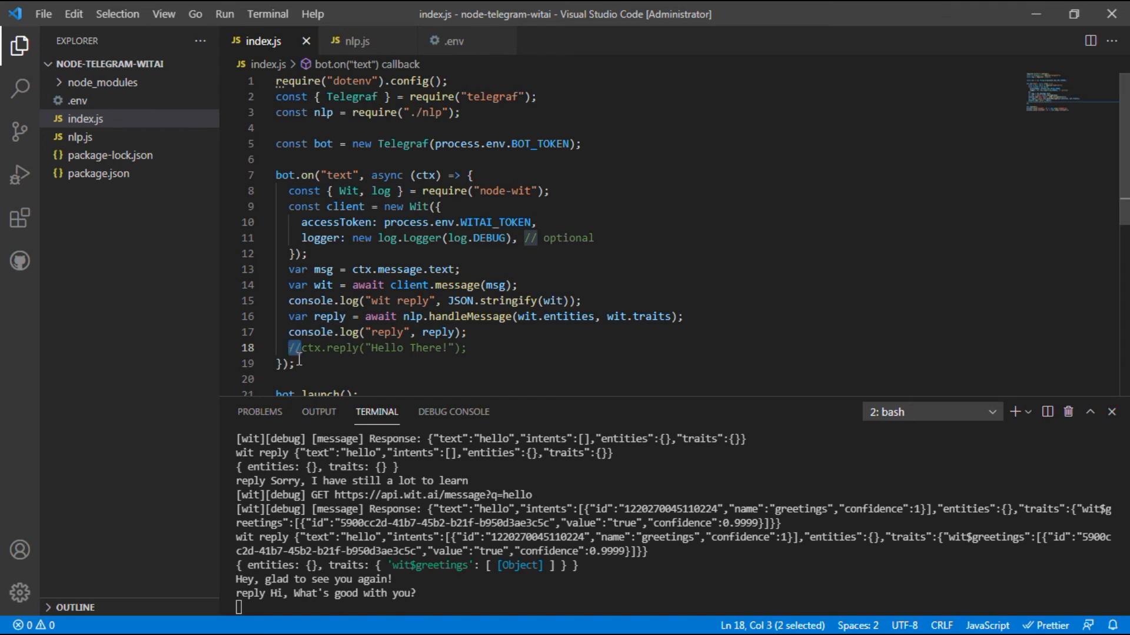
{"action": "mouse_move", "coordinate": [395, 409]}
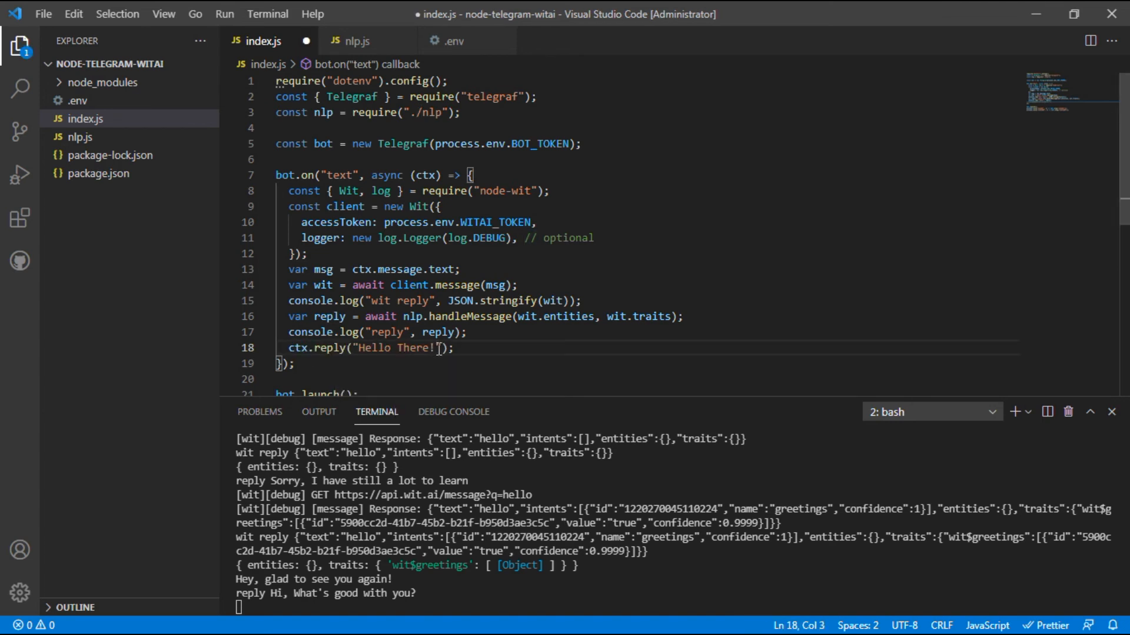
{"action": "double_click", "coordinate": [393, 347]}
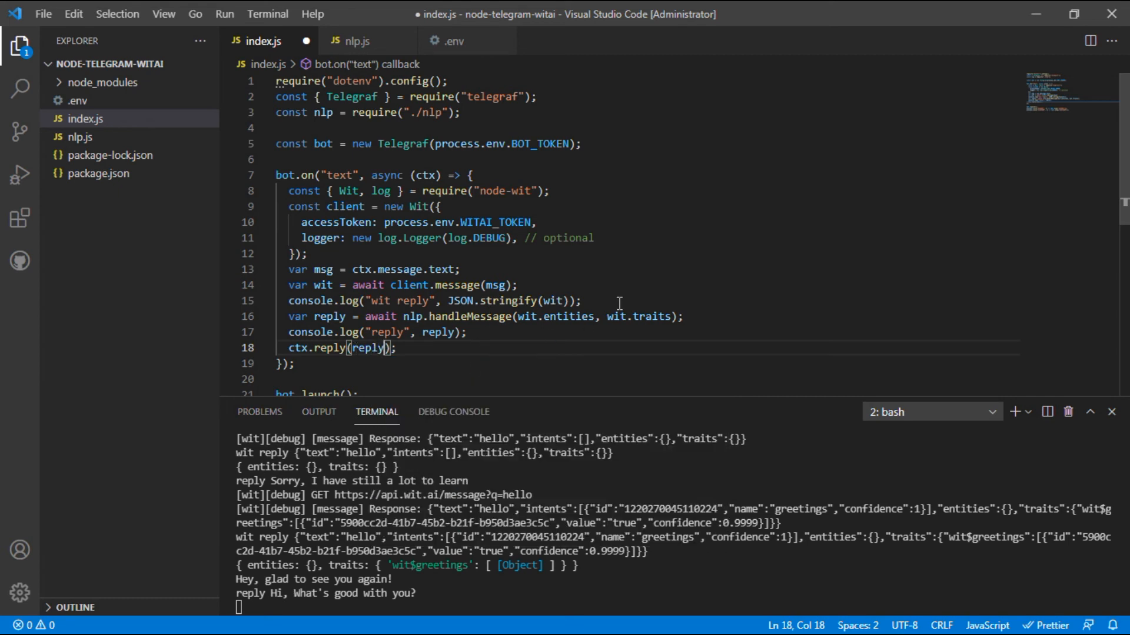
{"action": "left_click", "coordinate": [44, 14]}
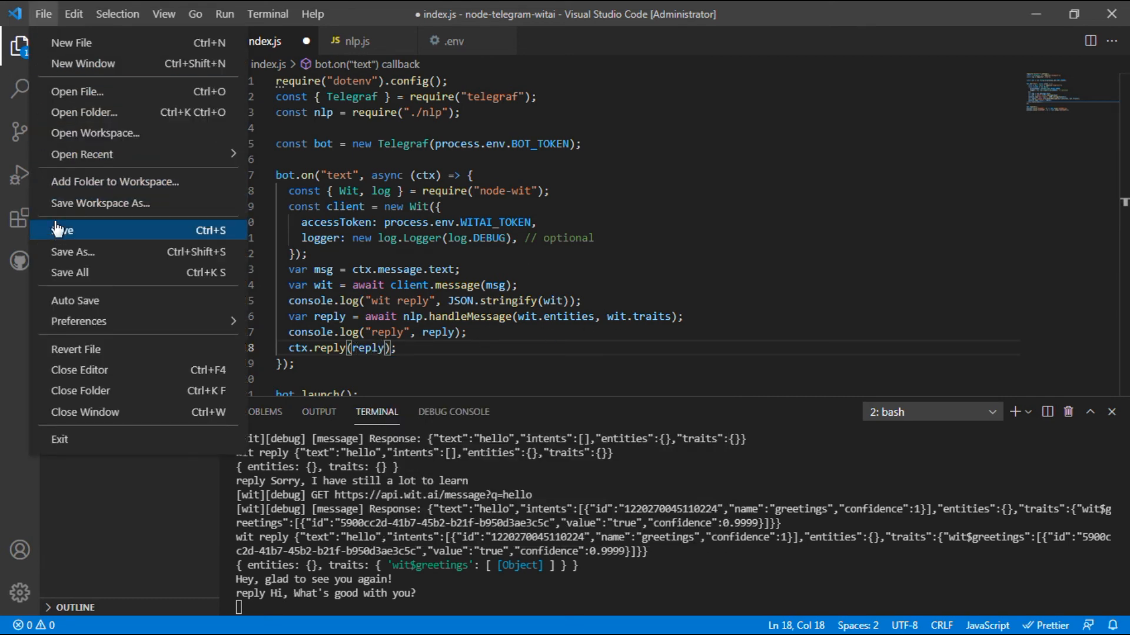
{"action": "left_click", "coordinate": [70, 231]}
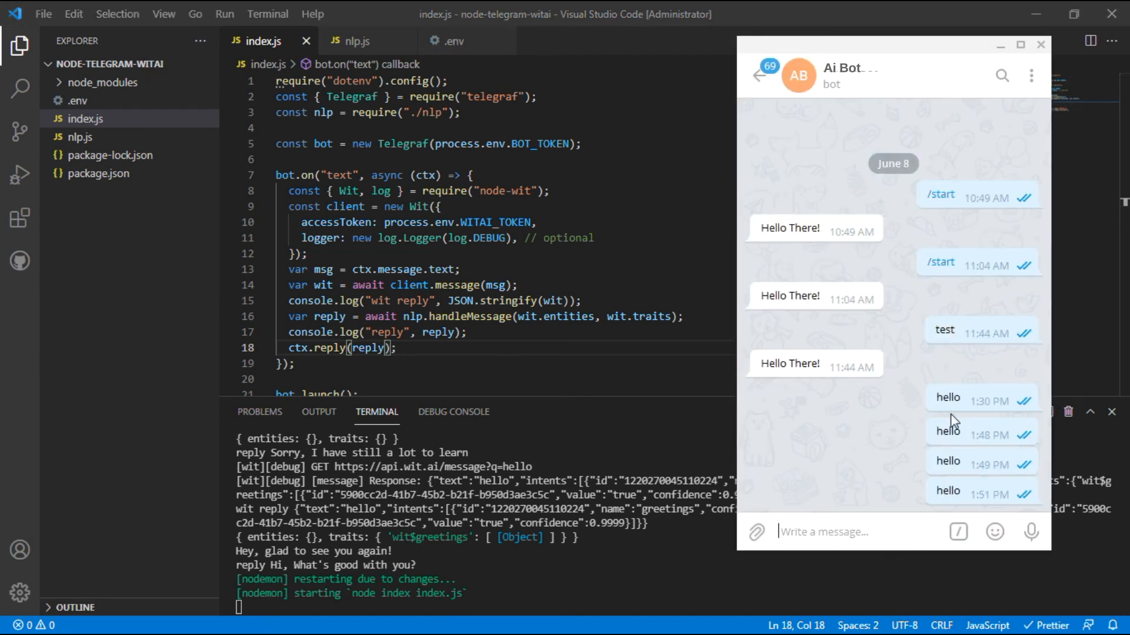
Step: Send hello to the bot twice, receiving two different greeting replies
{"action": "type", "text": "helo"}
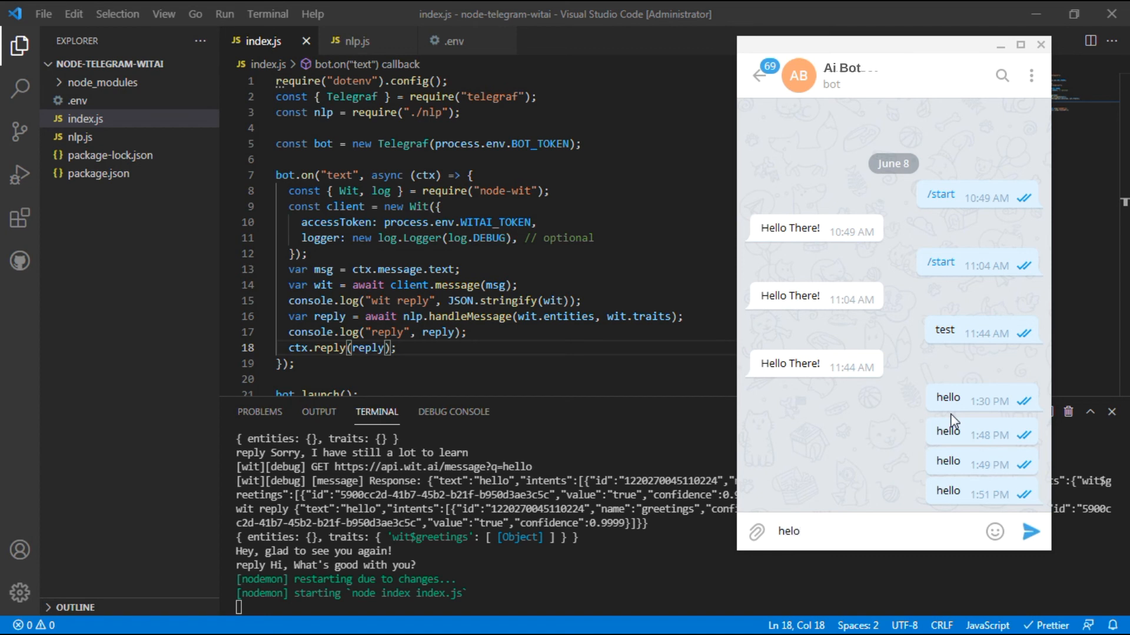
{"action": "left_click", "coordinate": [1031, 534]}
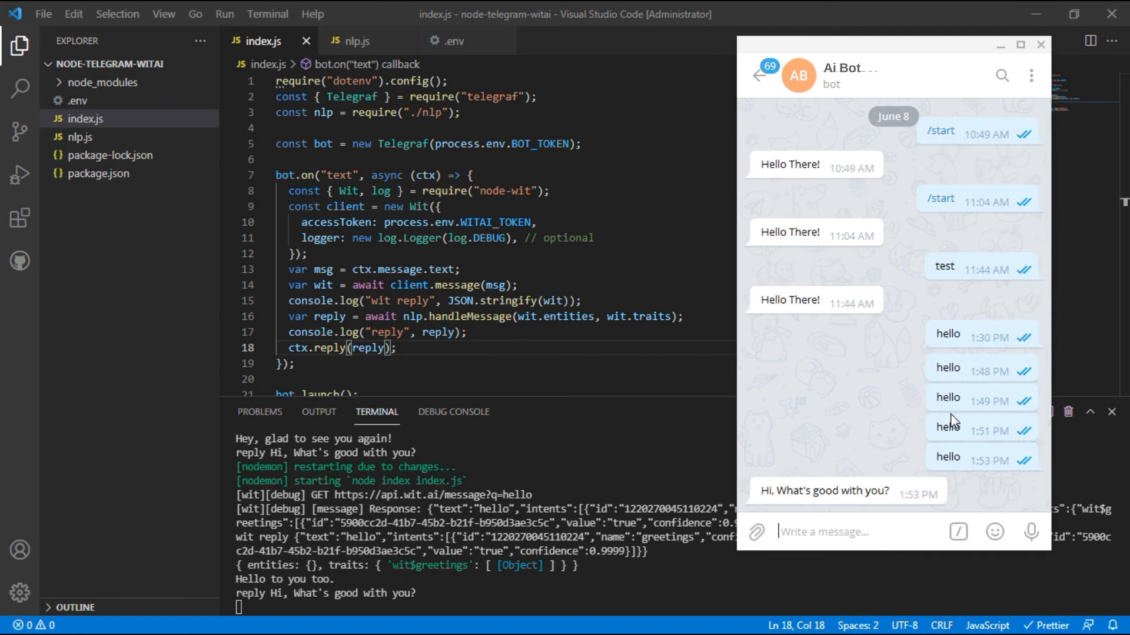
{"action": "type", "text": "hel"}
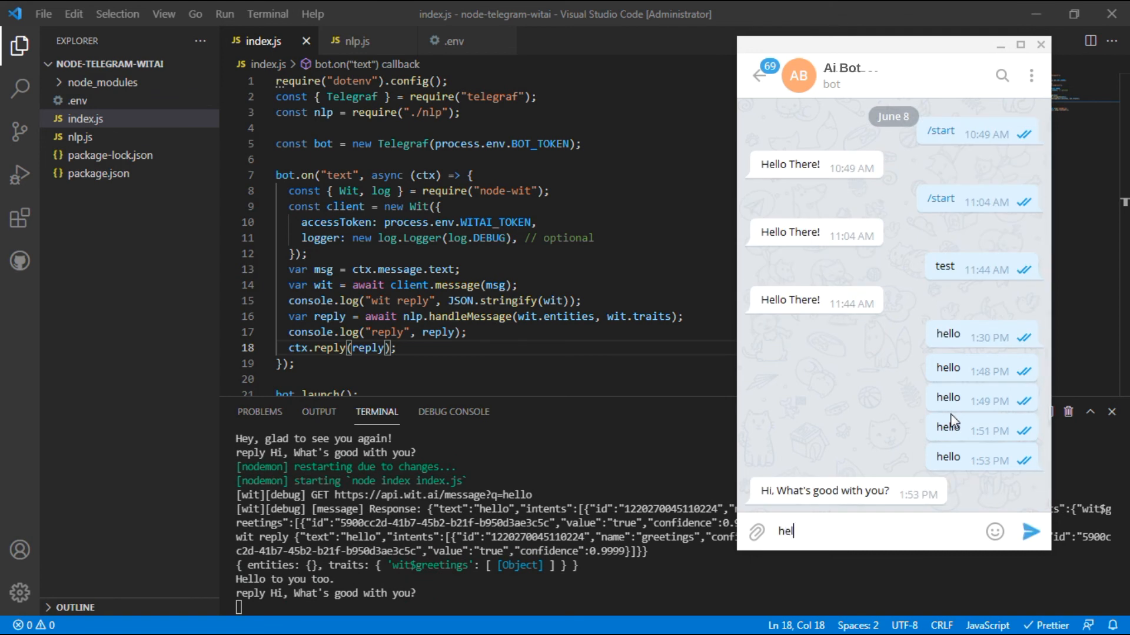
{"action": "key", "text": "Enter"}
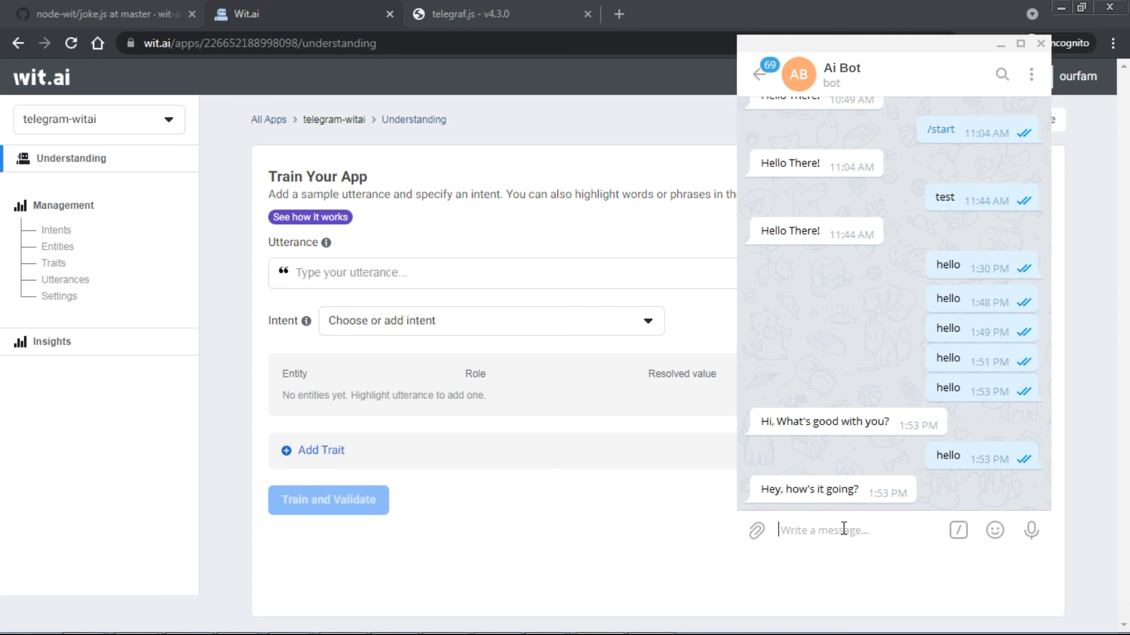
Step: Send Hi and then Howdy to the bot, each answered with a greeting
{"action": "type", "text": "Hi"}
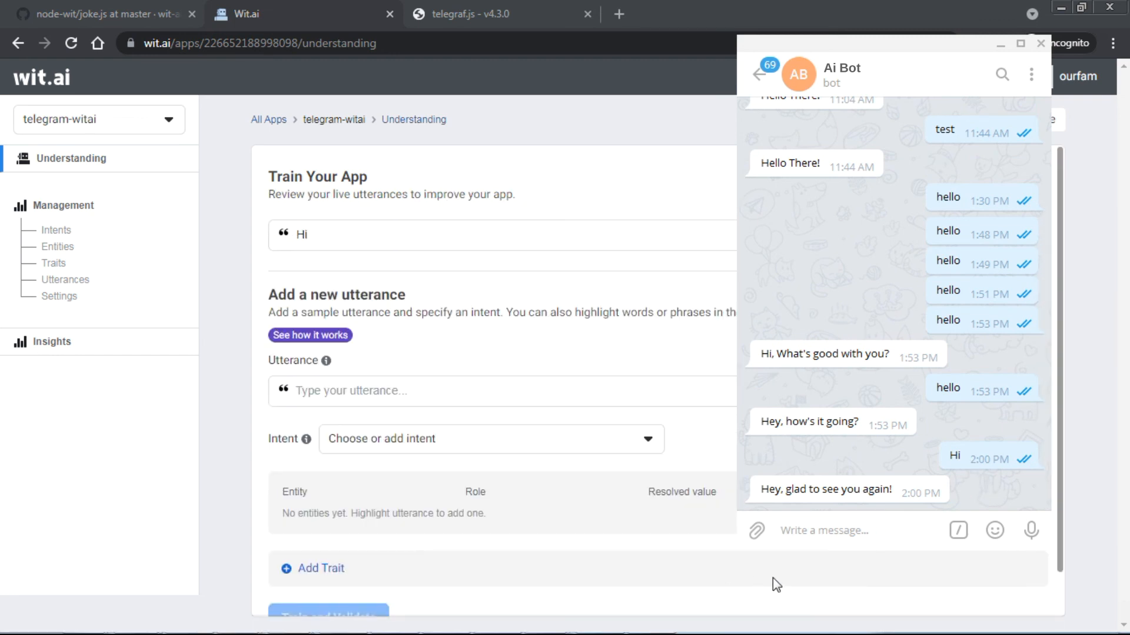
{"action": "mouse_move", "coordinate": [1026, 597]}
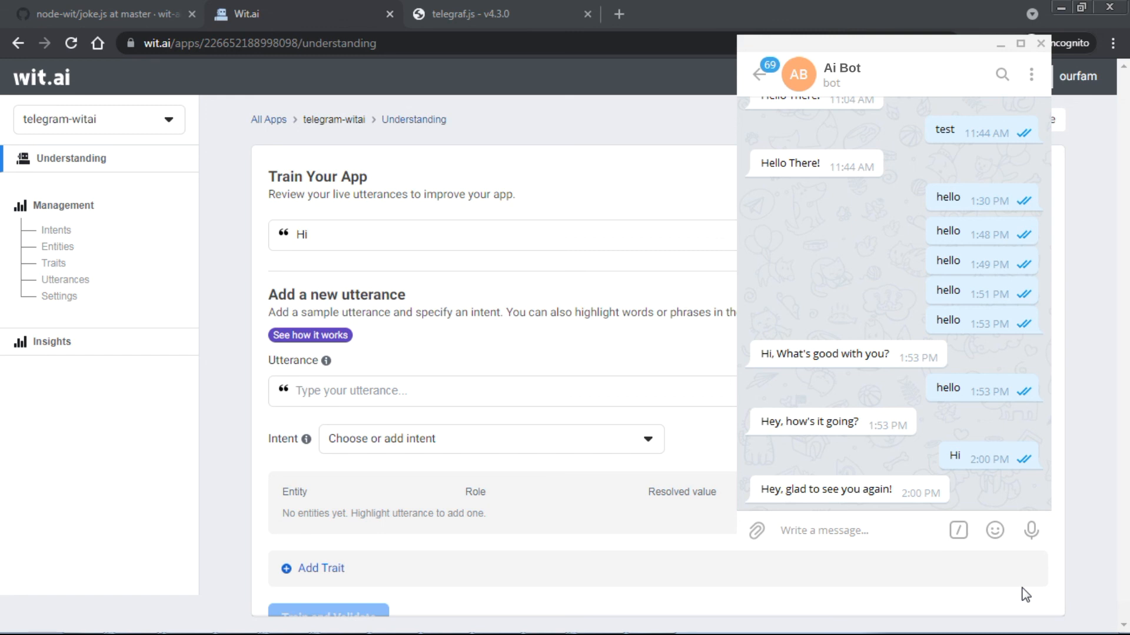
{"action": "left_click", "coordinate": [831, 531]}
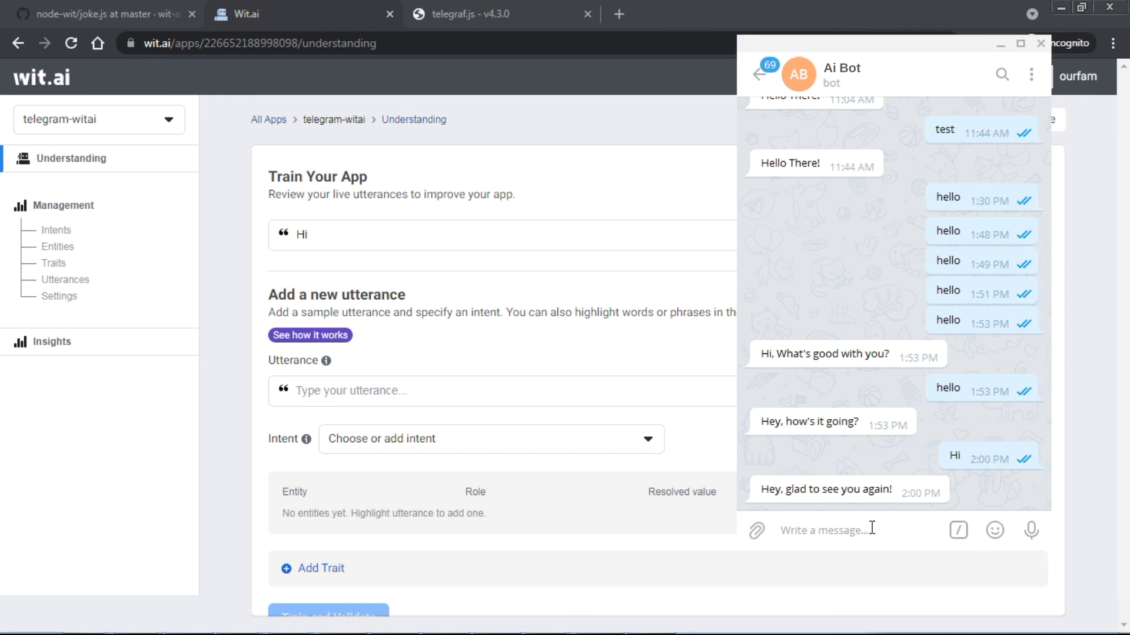
{"action": "type", "text": "H"}
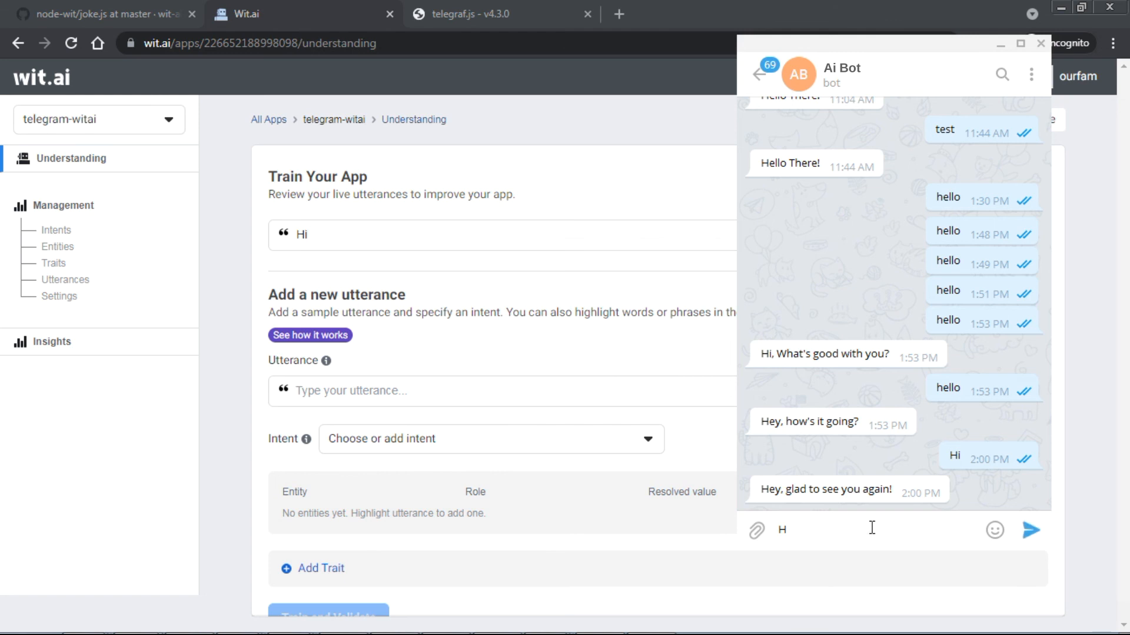
{"action": "left_click", "coordinate": [1028, 531]}
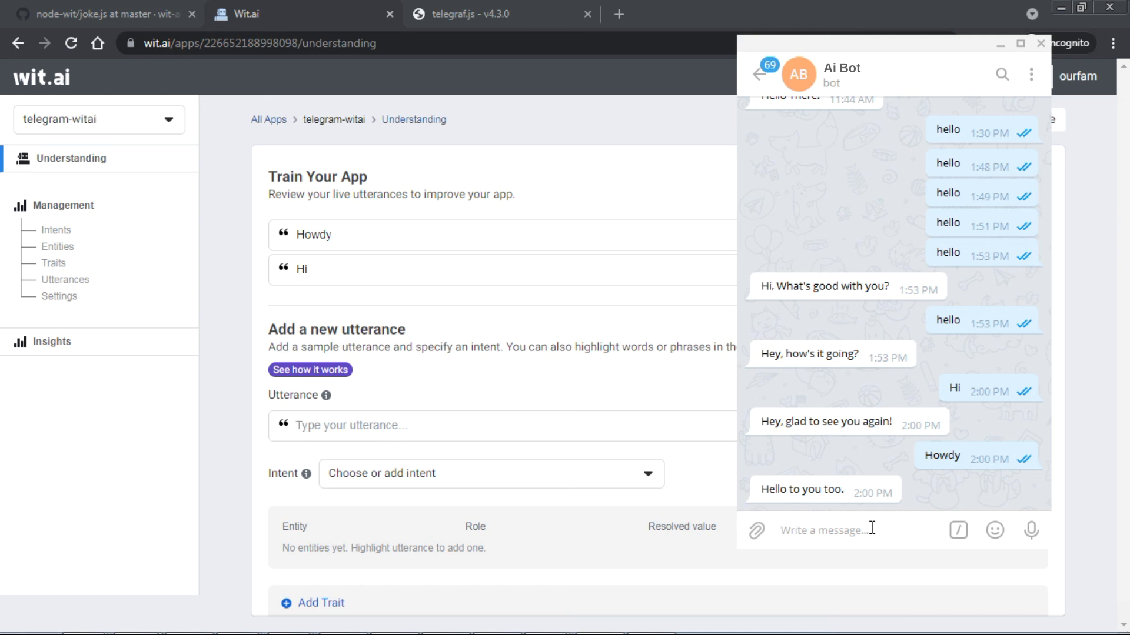
Step: Write a further hey greeting in the bot chat's message field
{"action": "left_click", "coordinate": [822, 530]}
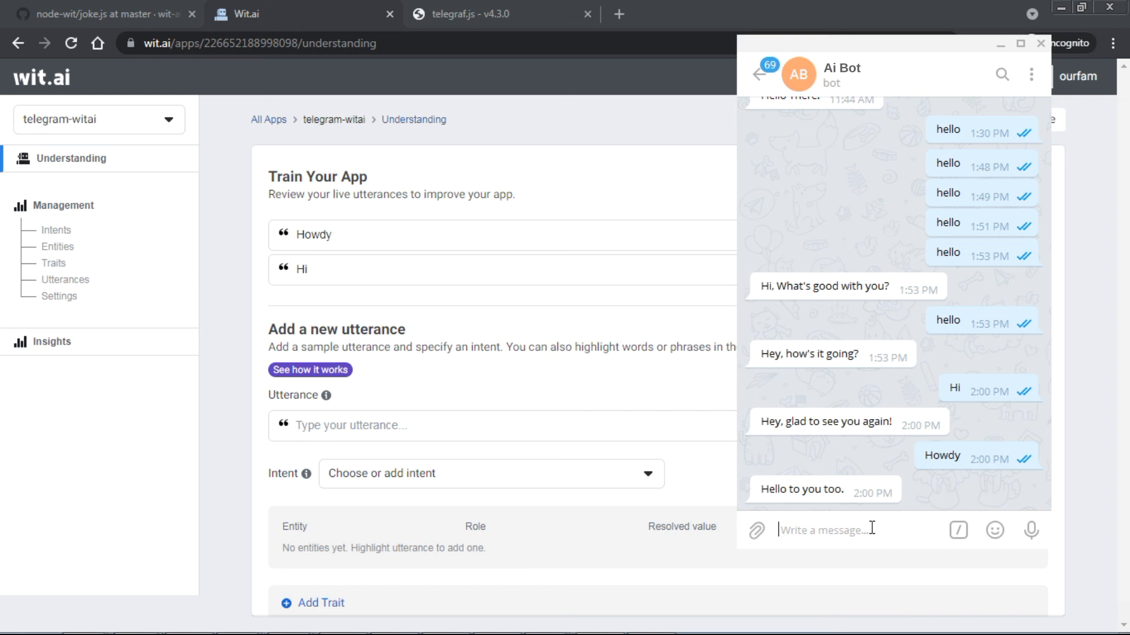
{"action": "mouse_move", "coordinate": [1039, 600]}
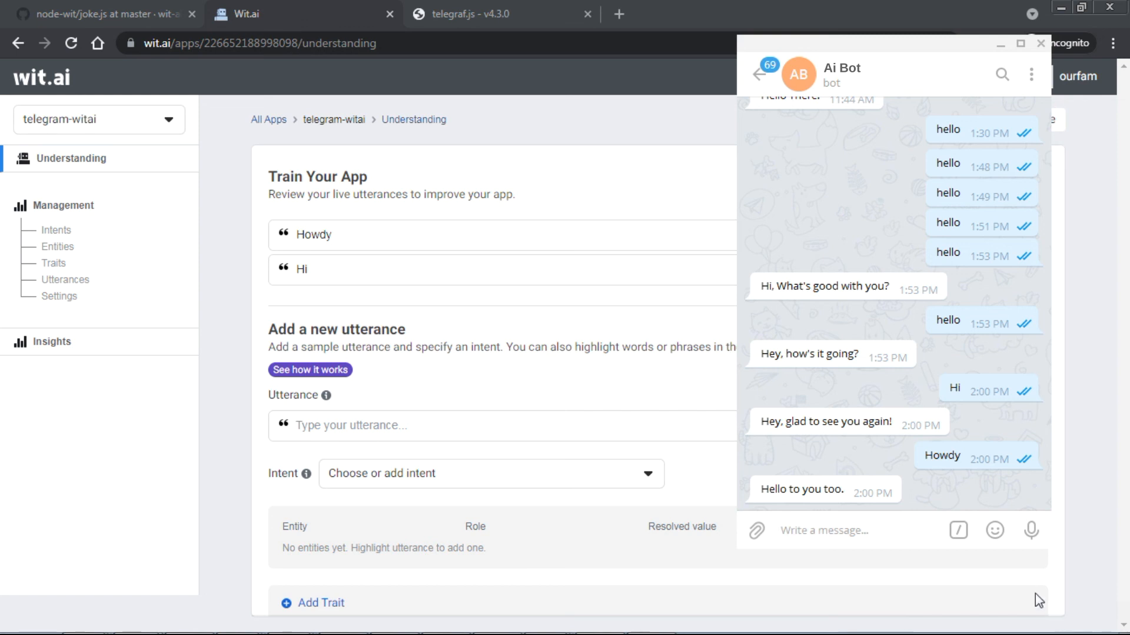
{"action": "left_click", "coordinate": [824, 530]}
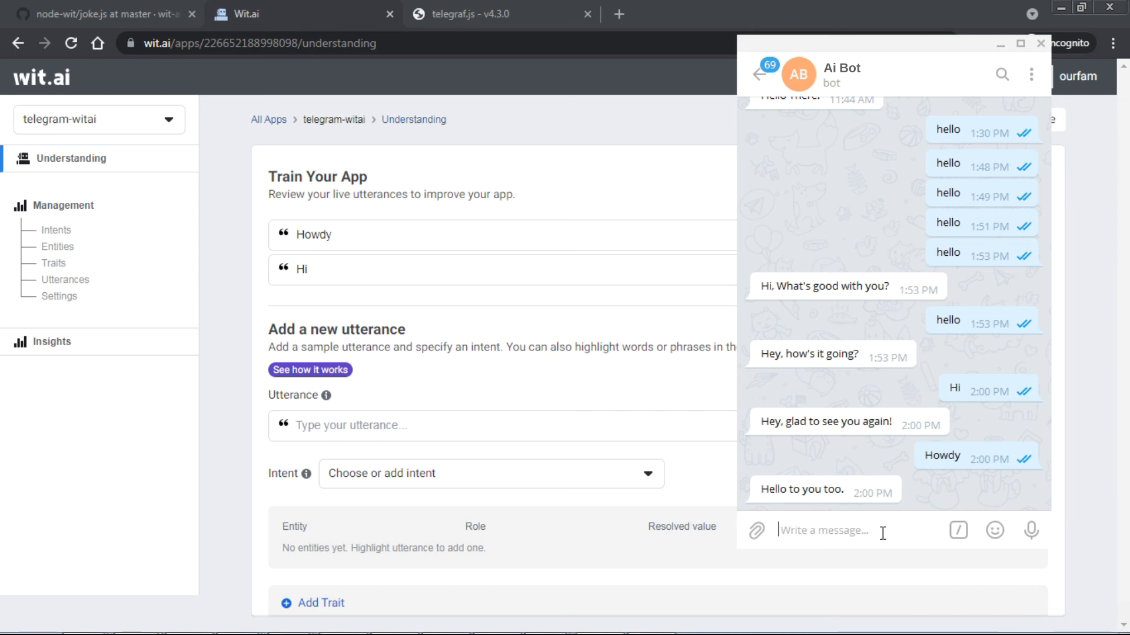
{"action": "type", "text": "hey"}
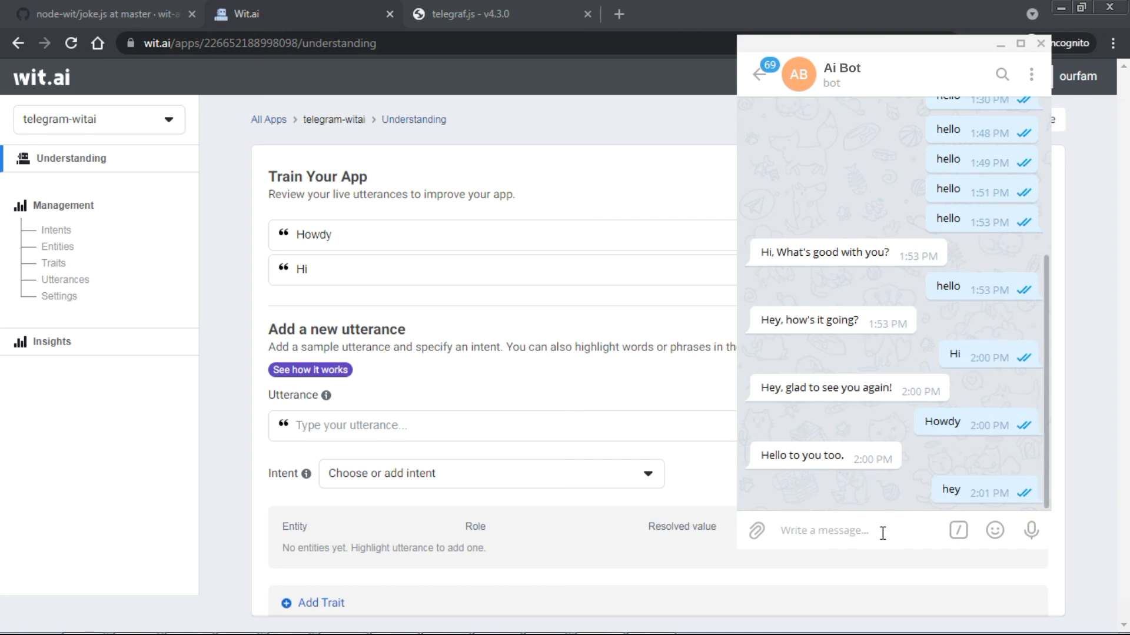